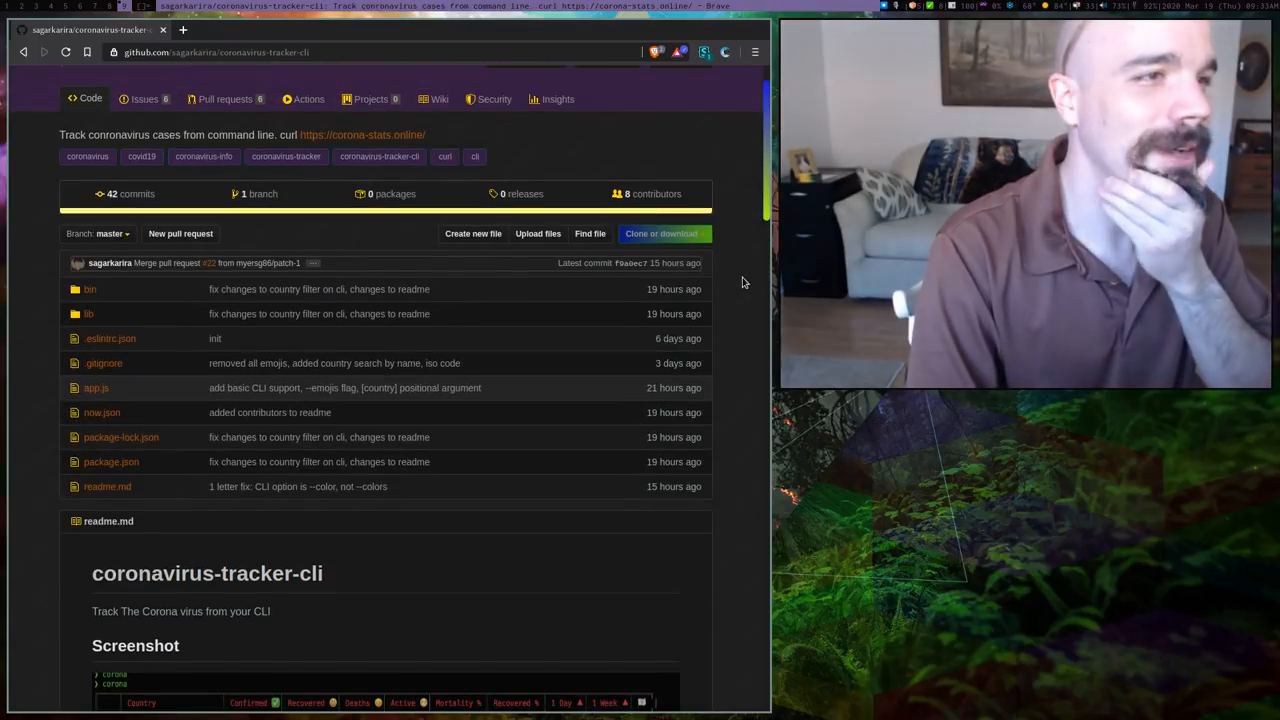
- Scroll to the README's CURL section and follow the corona-stats.online link to its country table
scroll("down", 3)
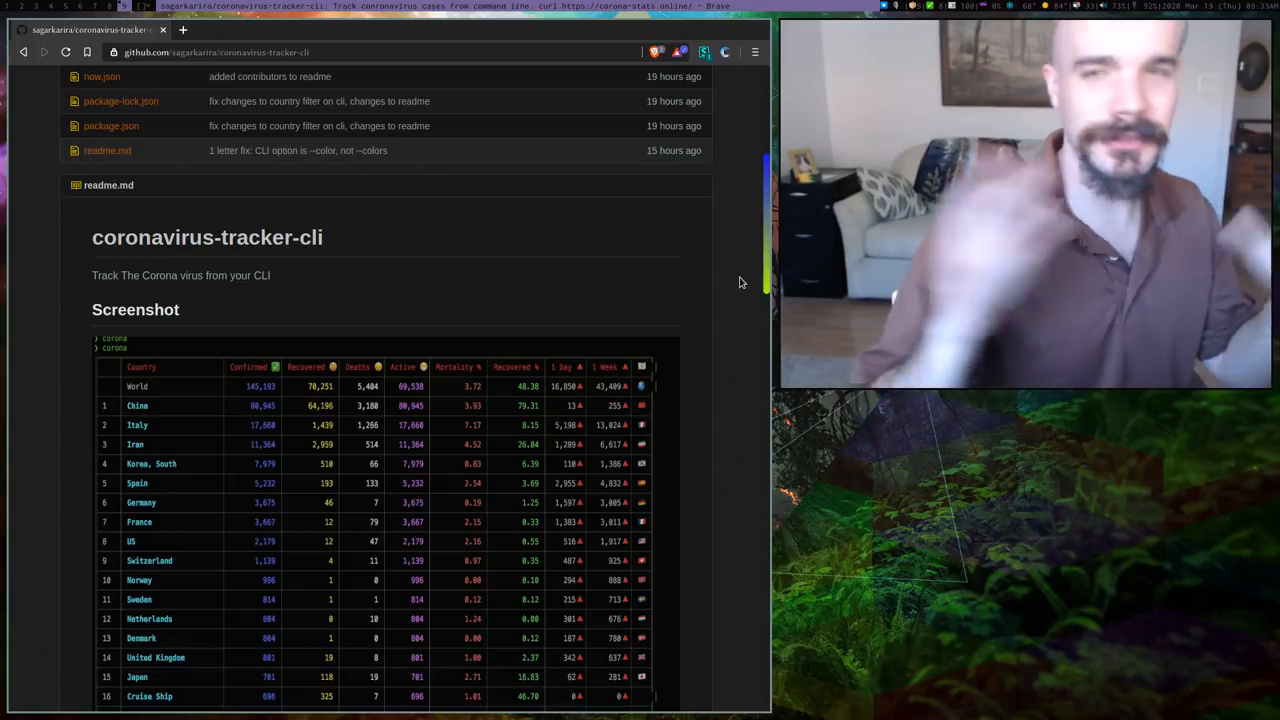
mouse_move(640, 262)
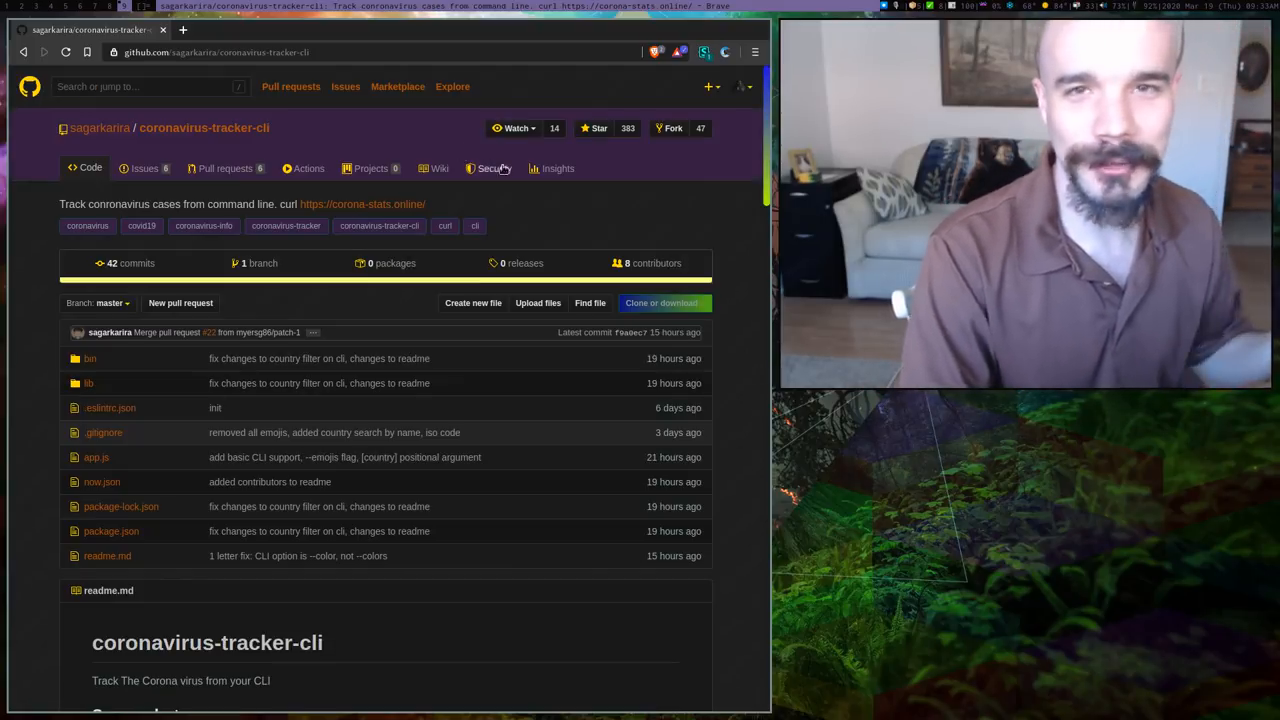
scroll("down", 3)
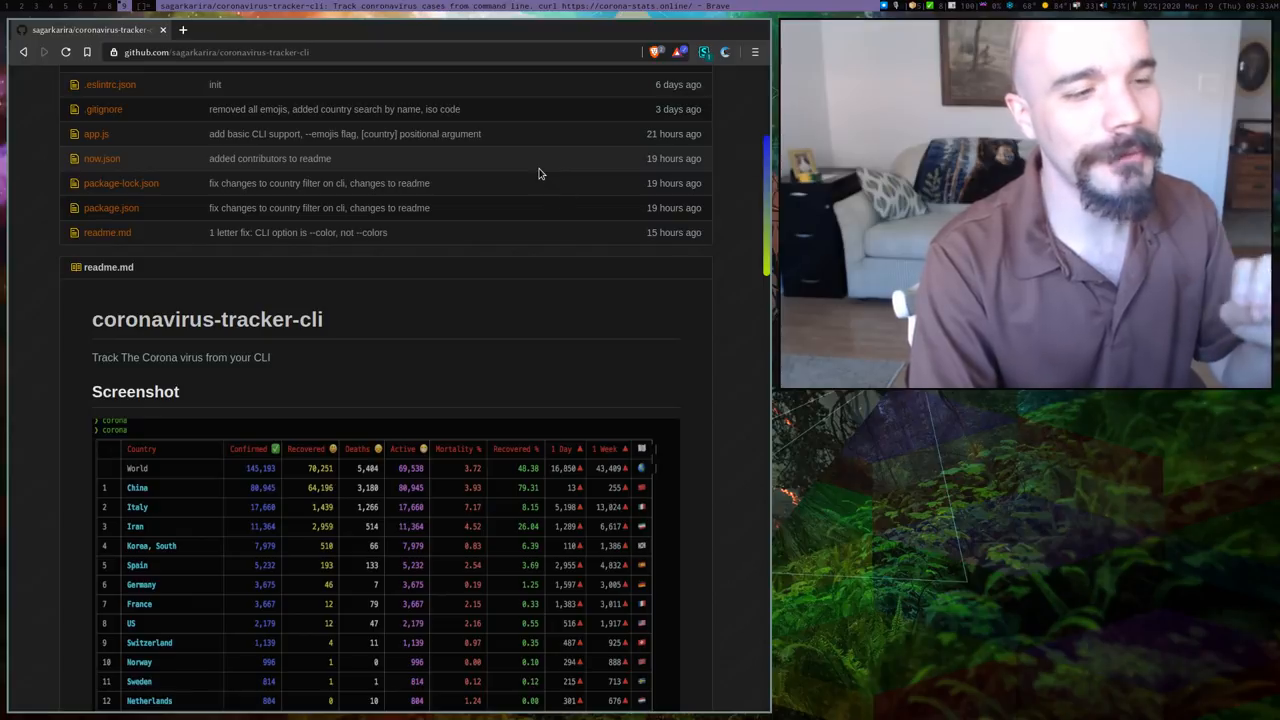
scroll("down", 3)
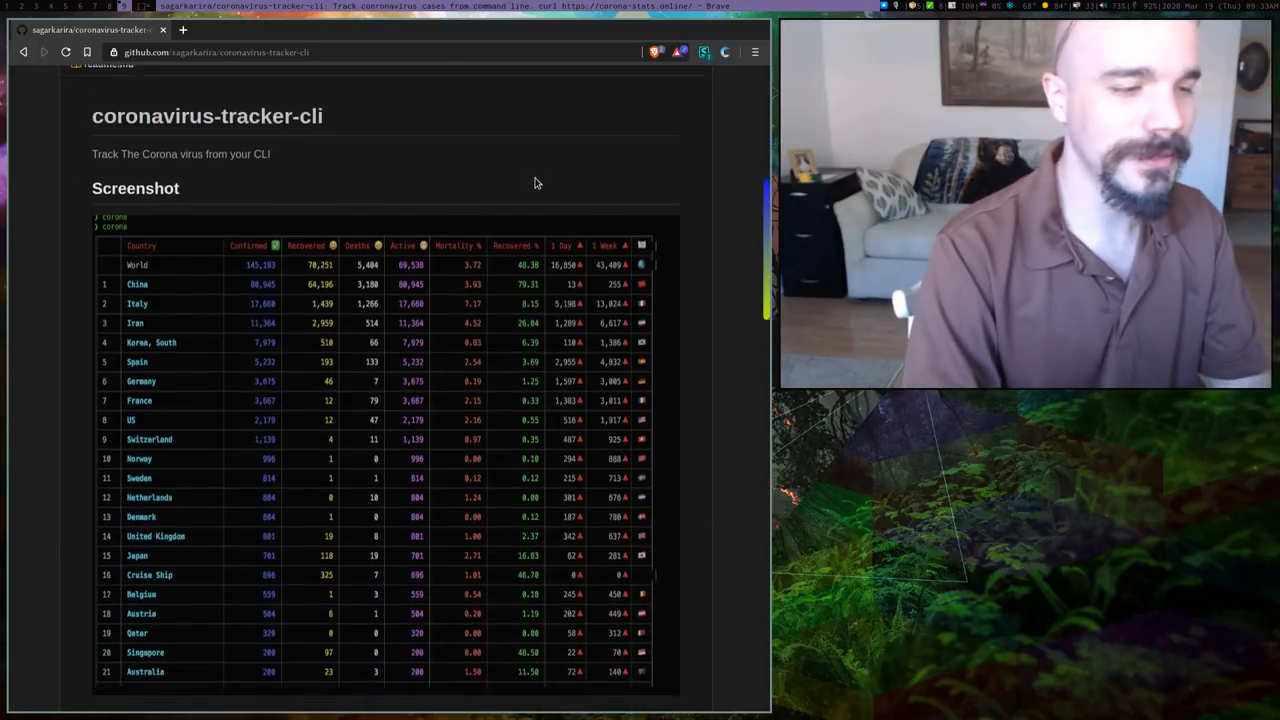
scroll("down", 3)
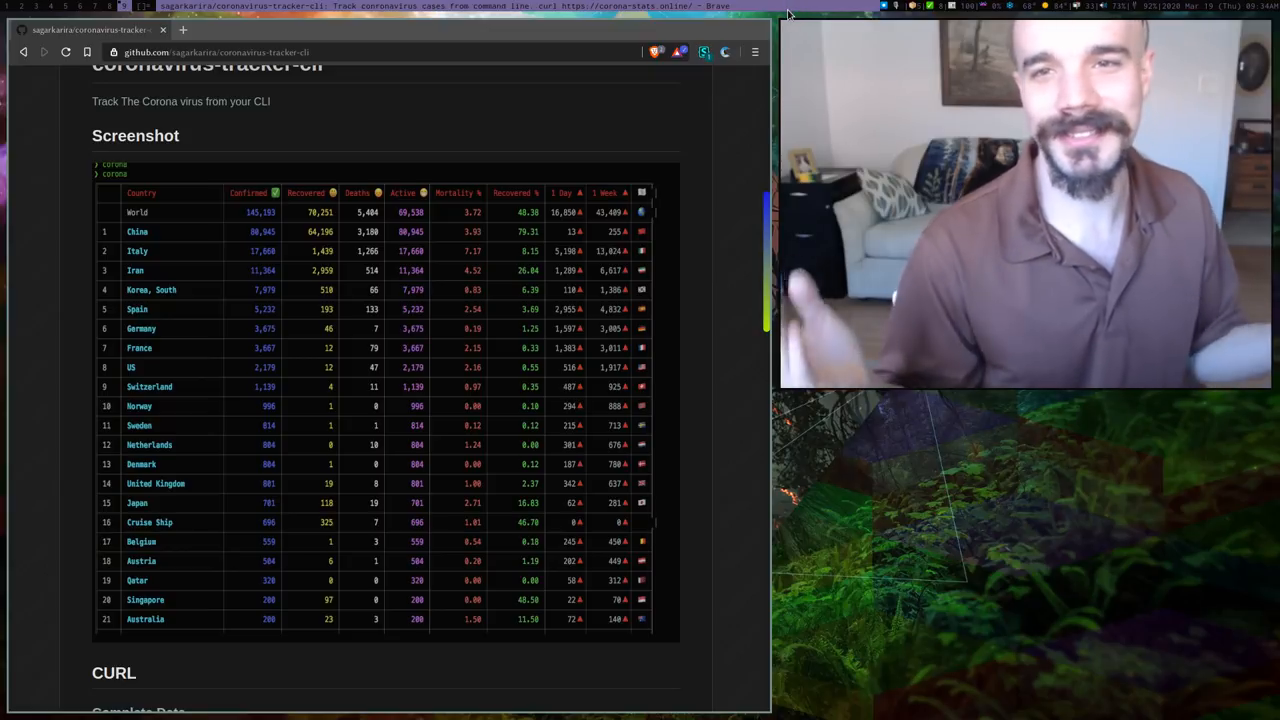
mouse_move(460, 188)
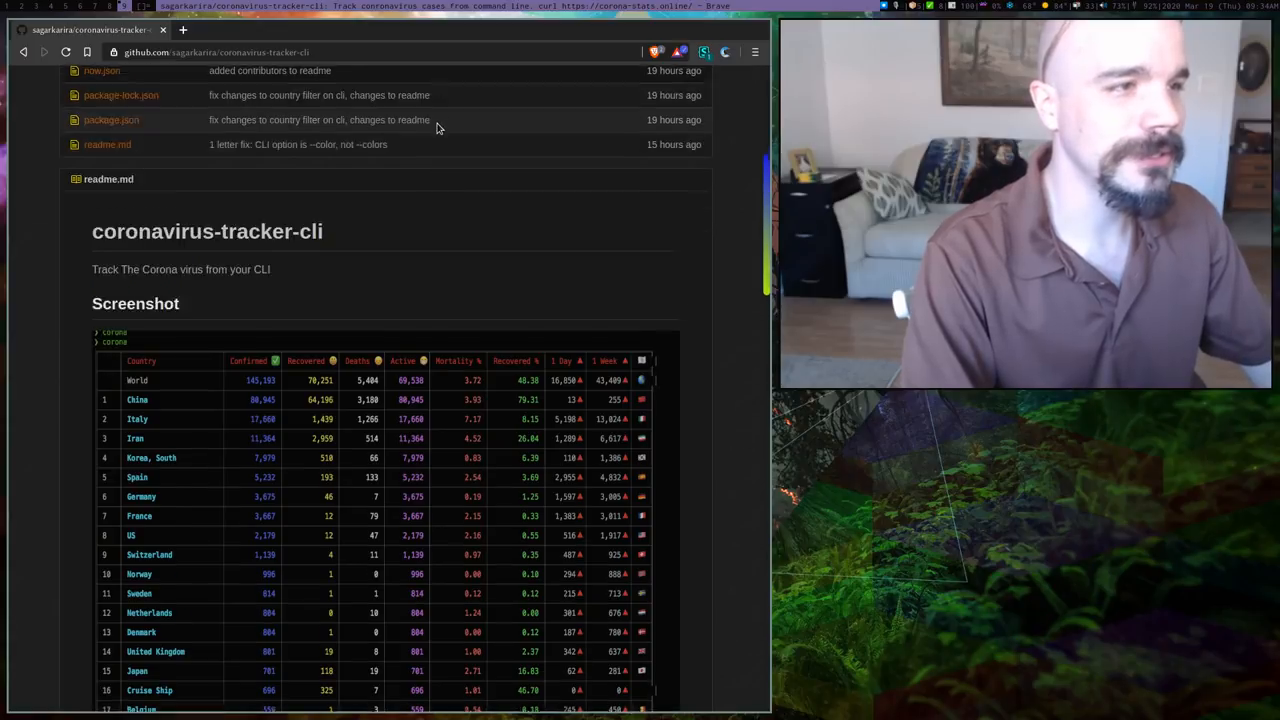
scroll("down", 3)
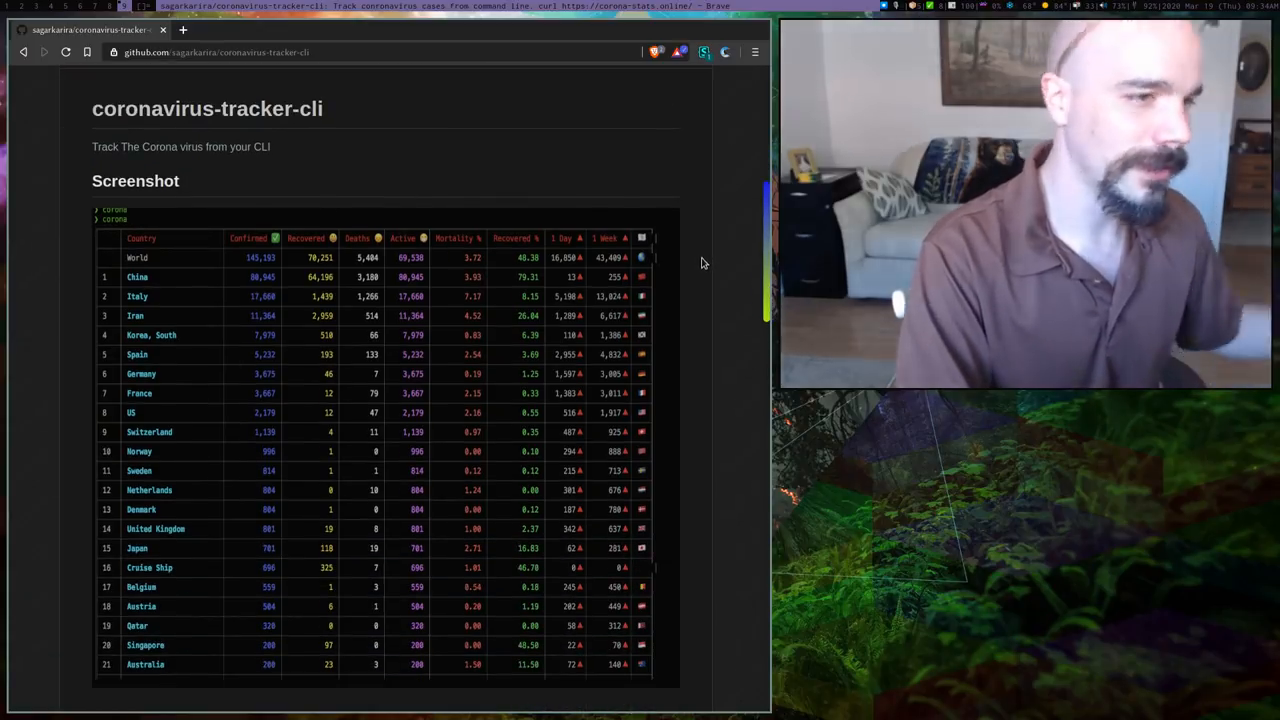
scroll("down", 3)
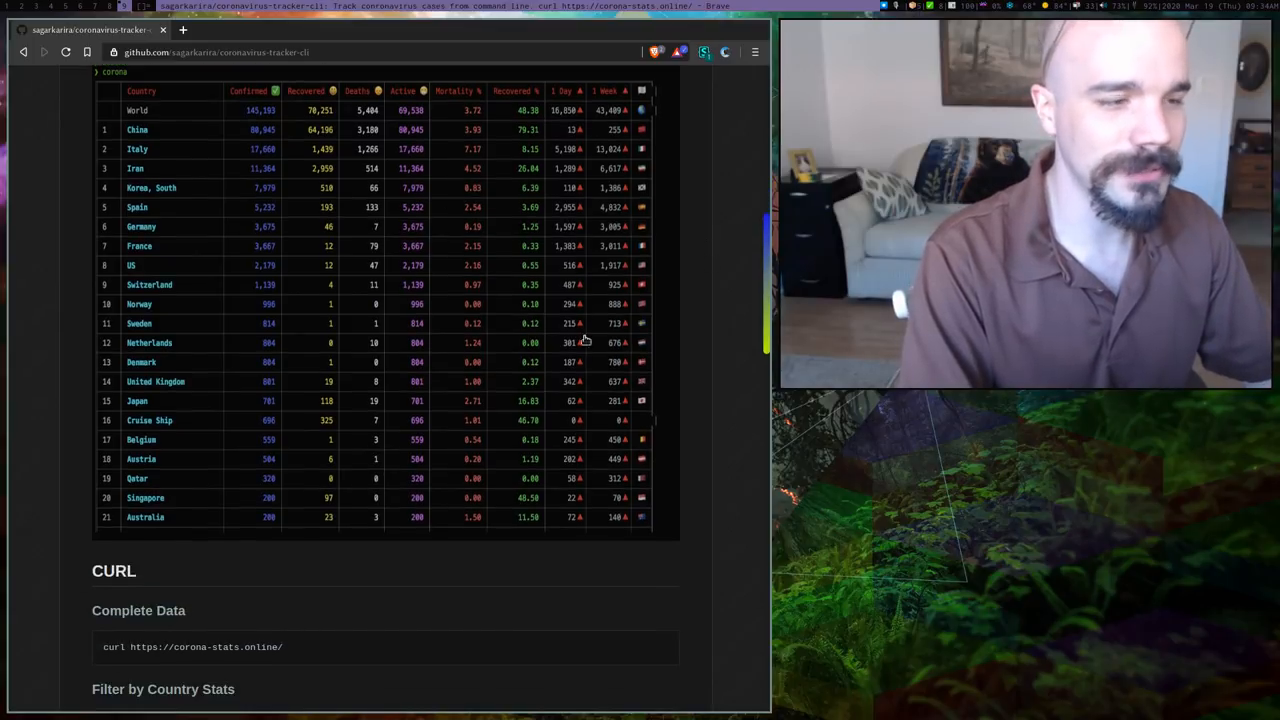
scroll("down", 3)
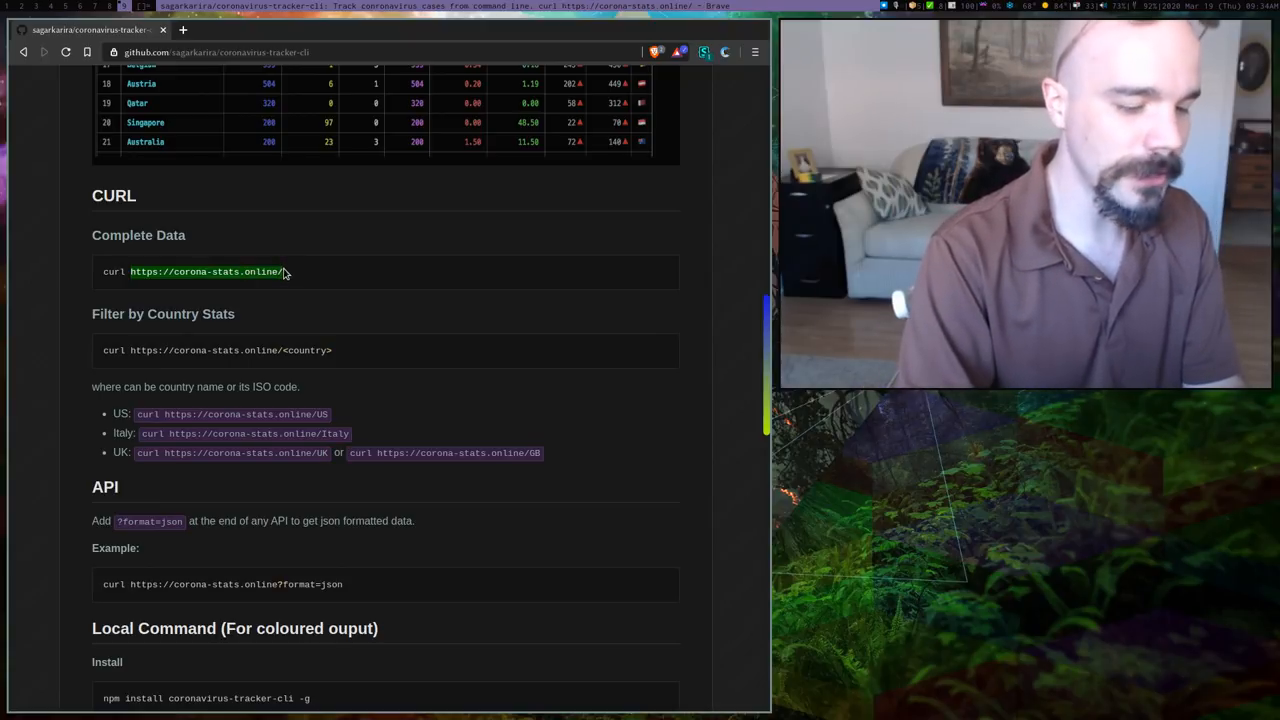
left_click(204, 272)
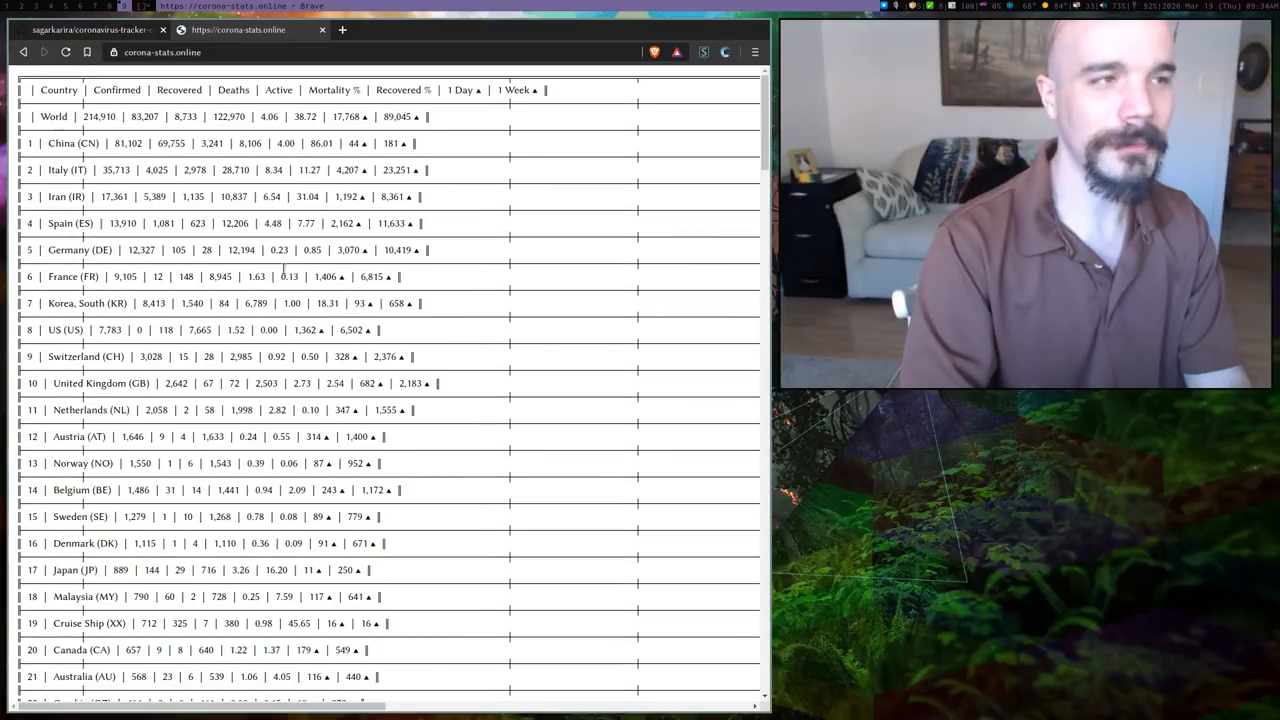
left_click(90, 30)
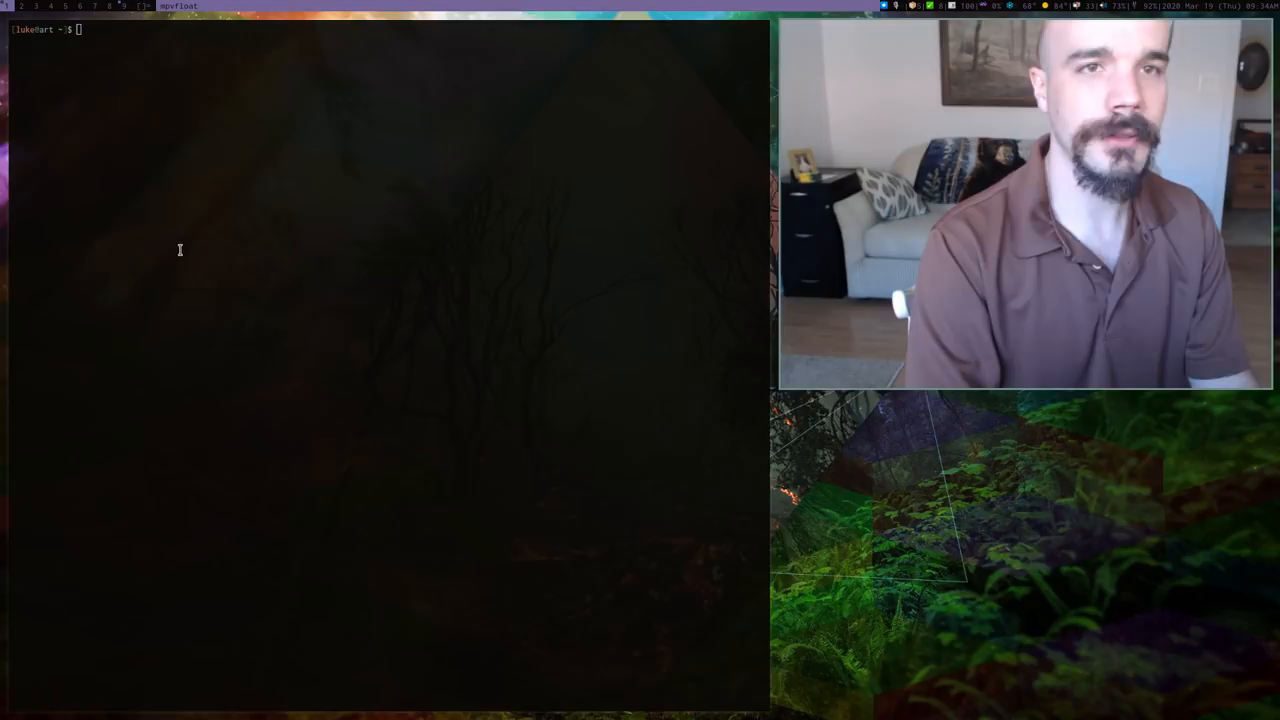
type("curl")
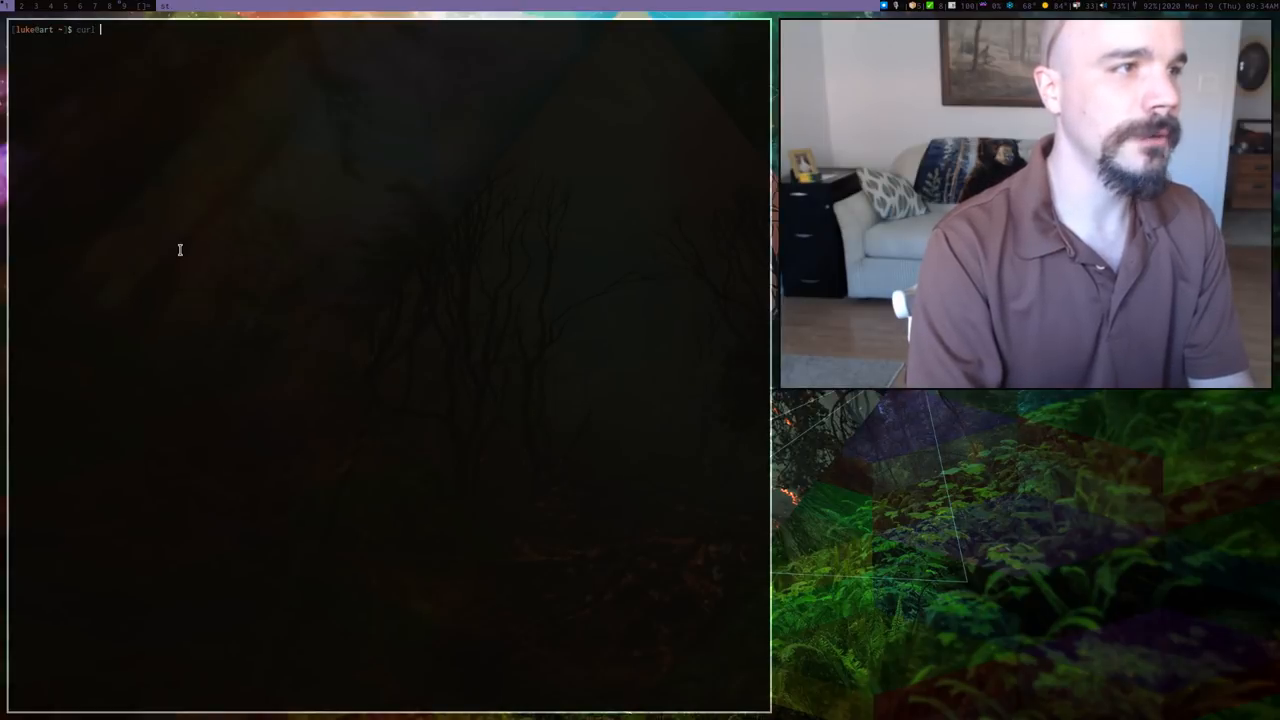
type("https://corona-stats.online/")
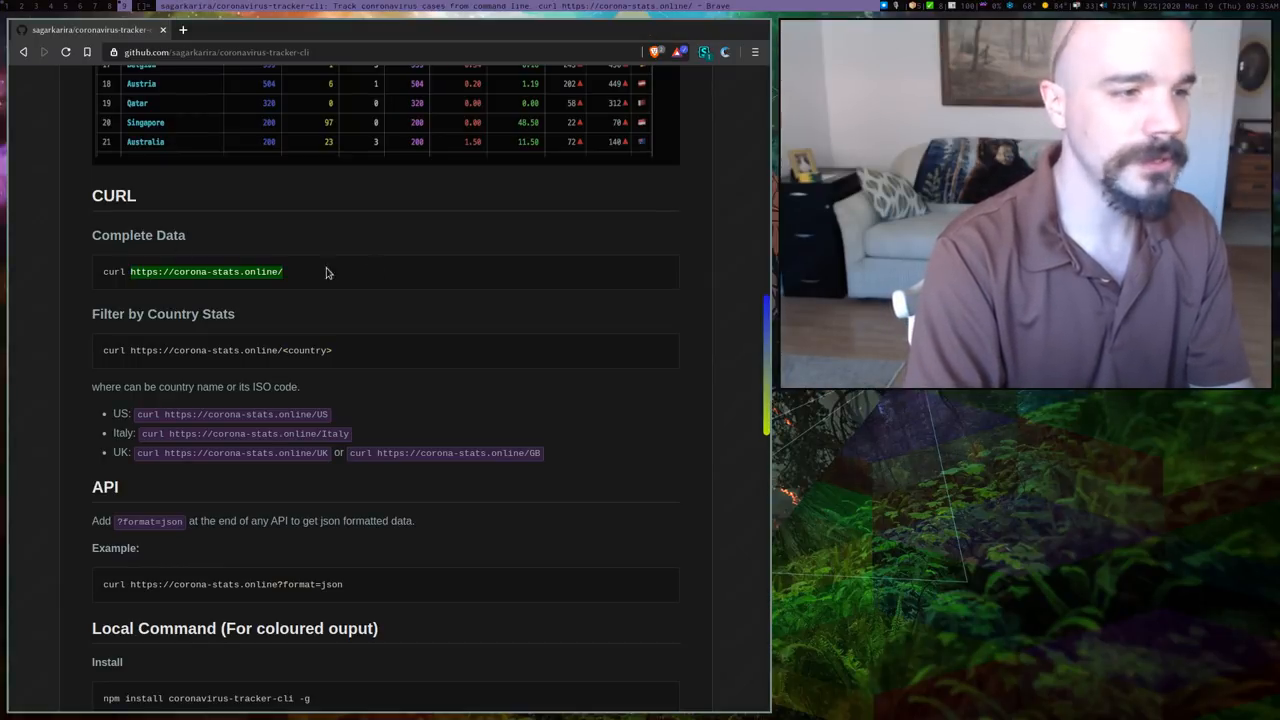
scroll("down", 3)
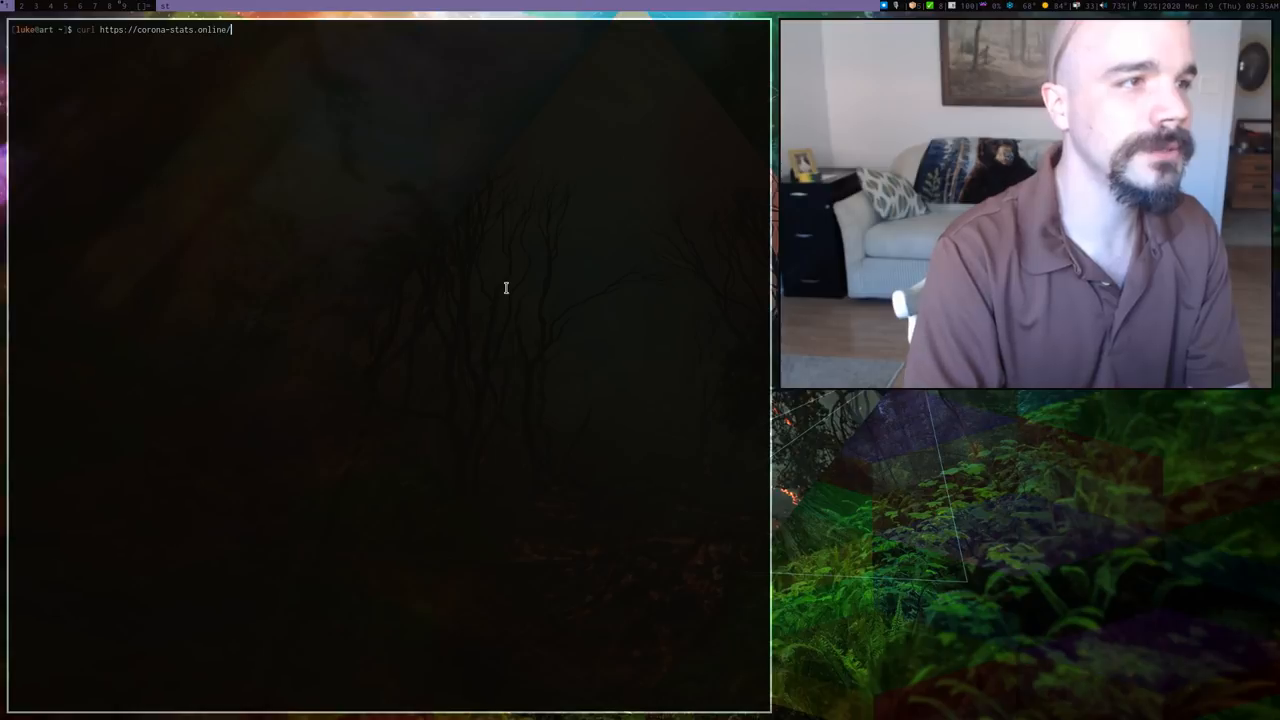
type("italy")
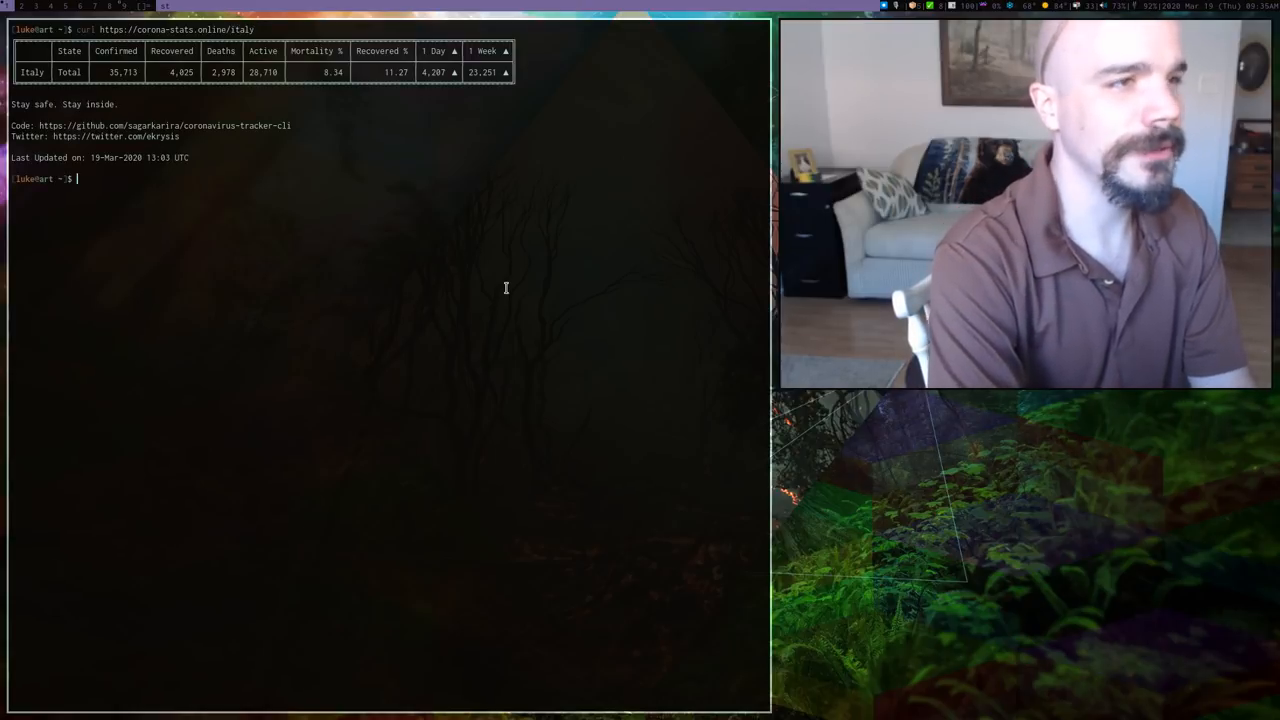
type("curl https://corona-stats.online/italy")
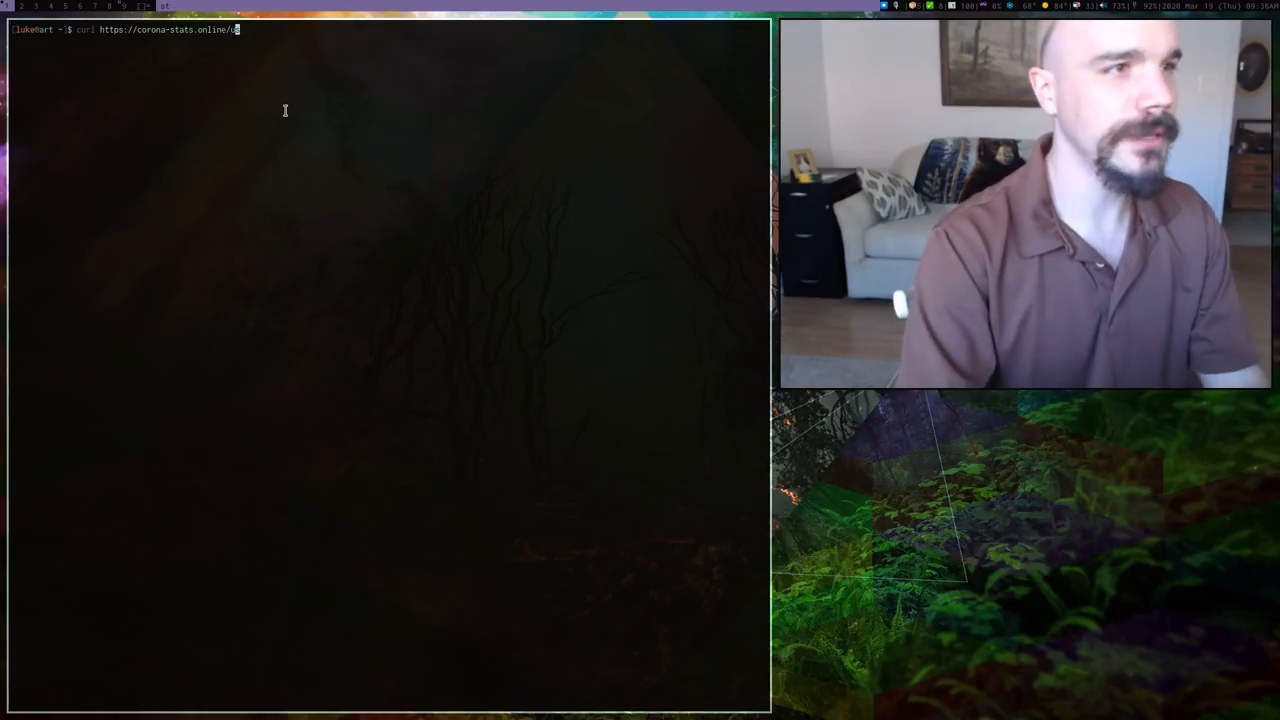
- Redirect the US curl output into ~/.cache/corona and confirm the file appears in .cache
type("s > .cache/corona")
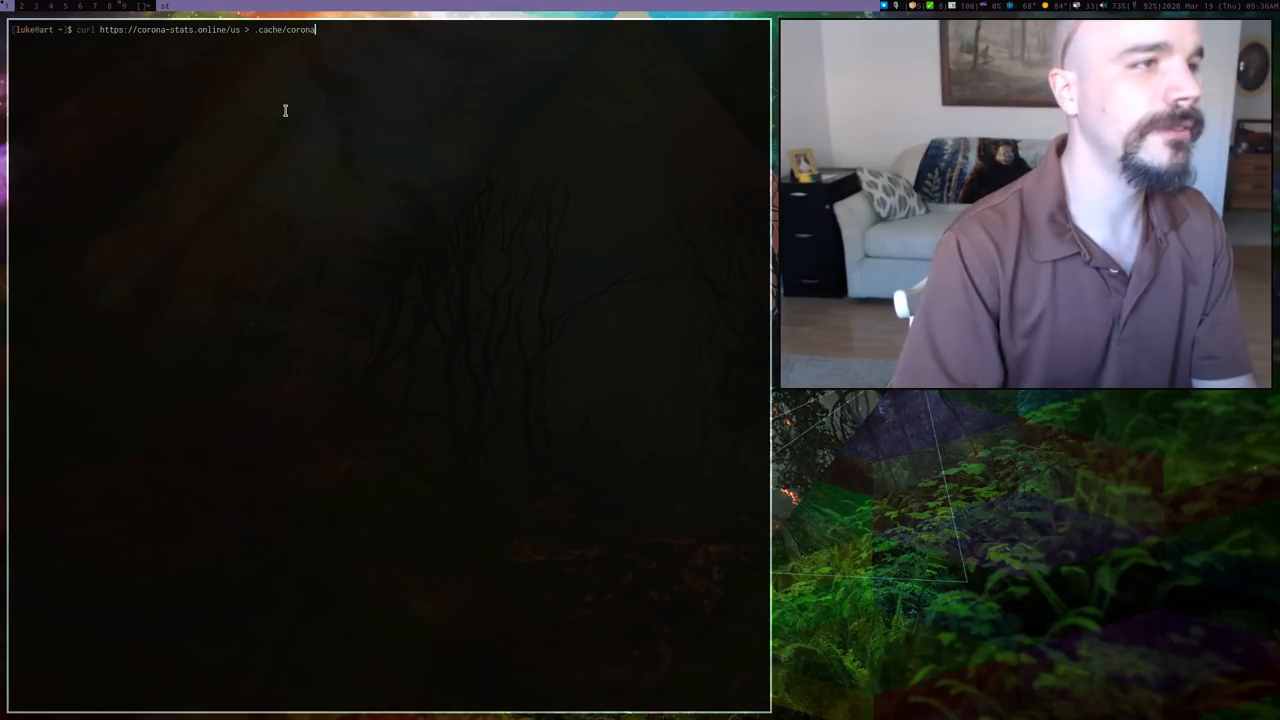
key("Return")
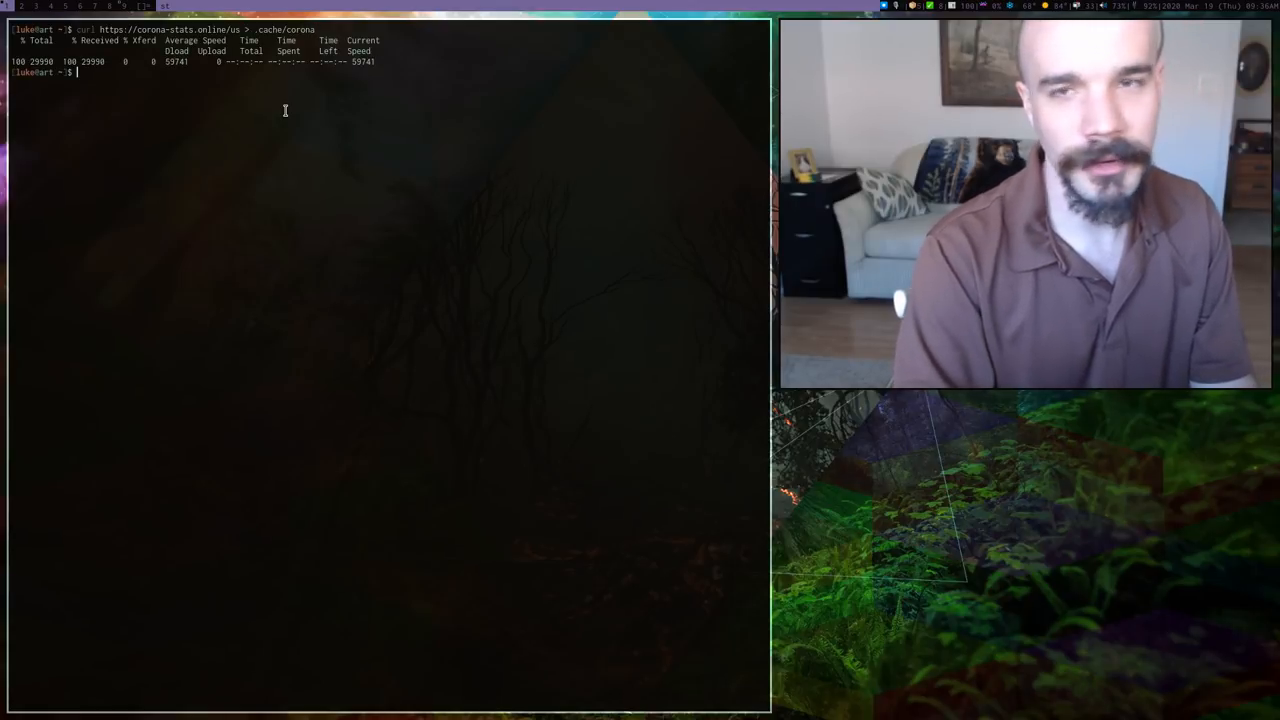
type("cat .cache/co")
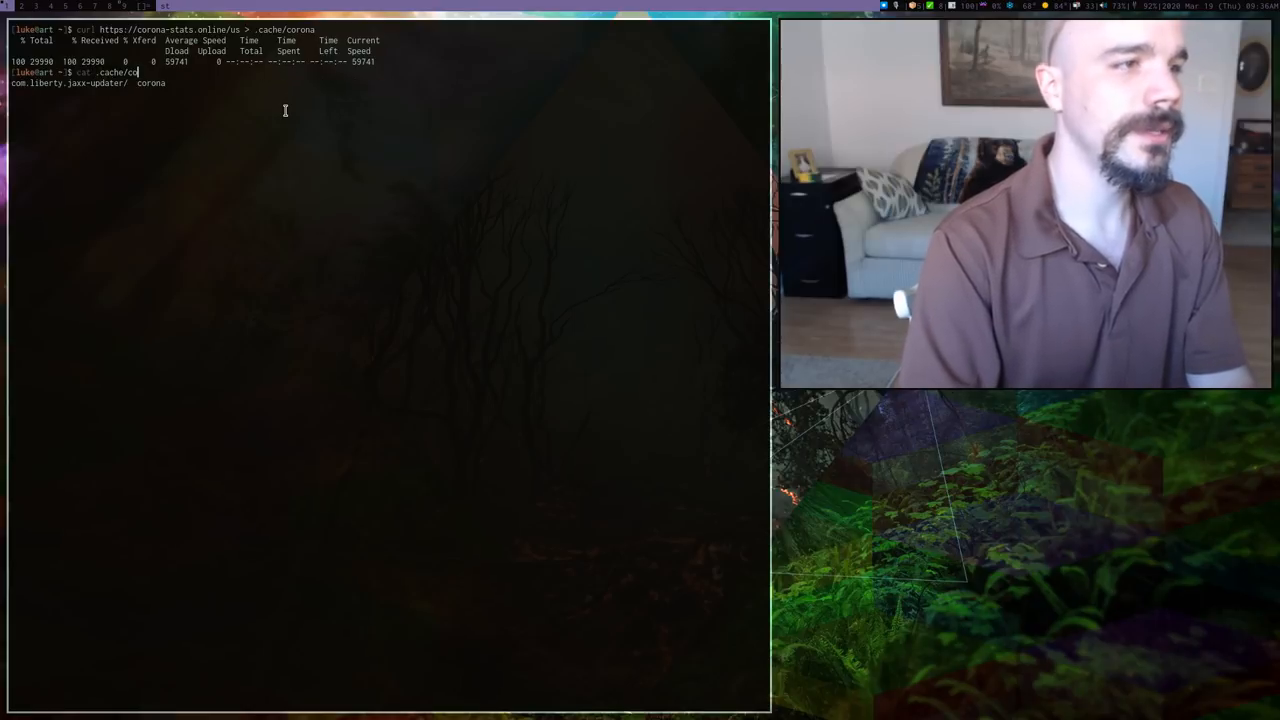
key("Return")
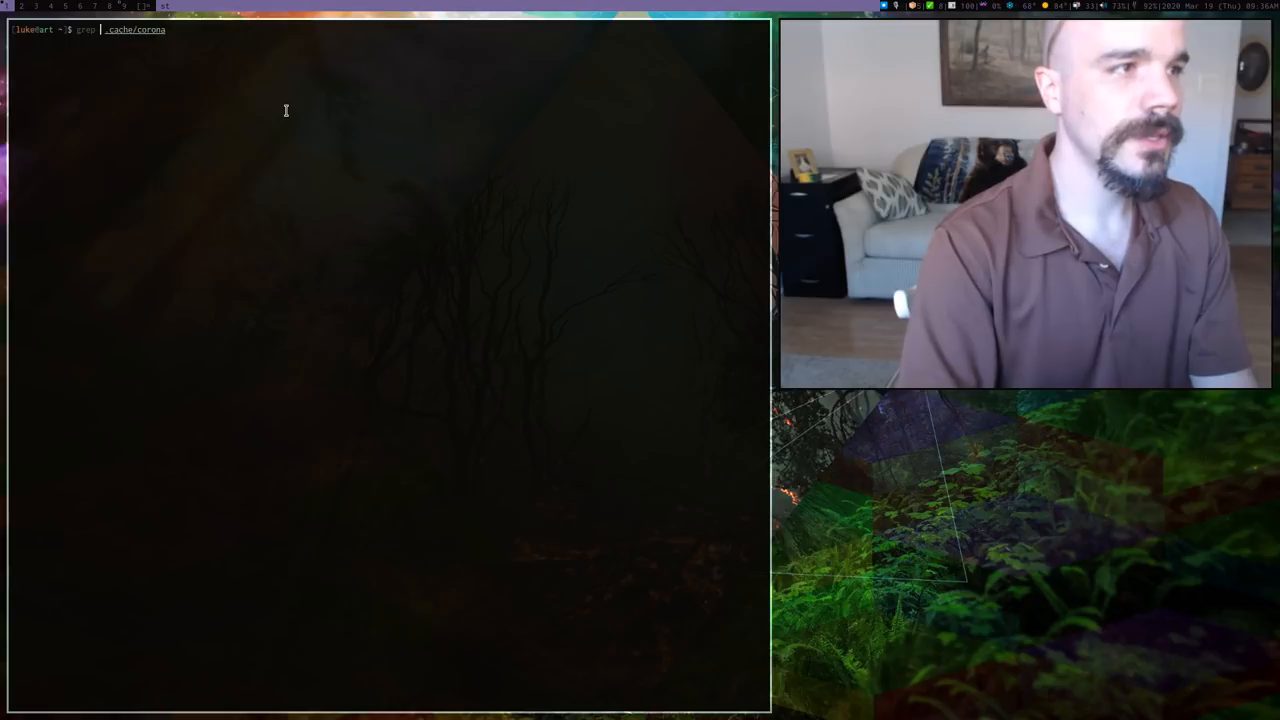
- Grep "State\|Florida" in .cache/corona to print only the header and Florida rows
type("\"Florida")
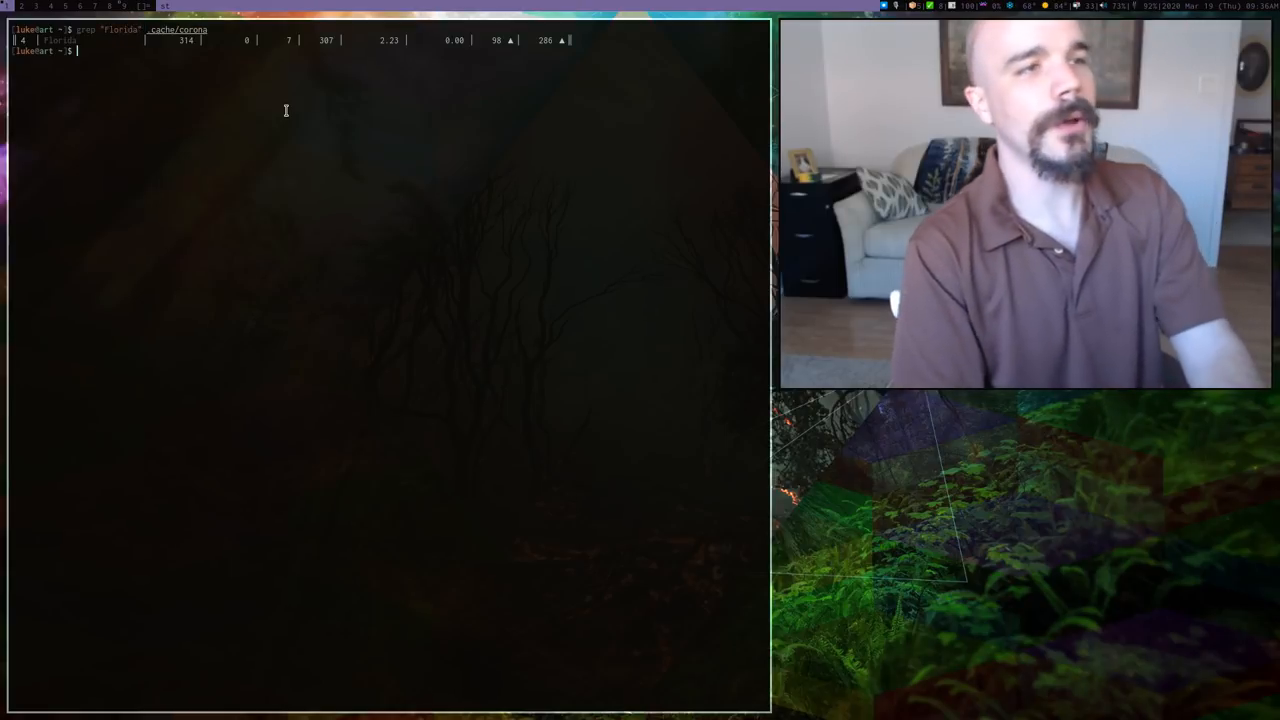
type("cat _cache/corona")
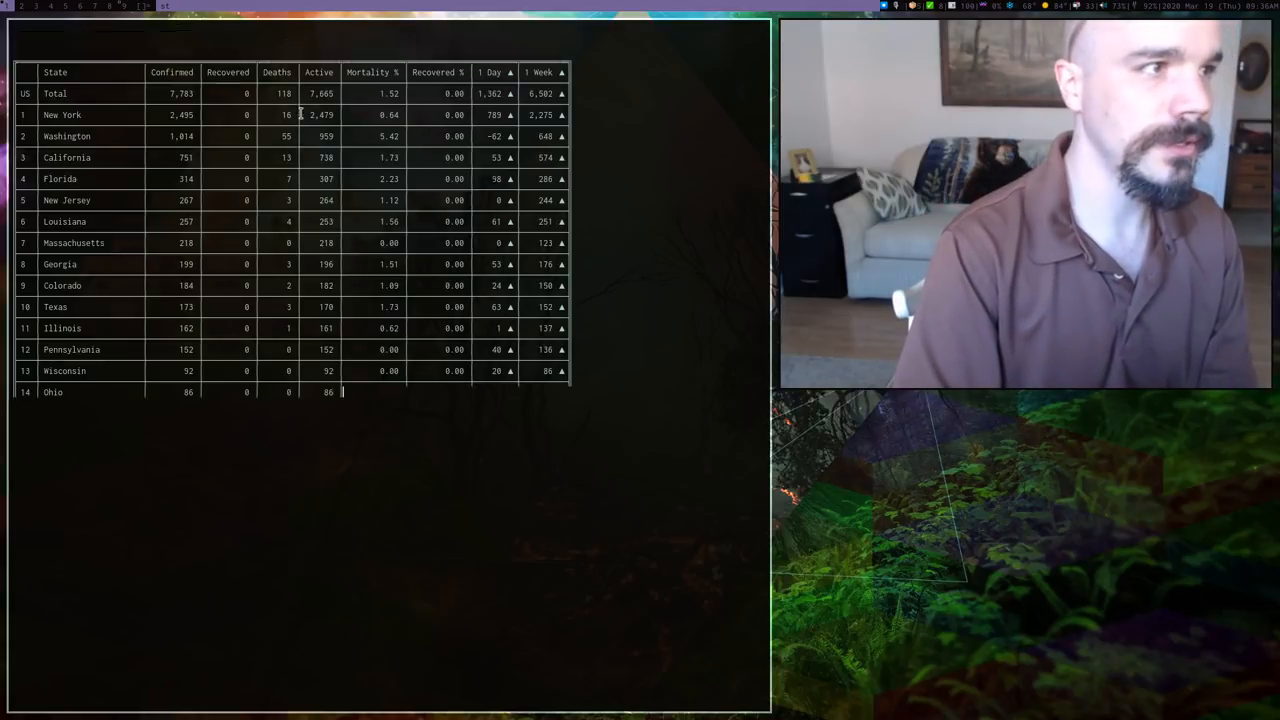
scroll("down", 3)
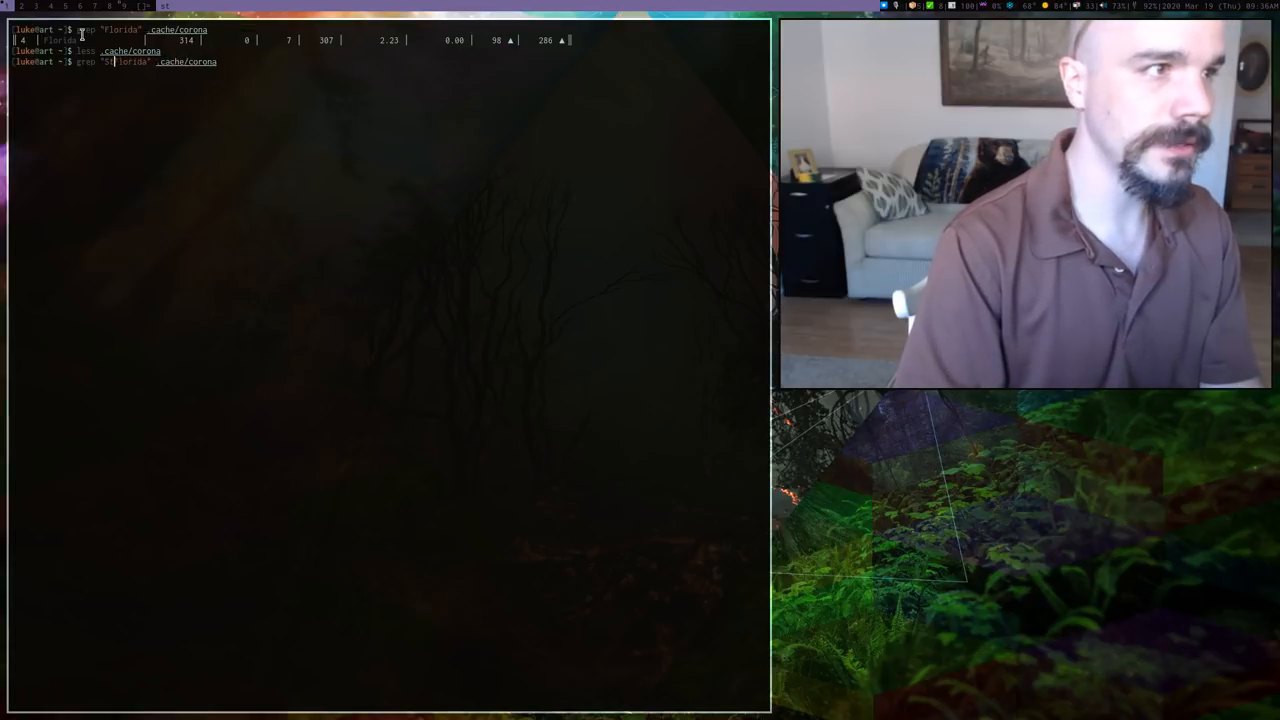
type("tate\\|")
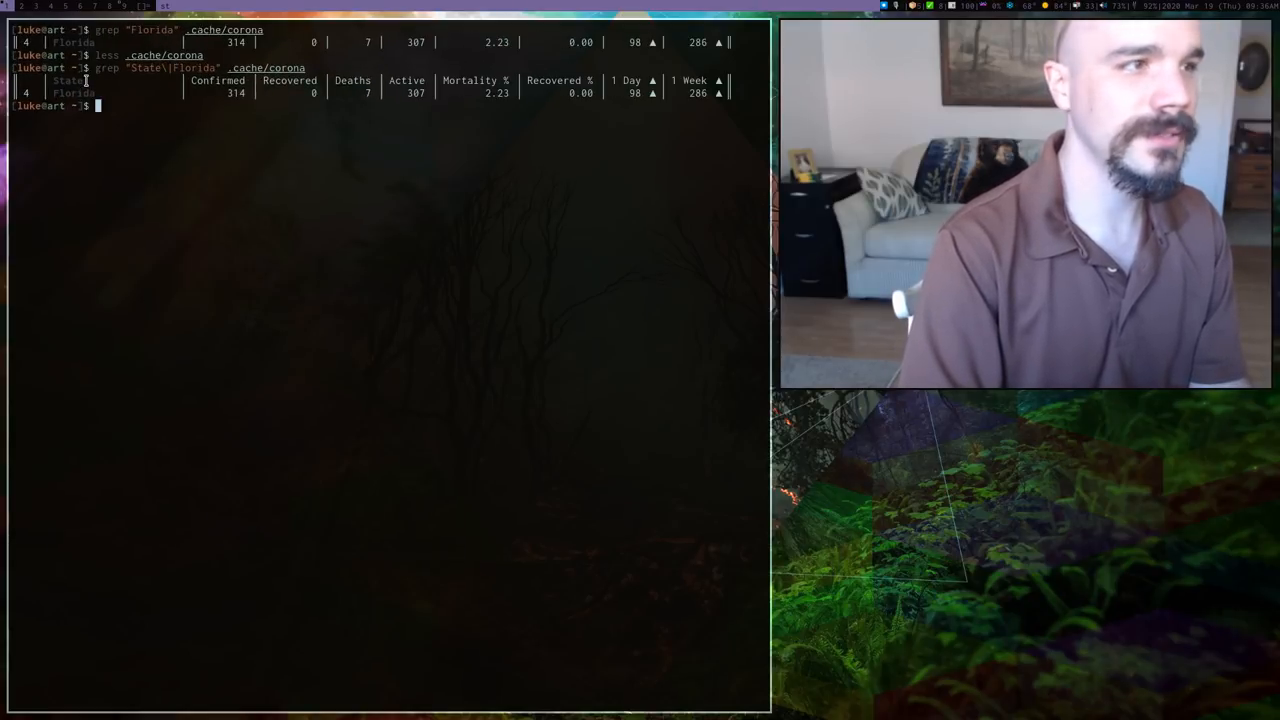
key("Return")
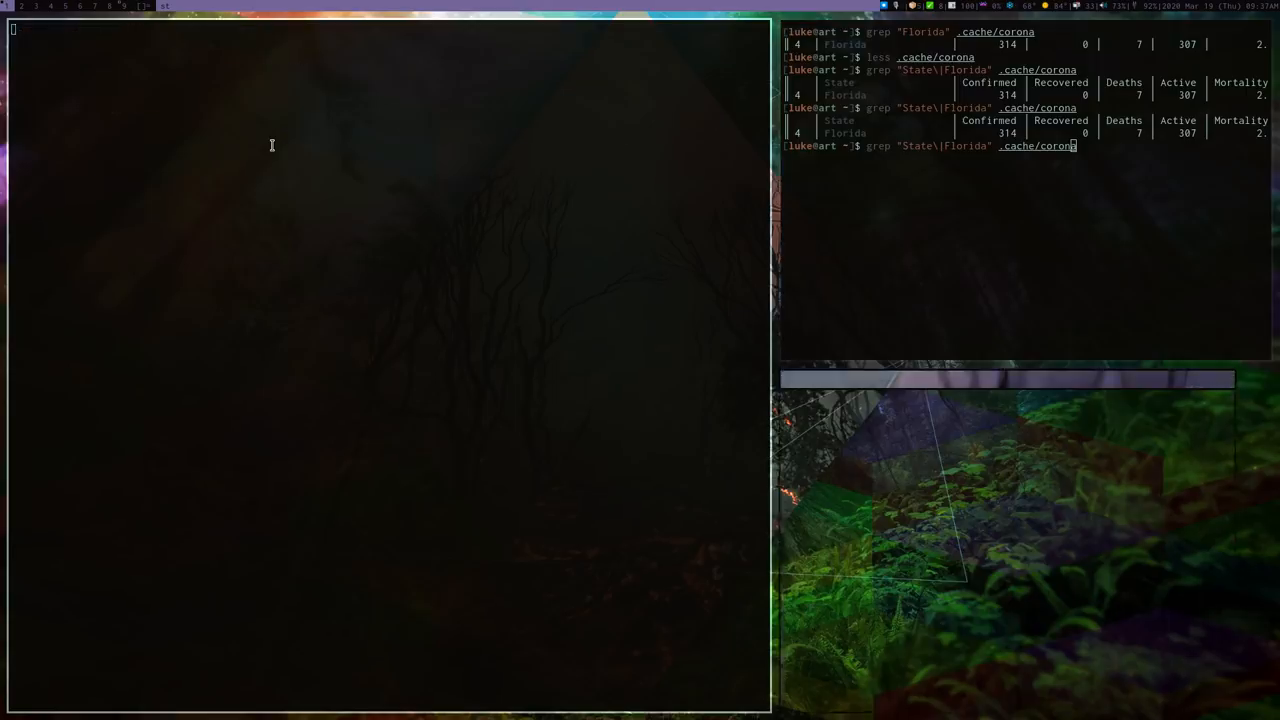
- Write the corona script: #!/bin/sh shebang plus grep "State\|Florida" ~/.cache/corona, and save it
type("sc")
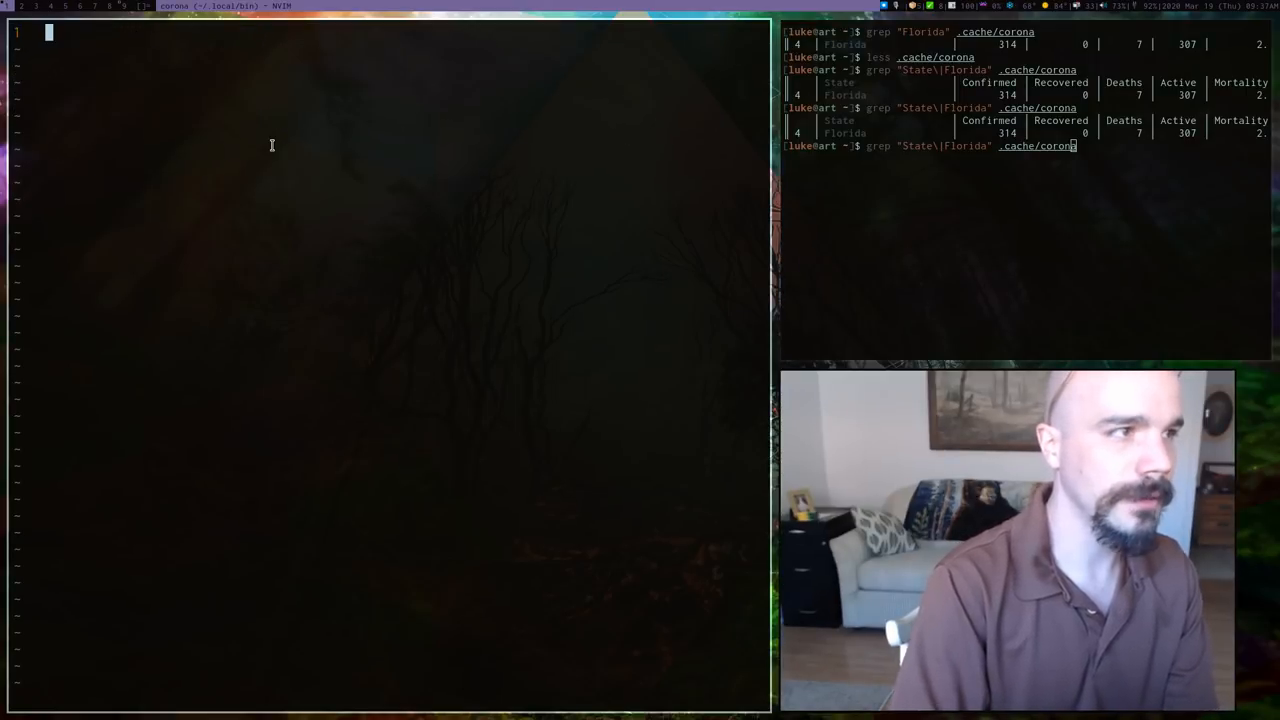
type("#!/bn")
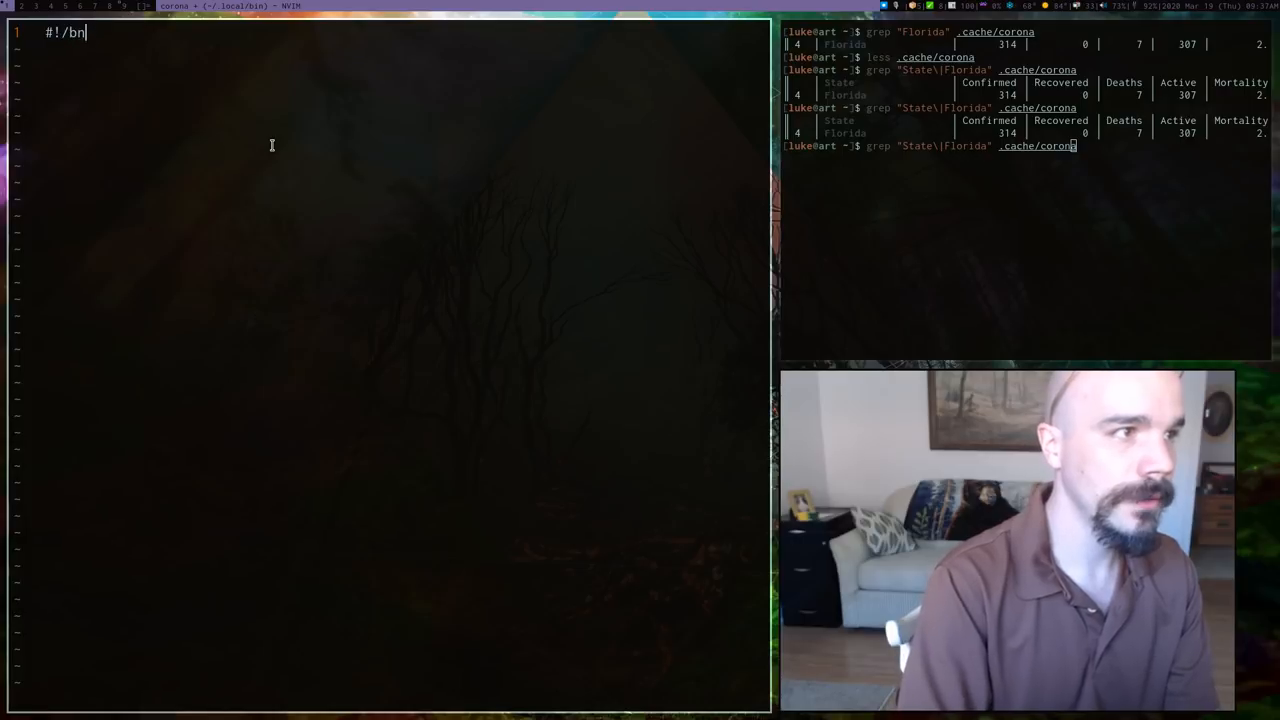
type("in/s")
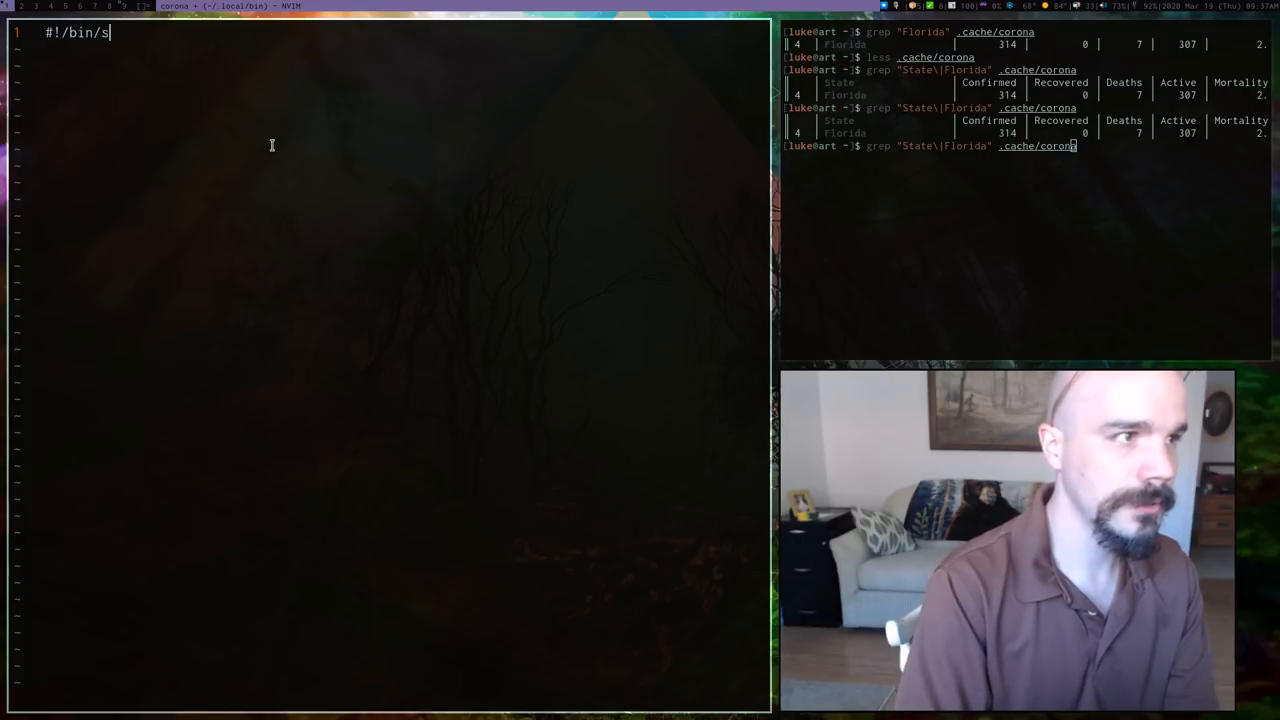
type("h")
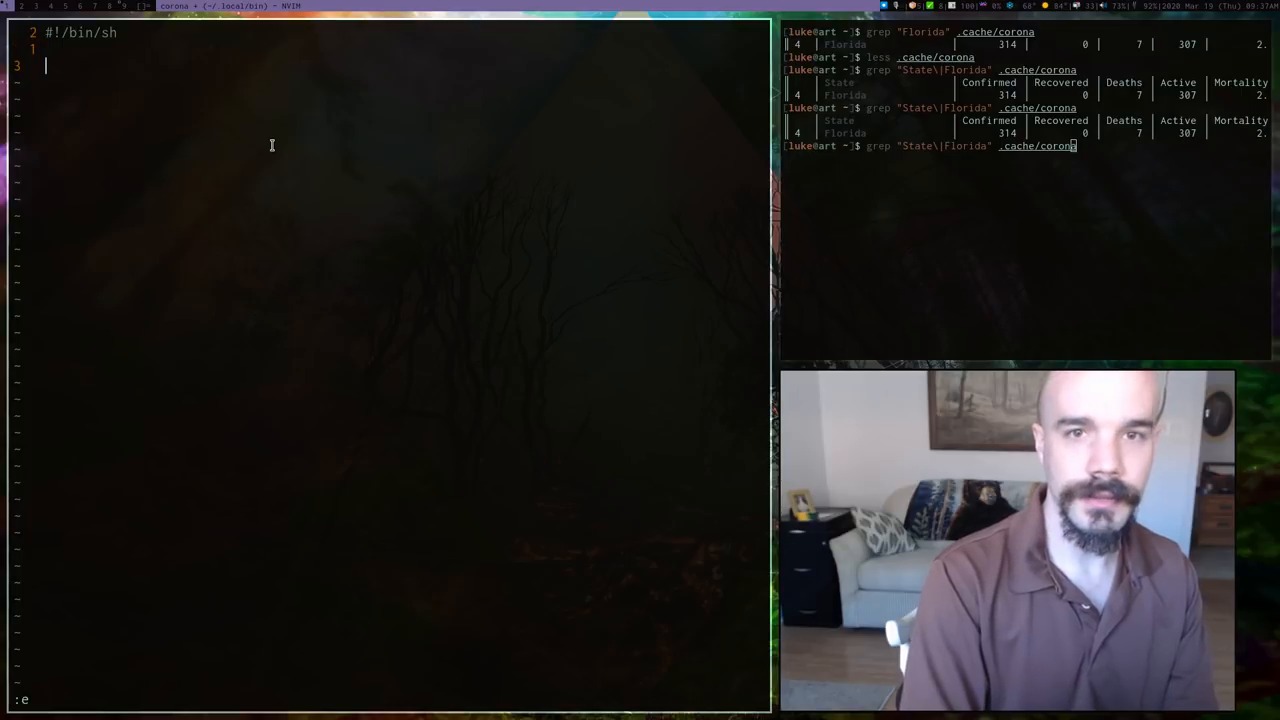
type("grep \"")
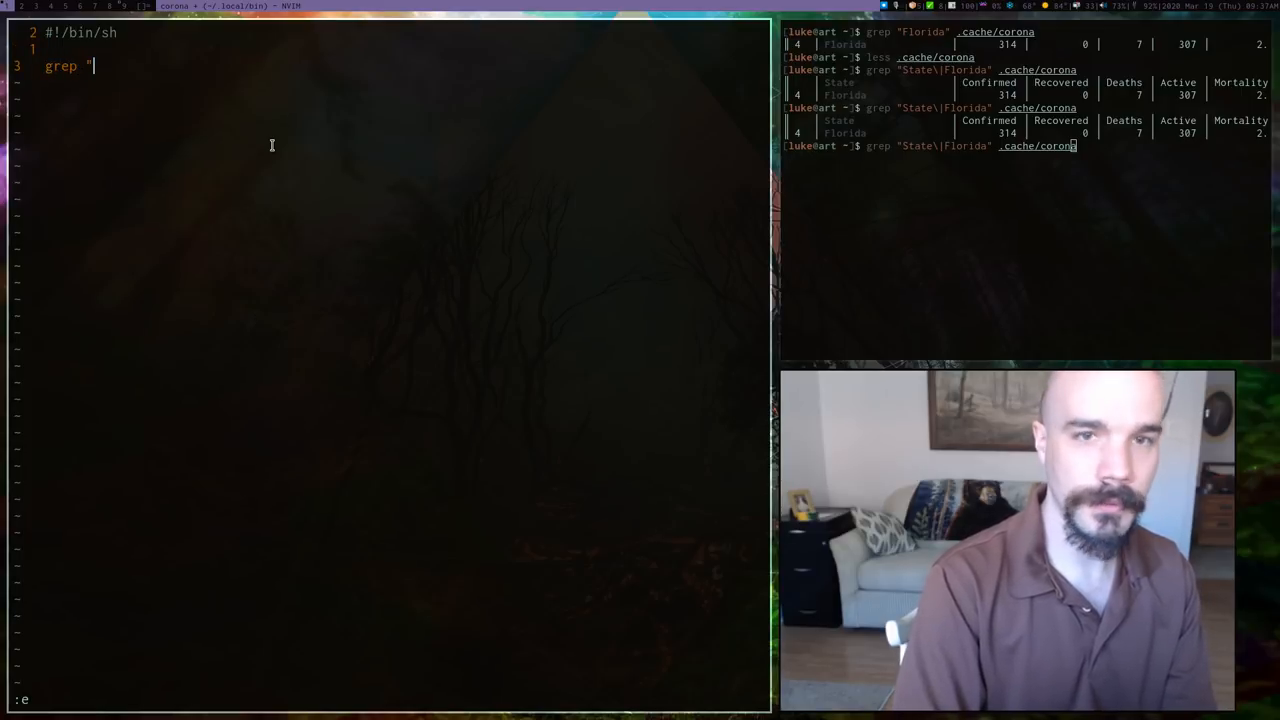
type("State\\|")
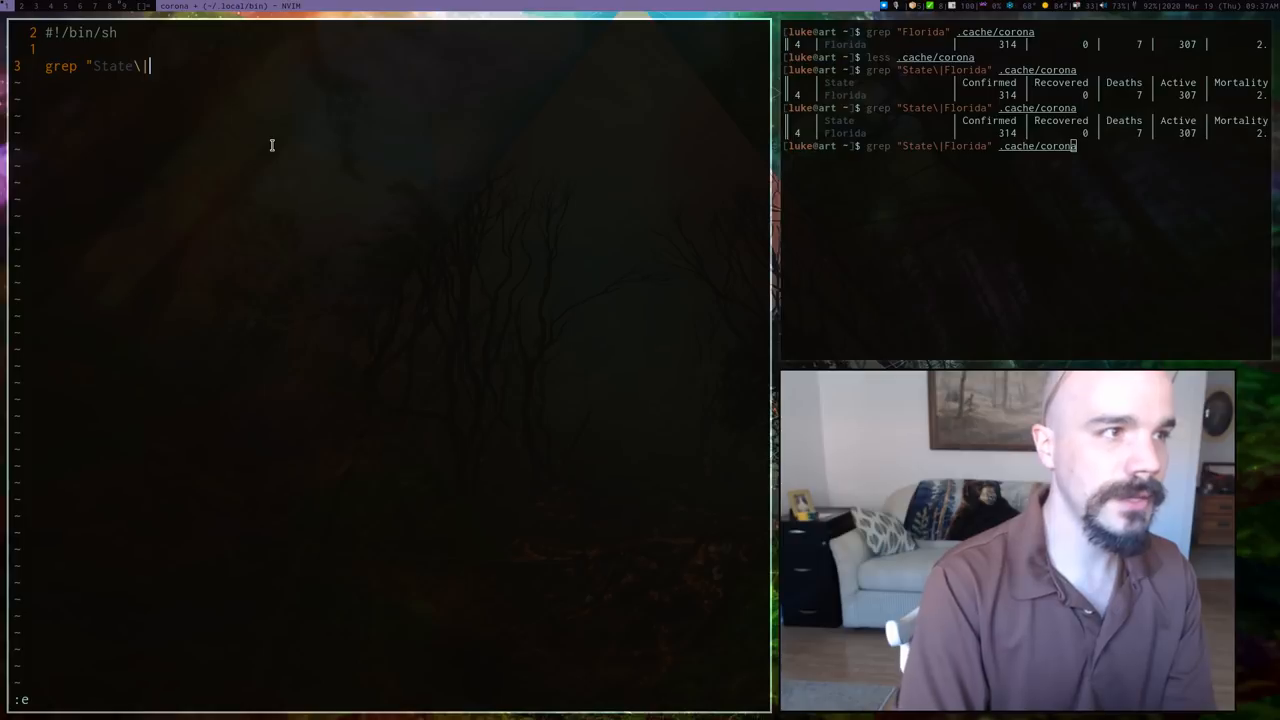
type("Florida\"")
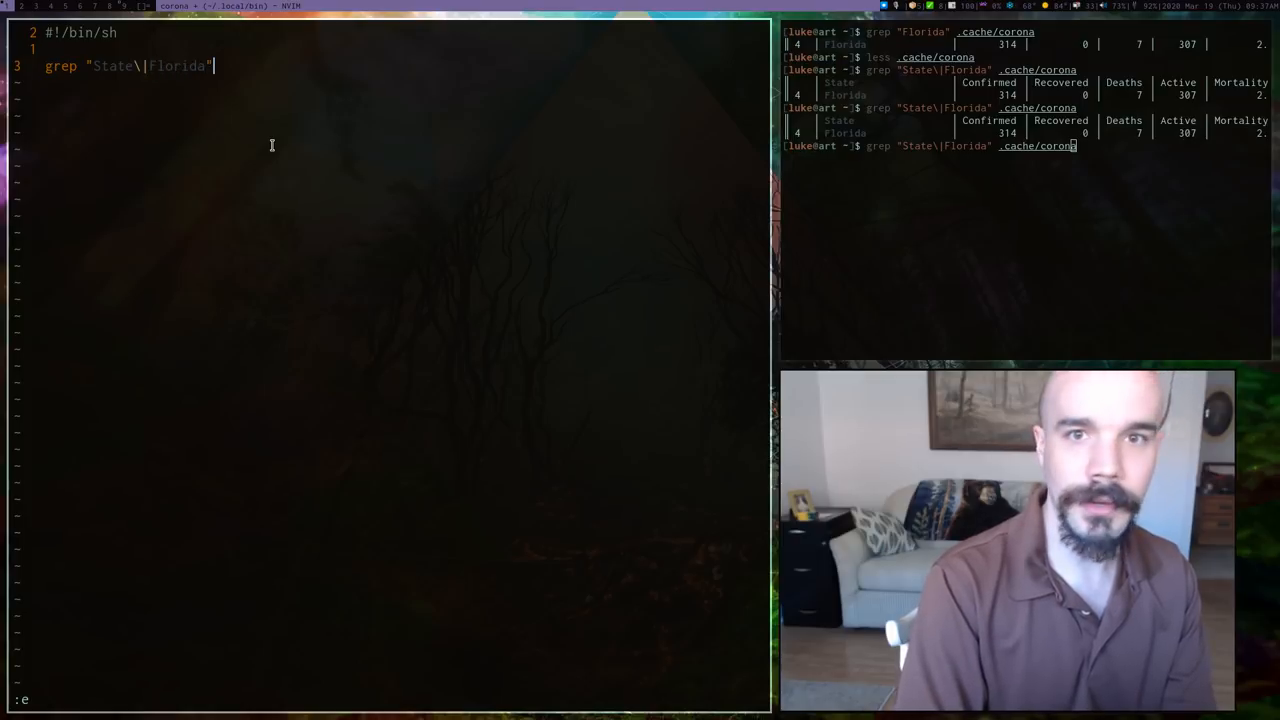
type("~/.cache/corona")
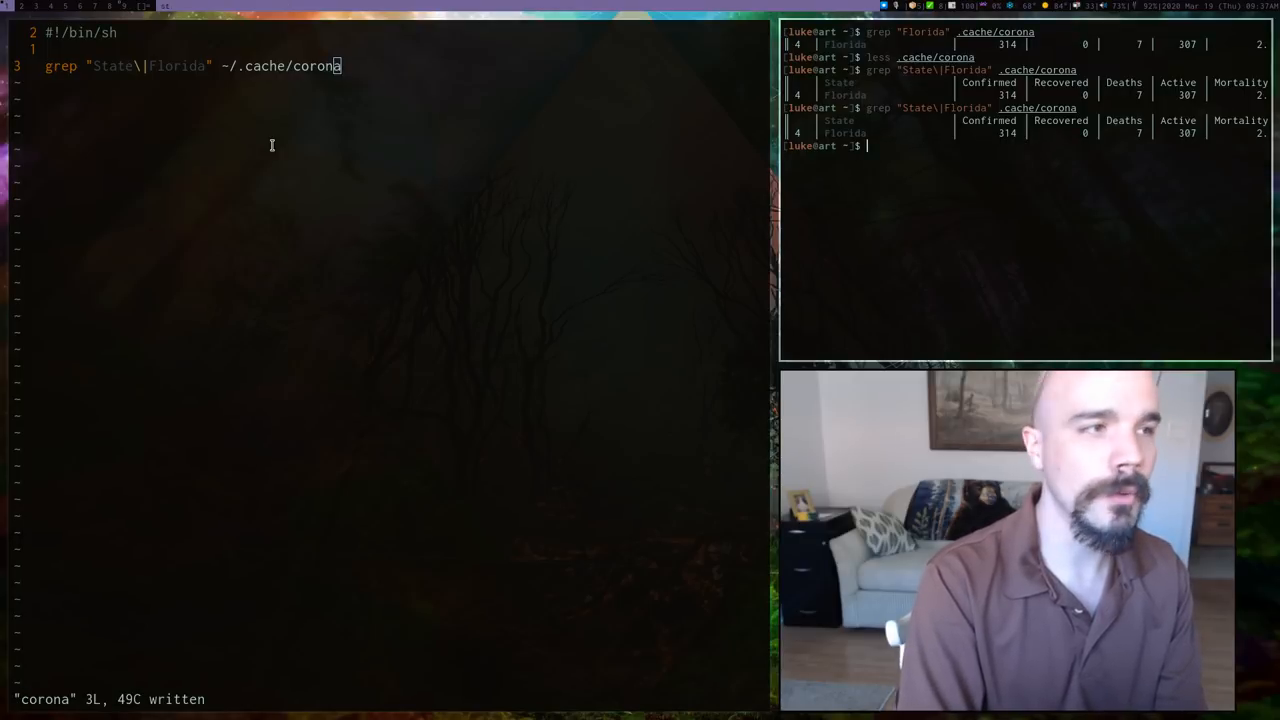
- Make the corona script executable with chmod +x and run it to see the header and Florida row
type("sc")
type("c")
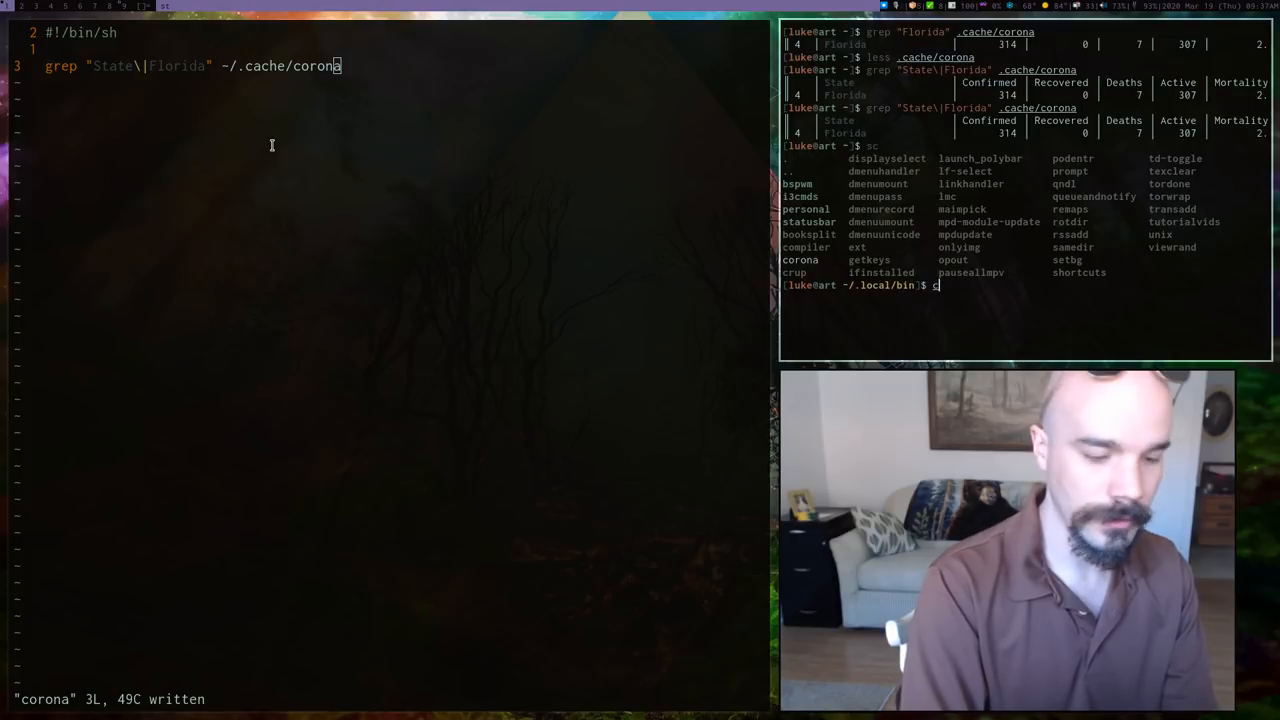
type("h")
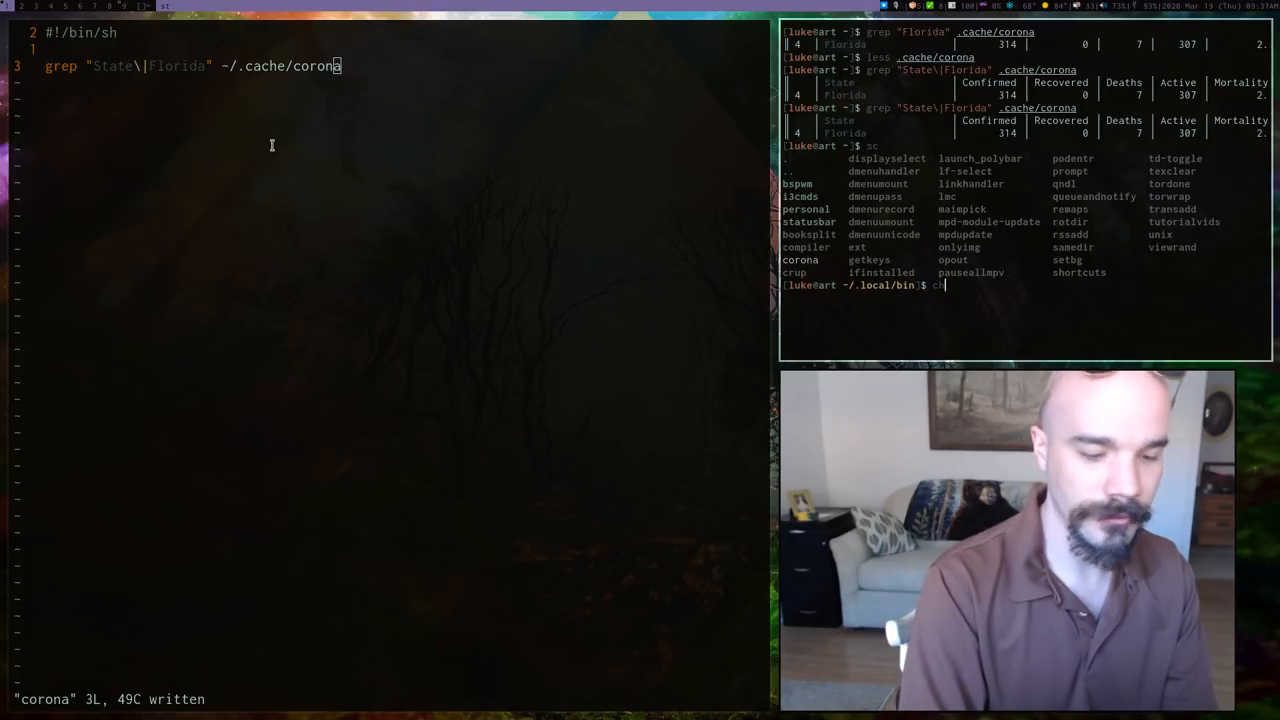
type("hmod +x co")
type(" |")
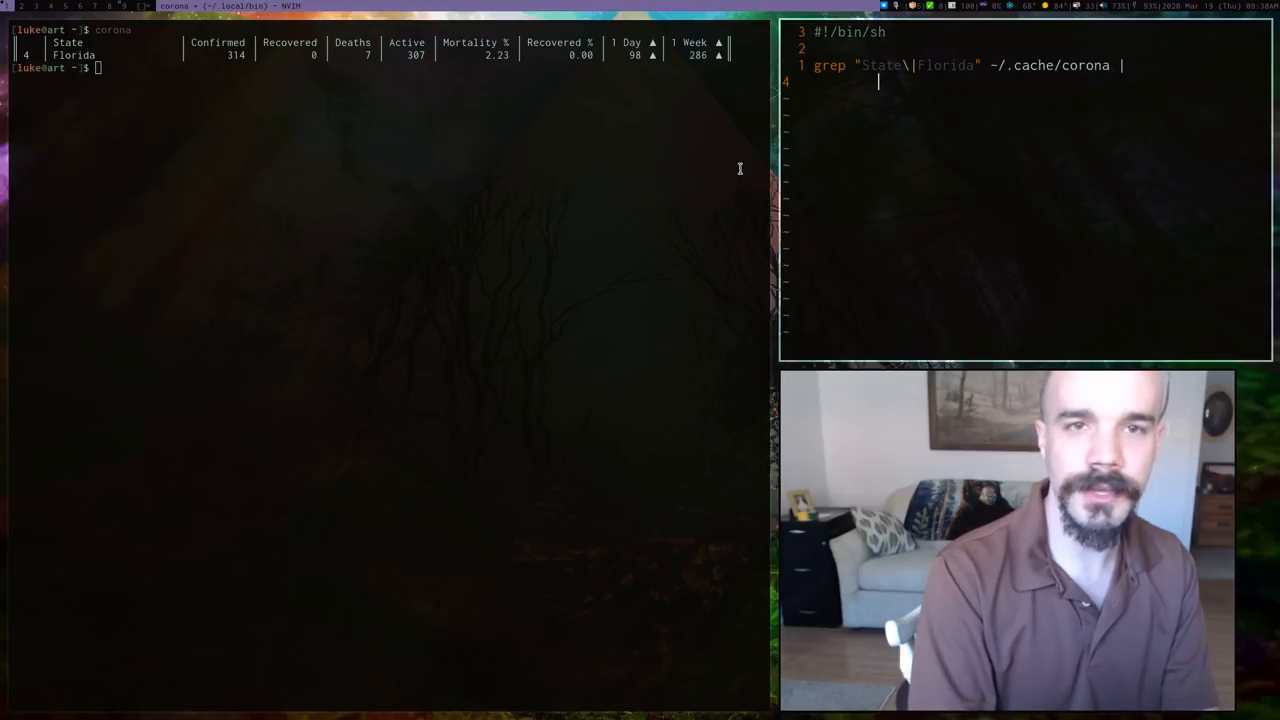
- Pipe the grep through sed "s/\s*//g" to strip whitespace, save and rerun corona
type("sed")
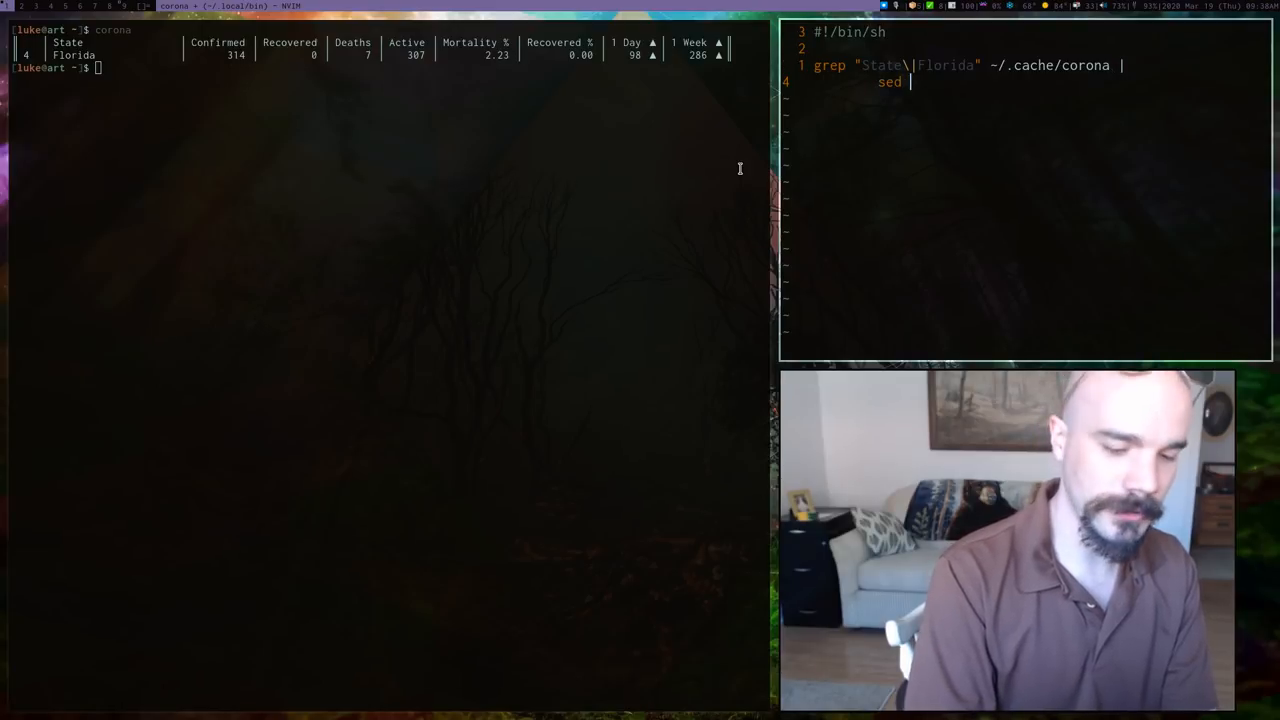
type("\"")
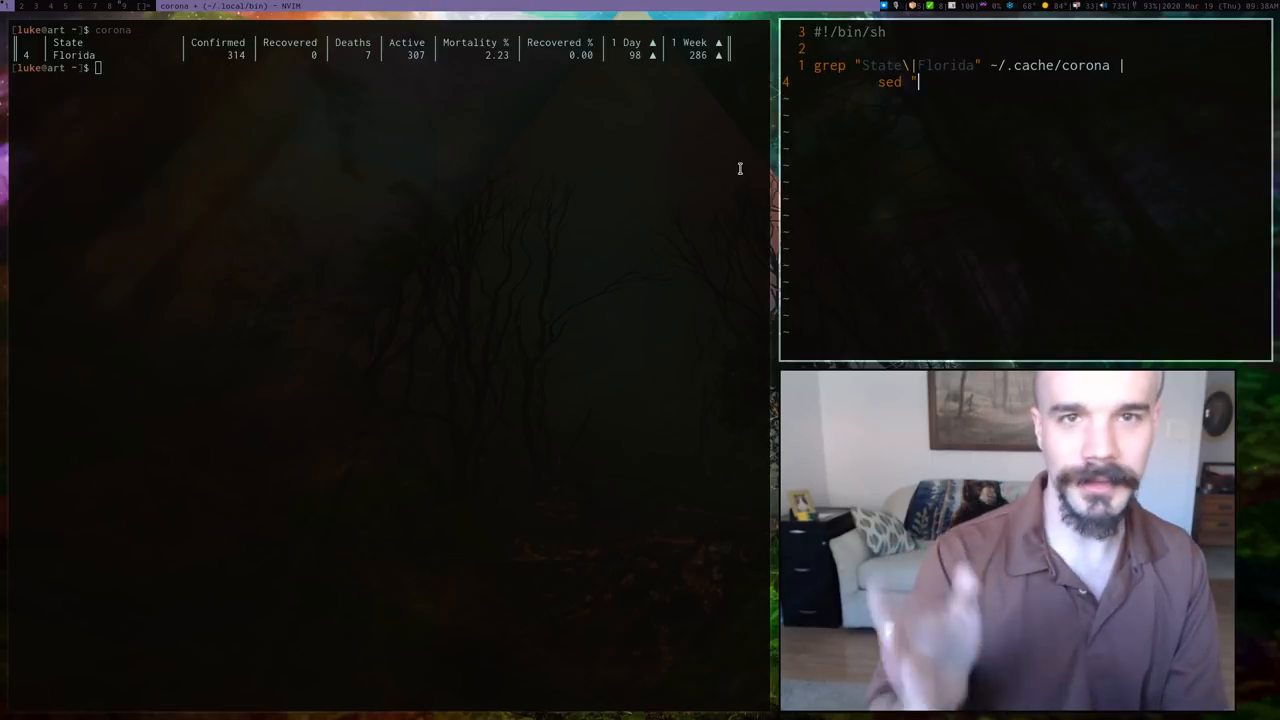
type("s")
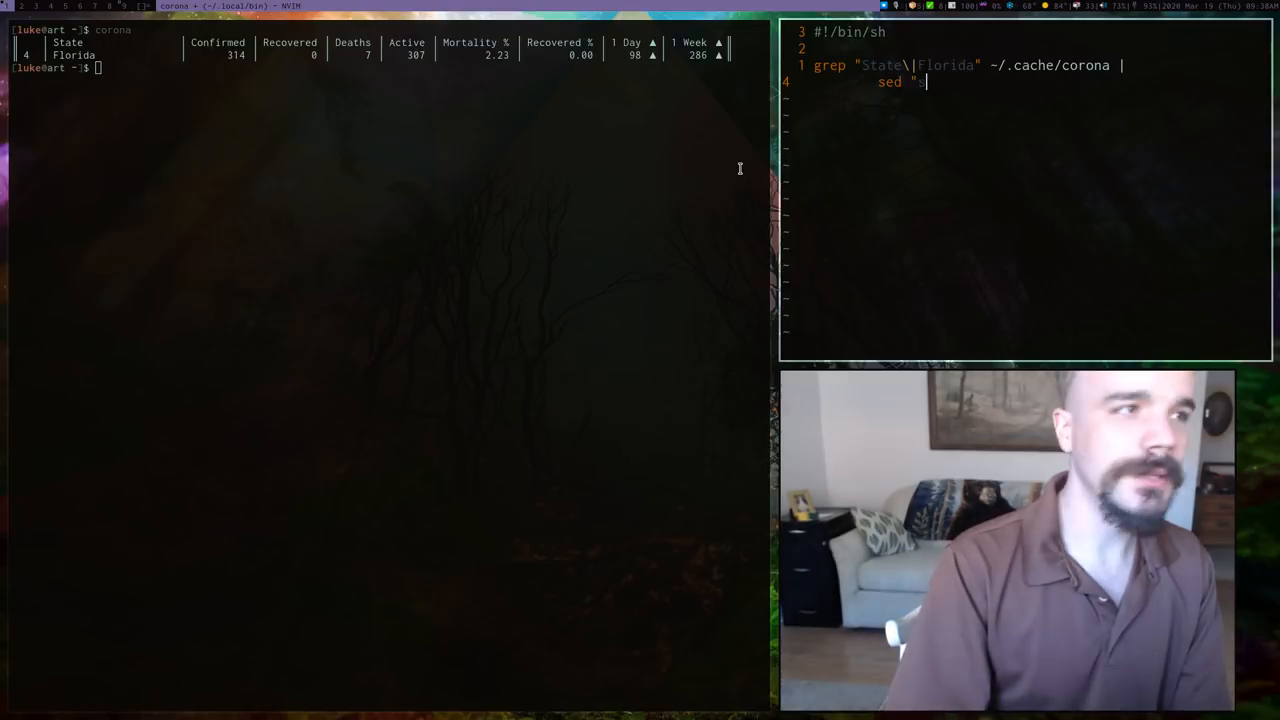
type("/\\s")
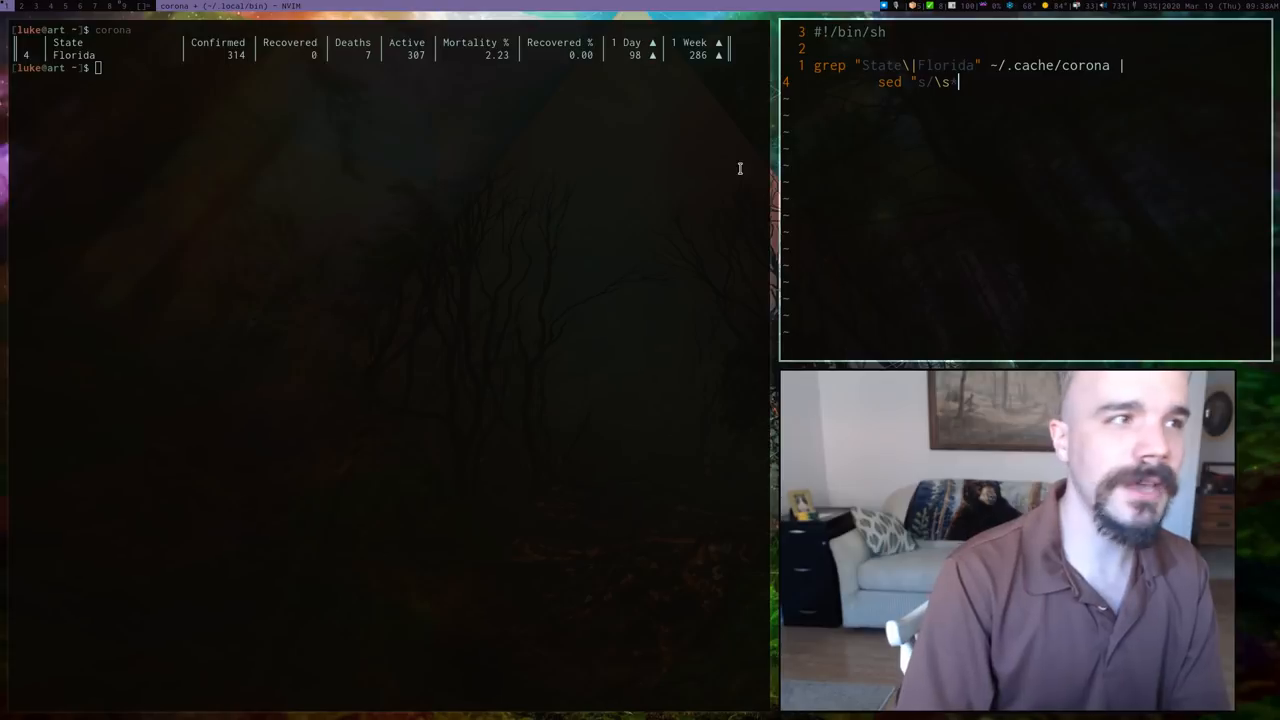
type("*//")
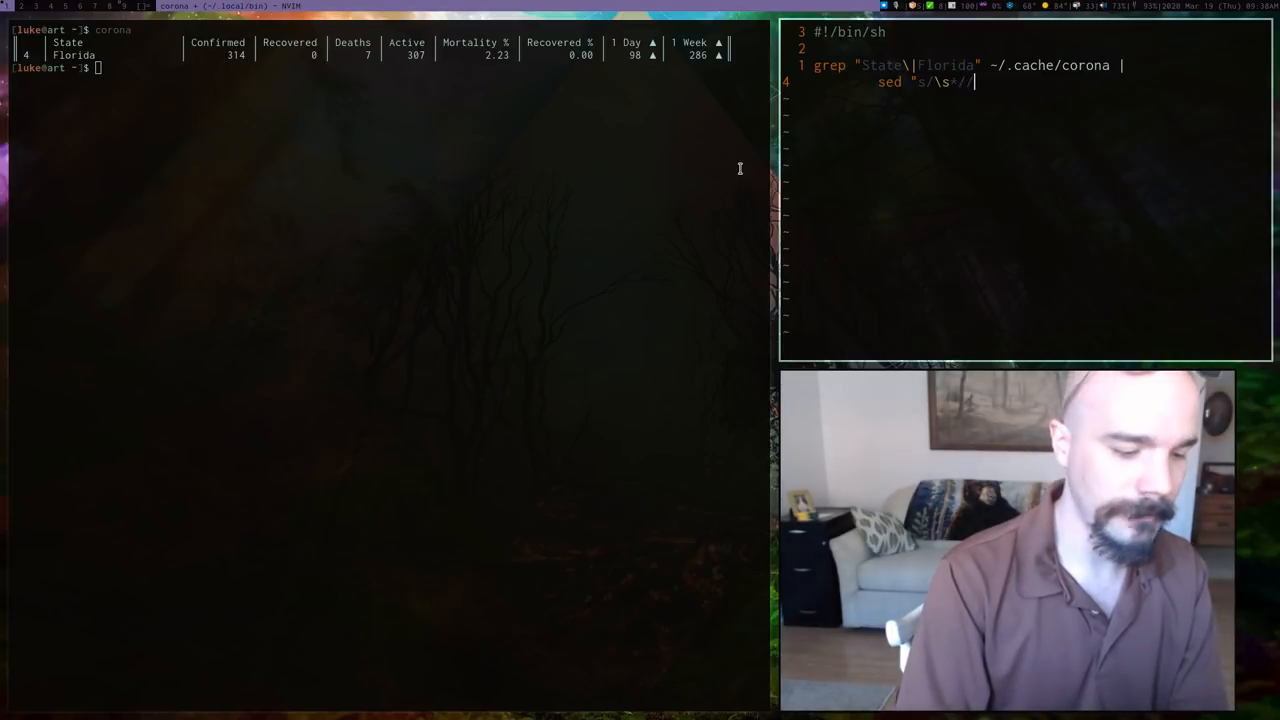
type("g/")
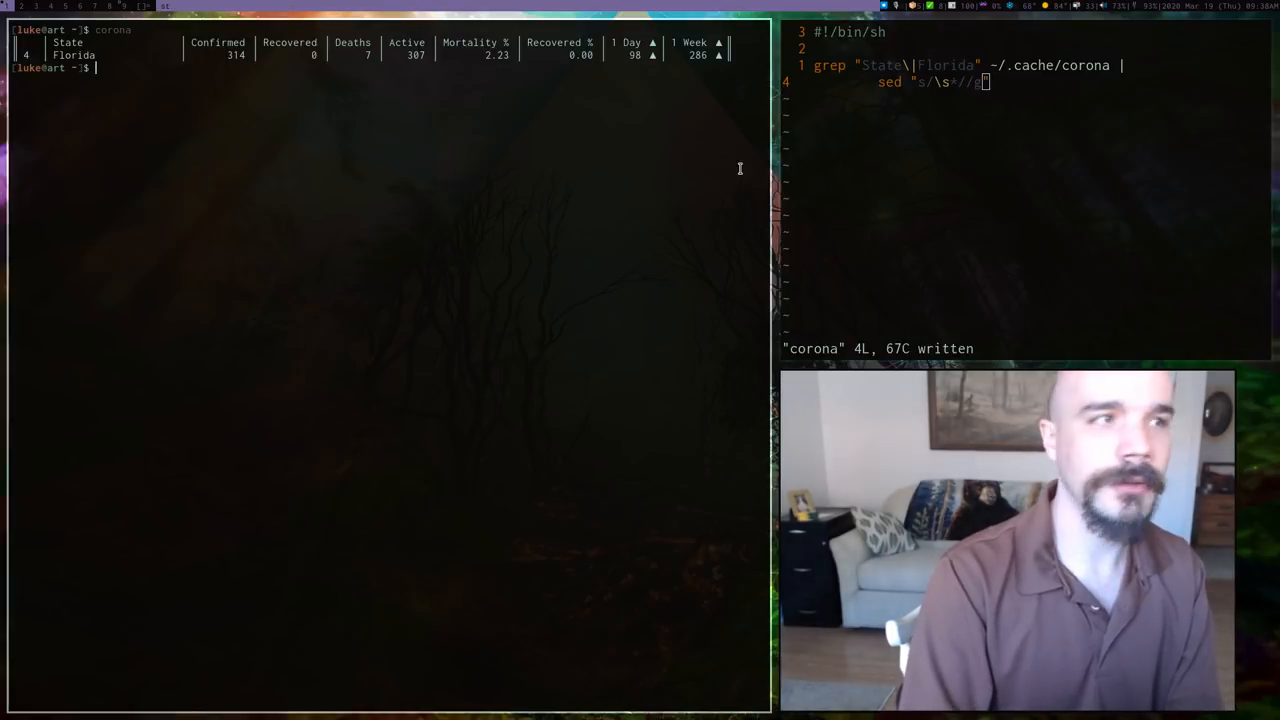
key("Return")
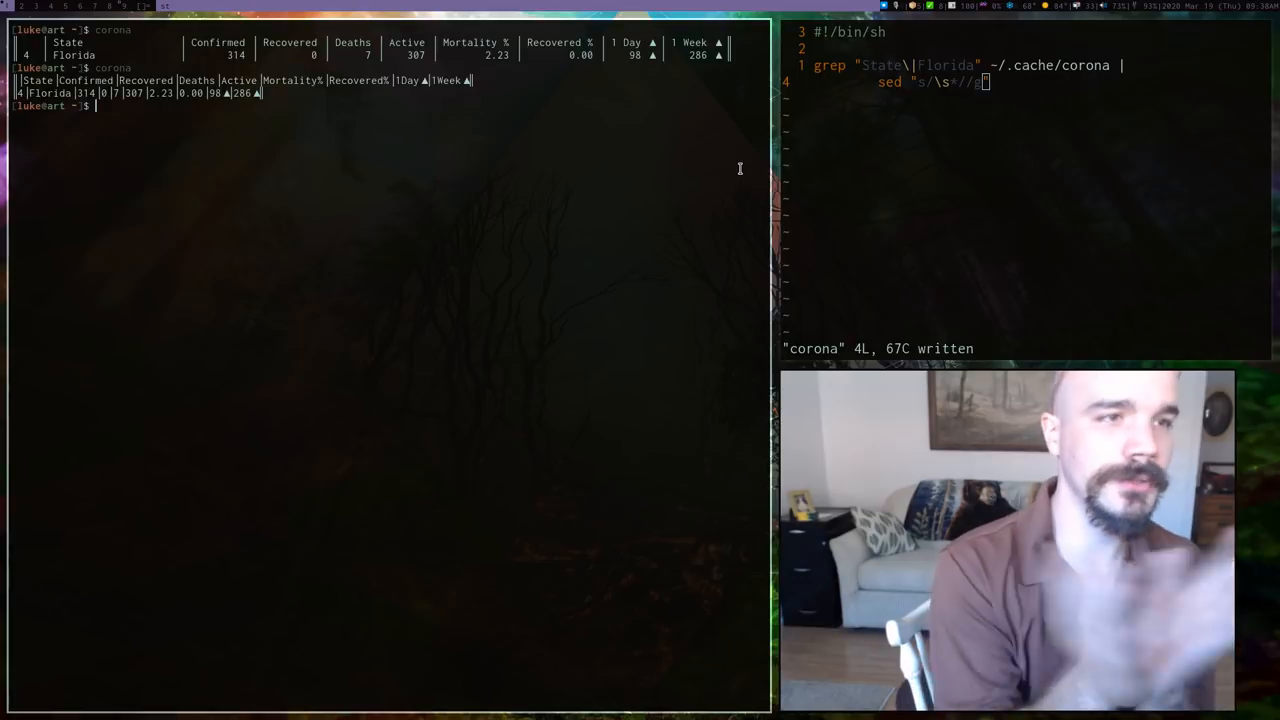
mouse_move(710, 172)
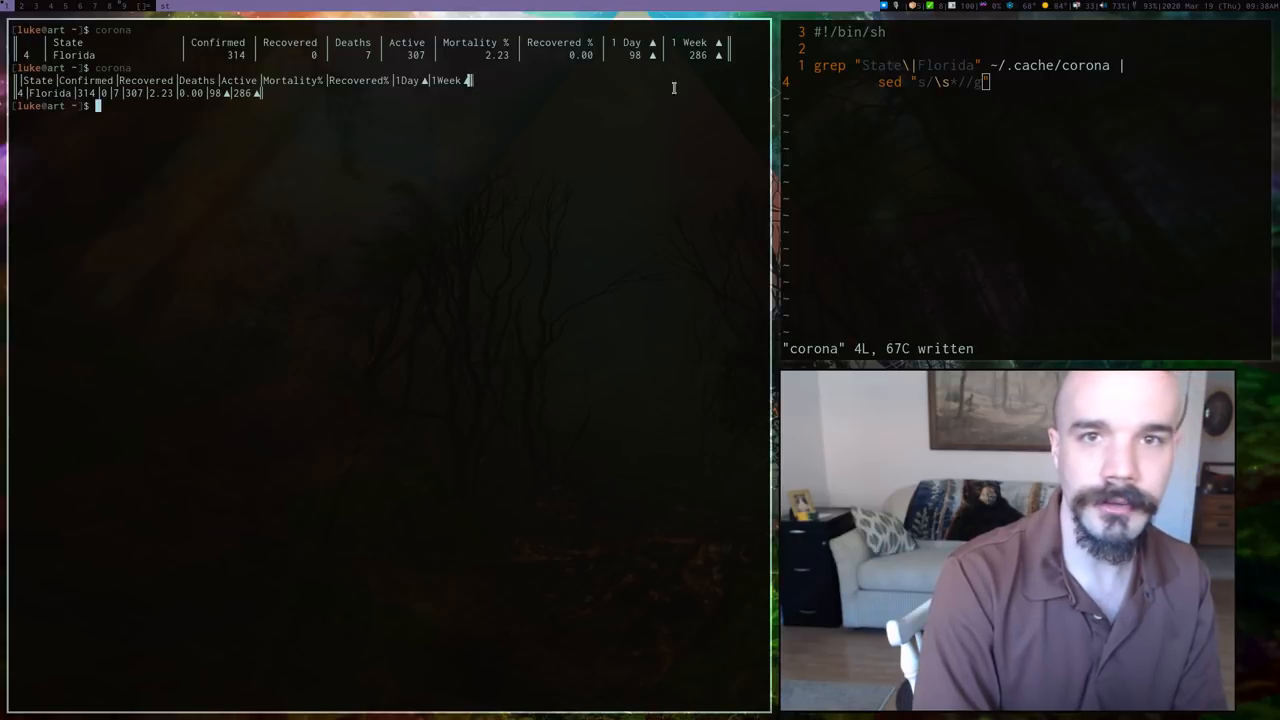
- Add an s/│/;/g substitution so table borders become semicolons, then rerun corona
type("; s/│//g")
type("corona")
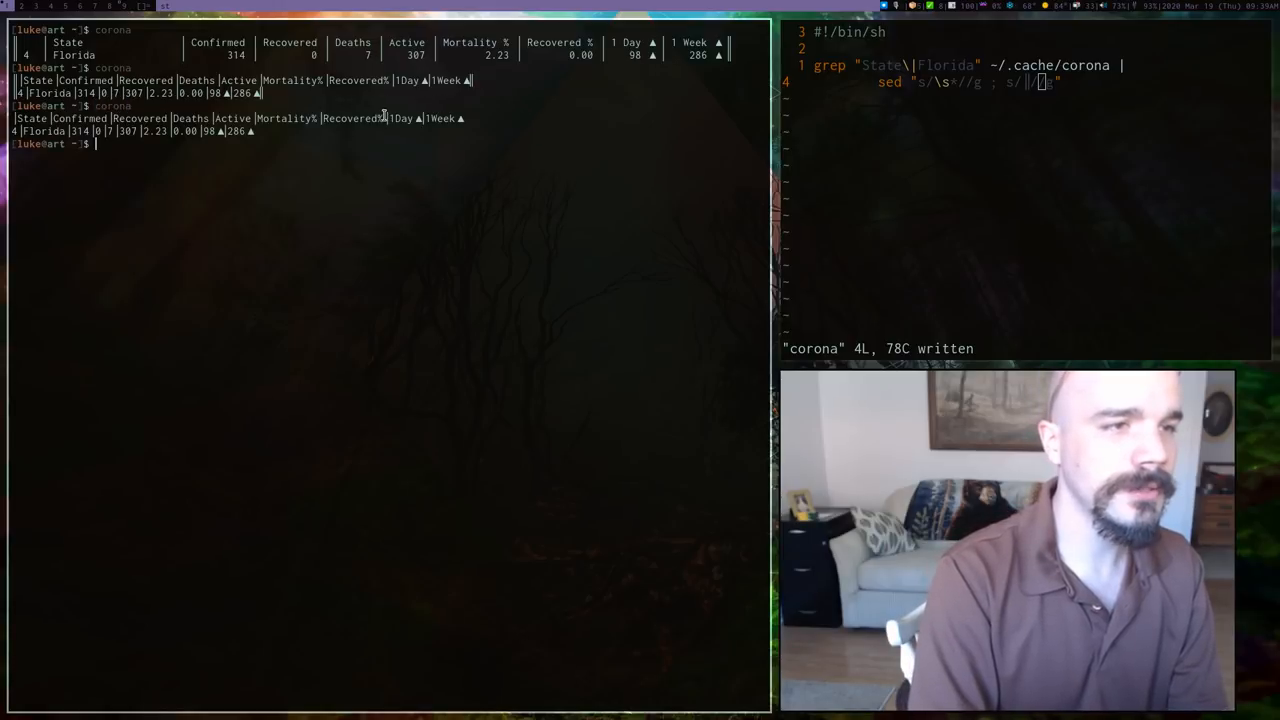
mouse_move(542, 130)
type("cut")
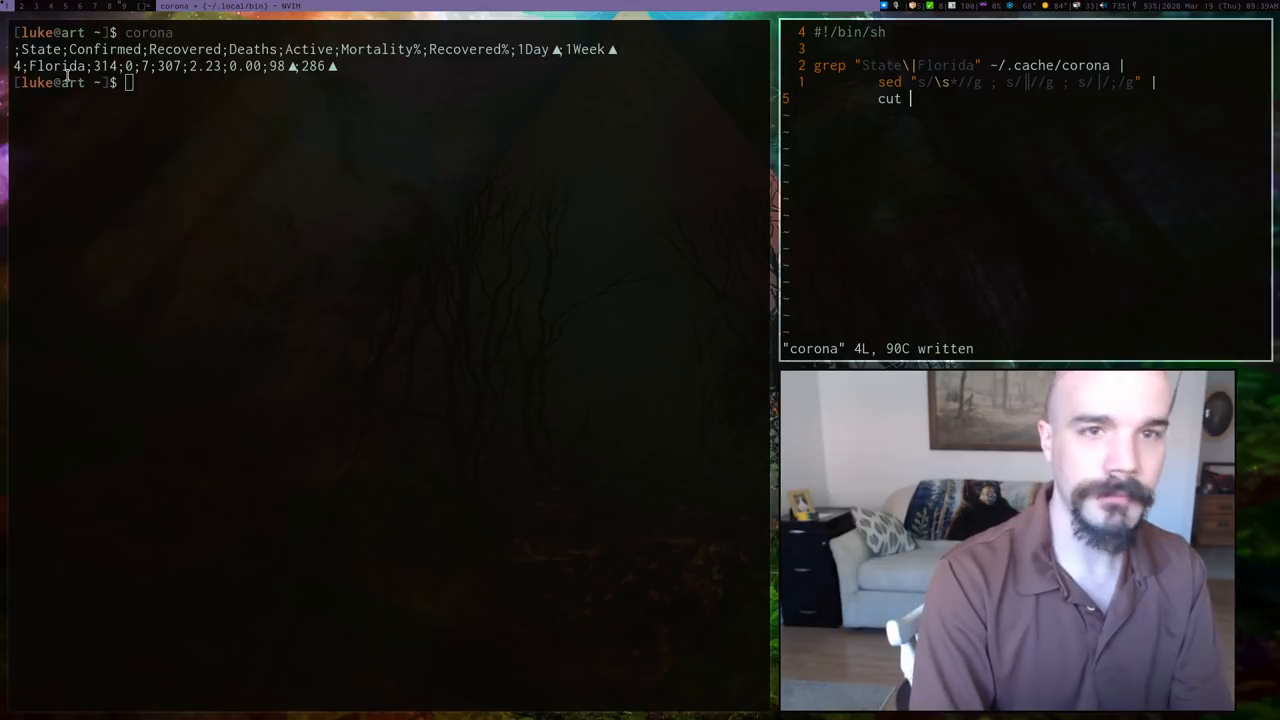
- Add cut -d';' -f 2,4 to keep only fields 2 and 4, and rerun corona
type("-d';")
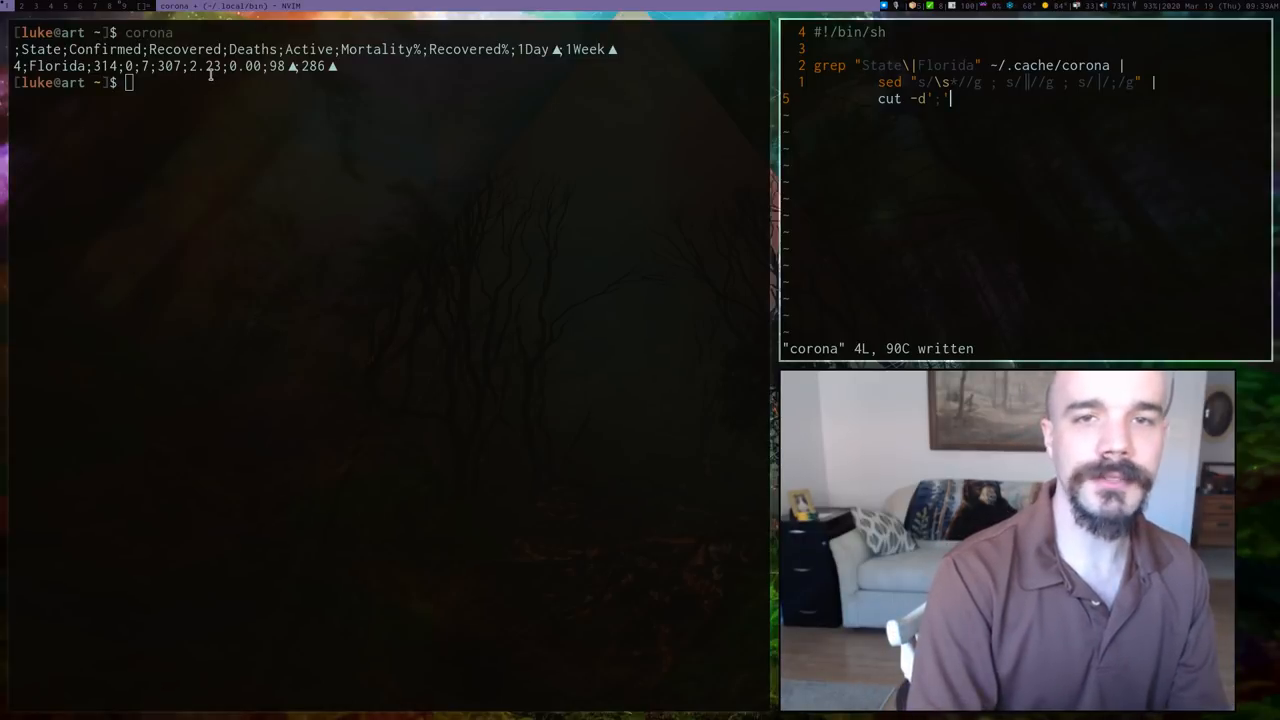
type("-f 2,")
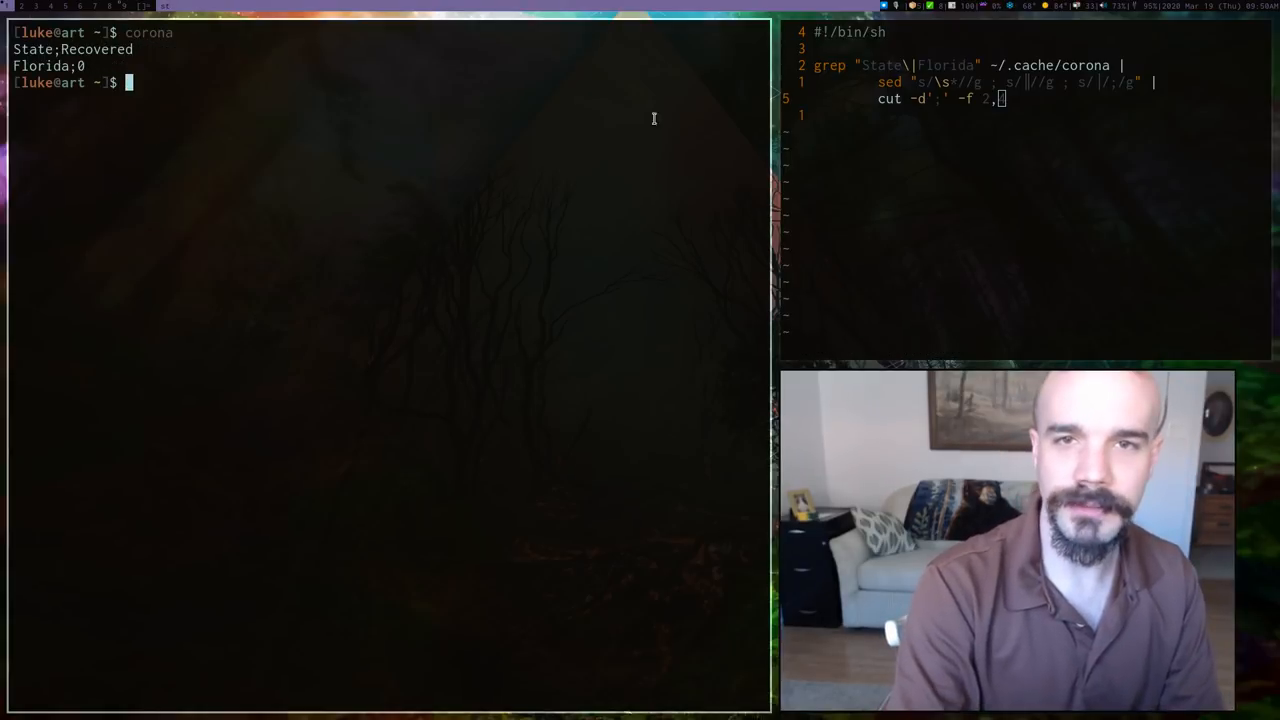
type("4")
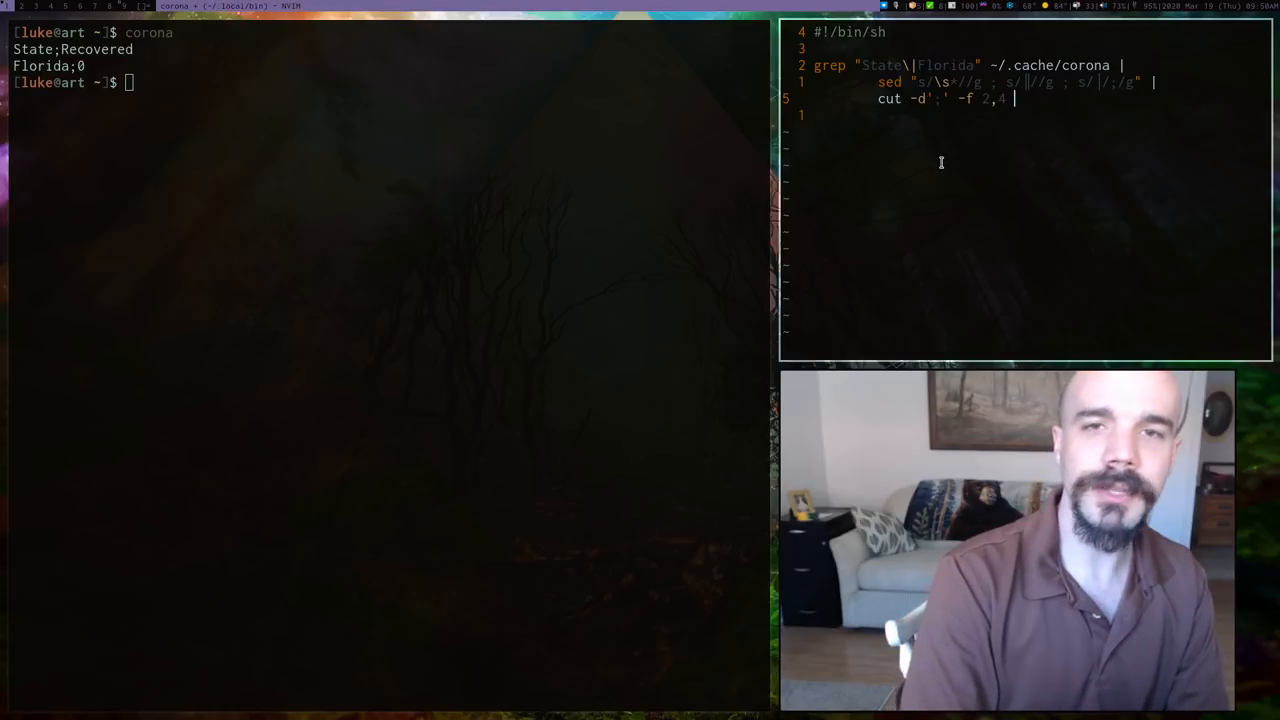
type("|")
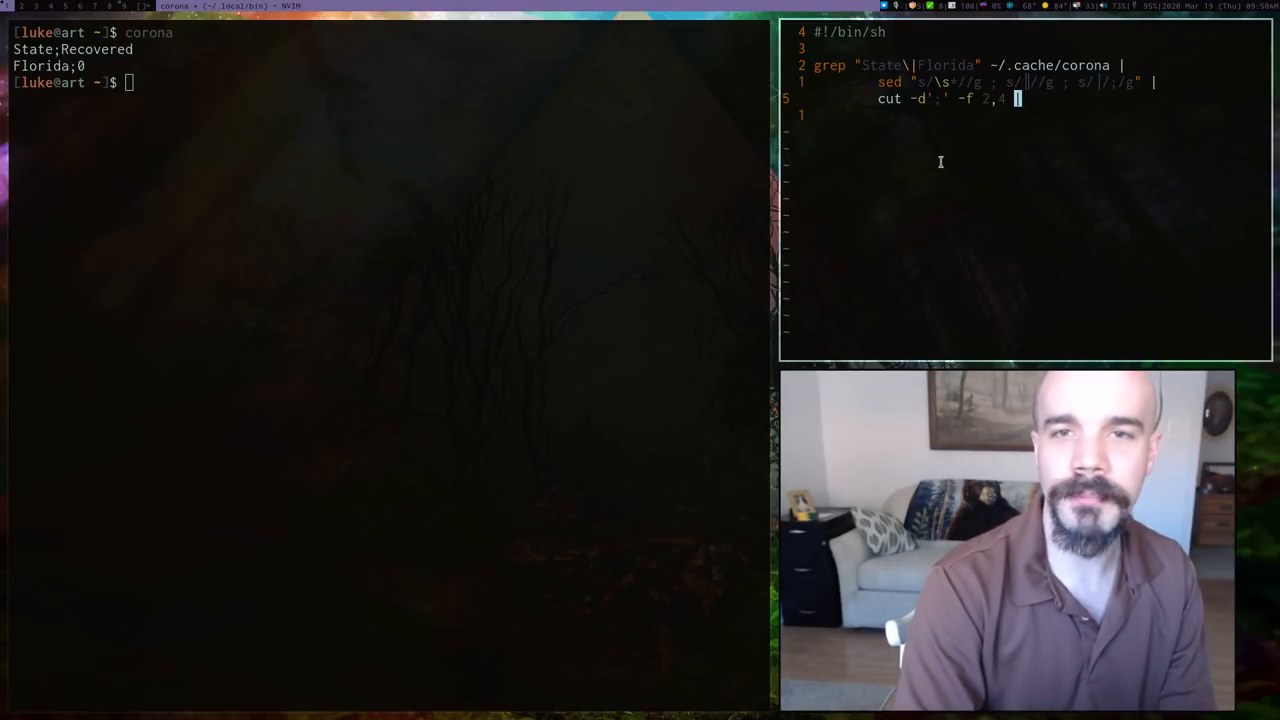
- Try awk -F';' '{print $2 $4}', hit a quoting error, then drop cut and awk leaving grep and sed
type("awk |")
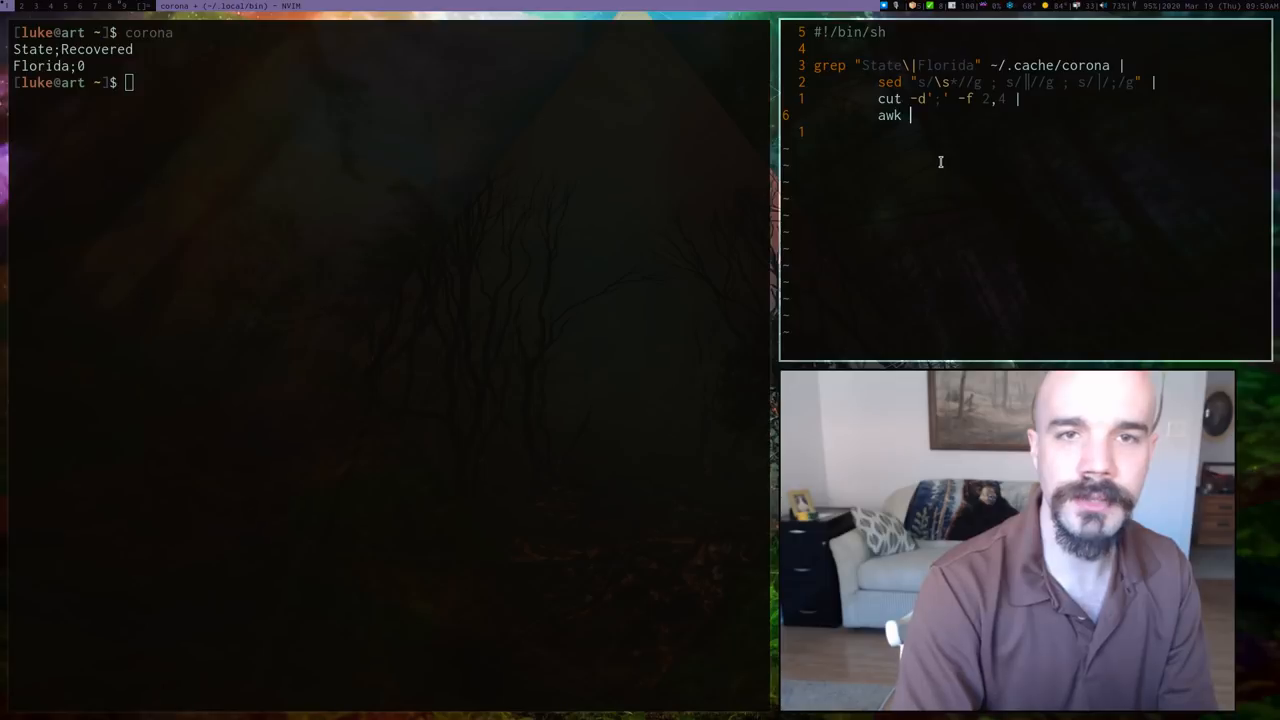
type("-F")
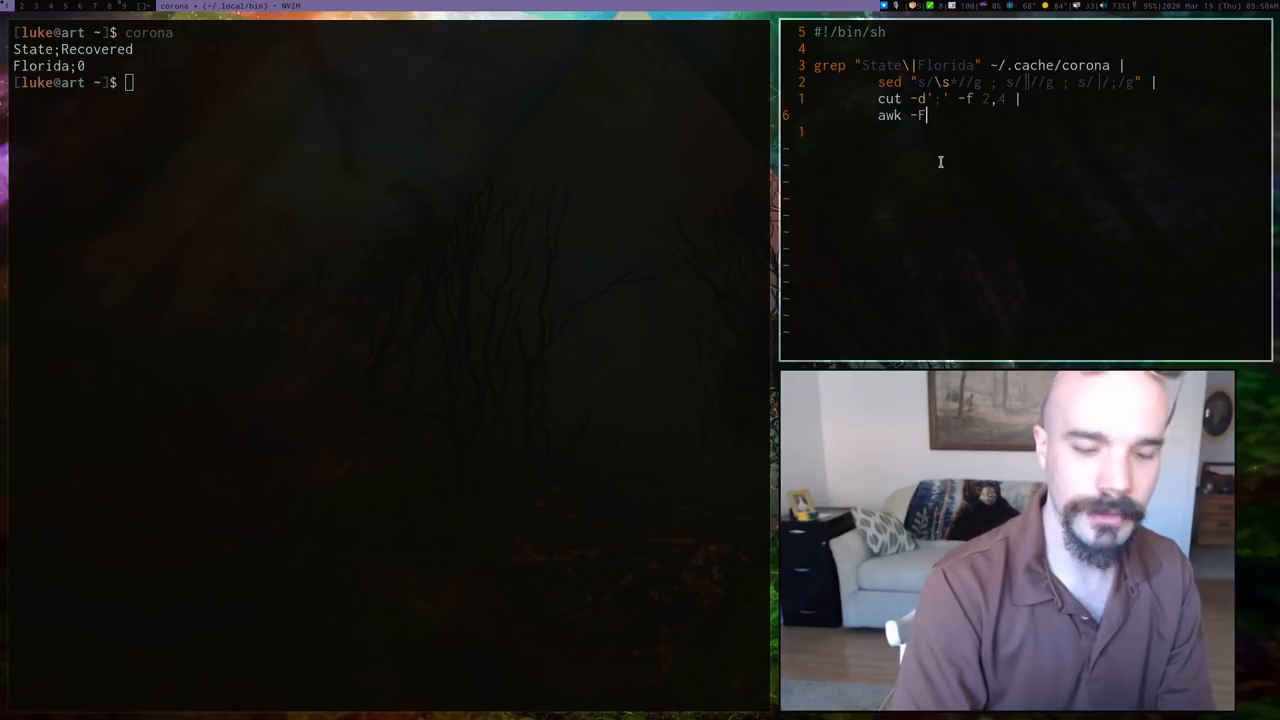
type("';' '")
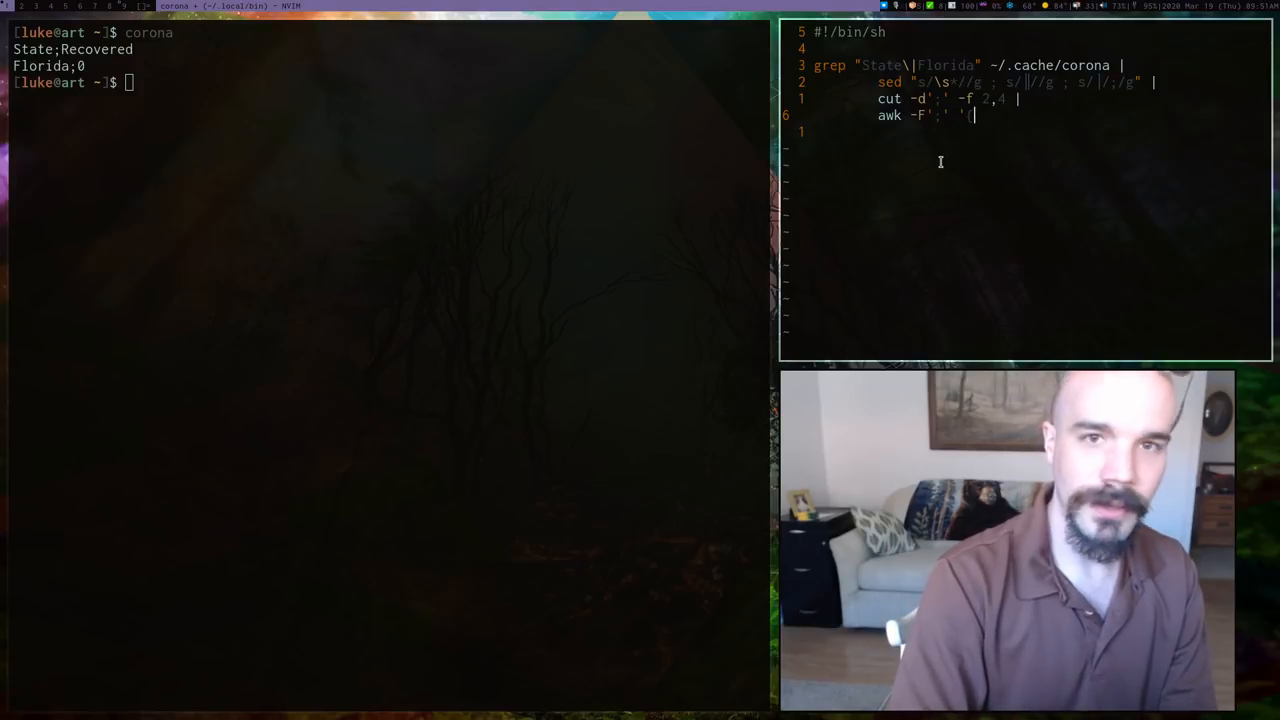
type("{print")
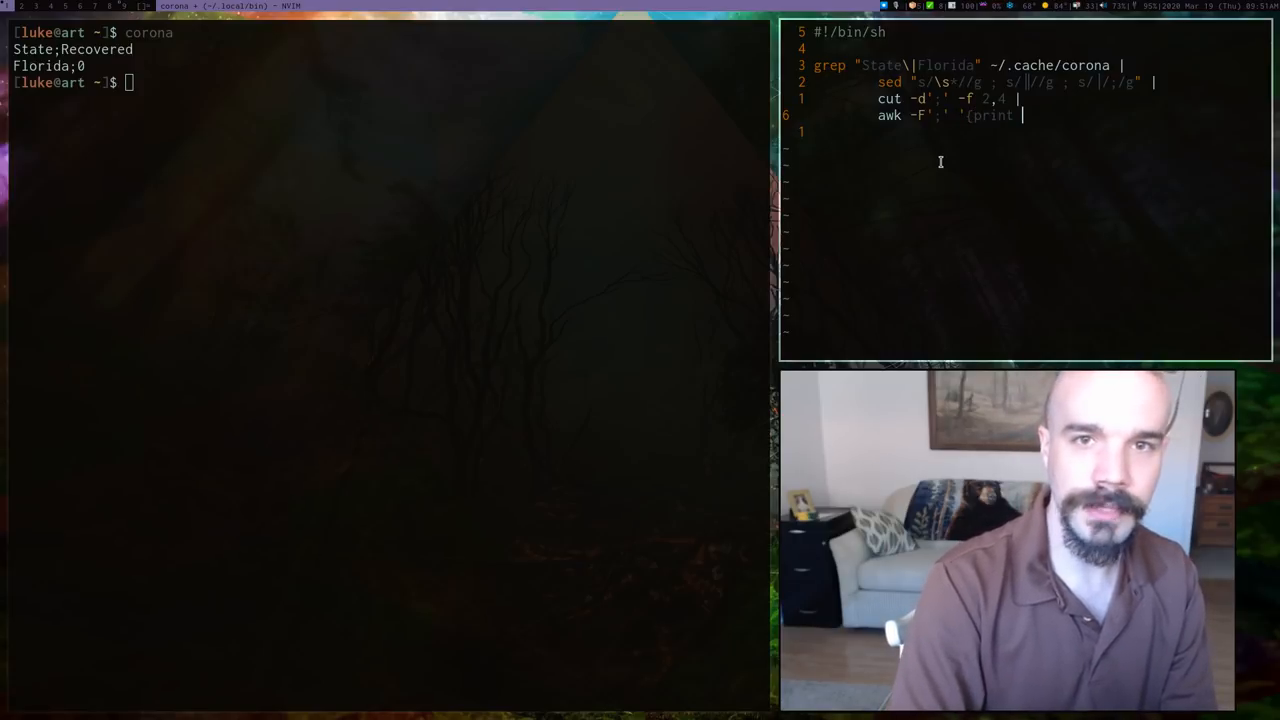
type("$2 $4")
left_click(384, 82)
type("corona")
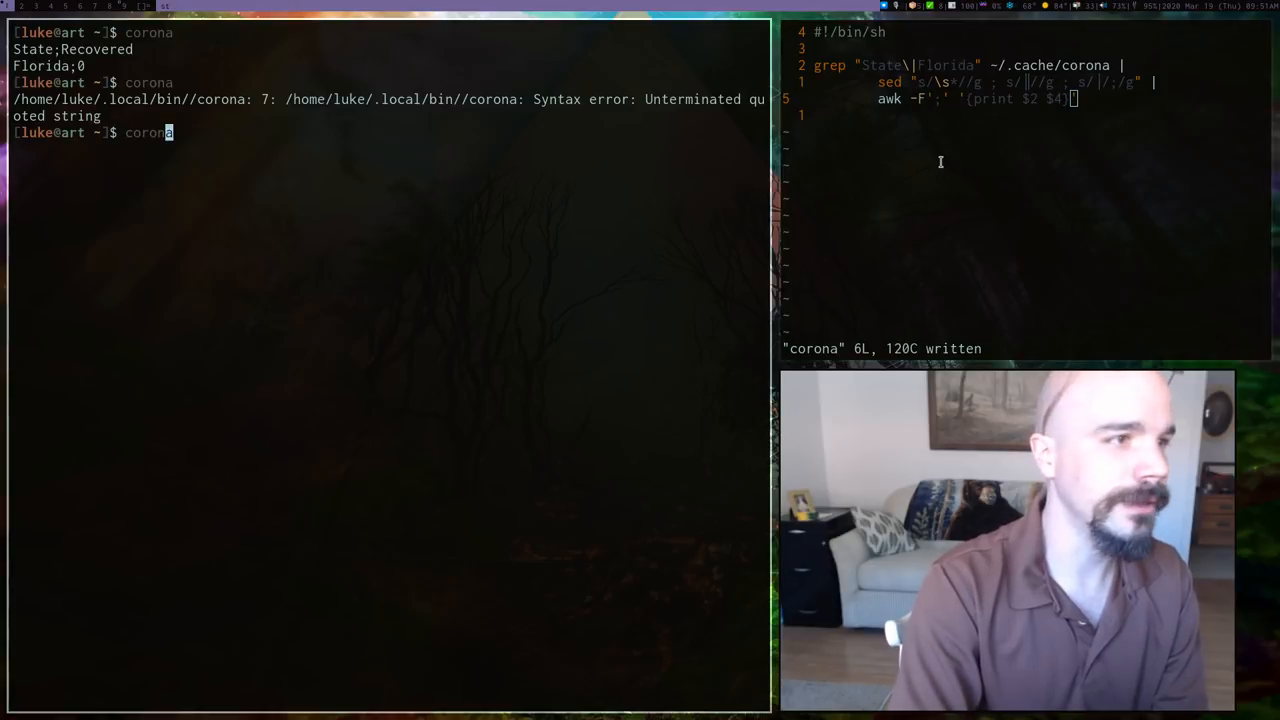
key("Return")
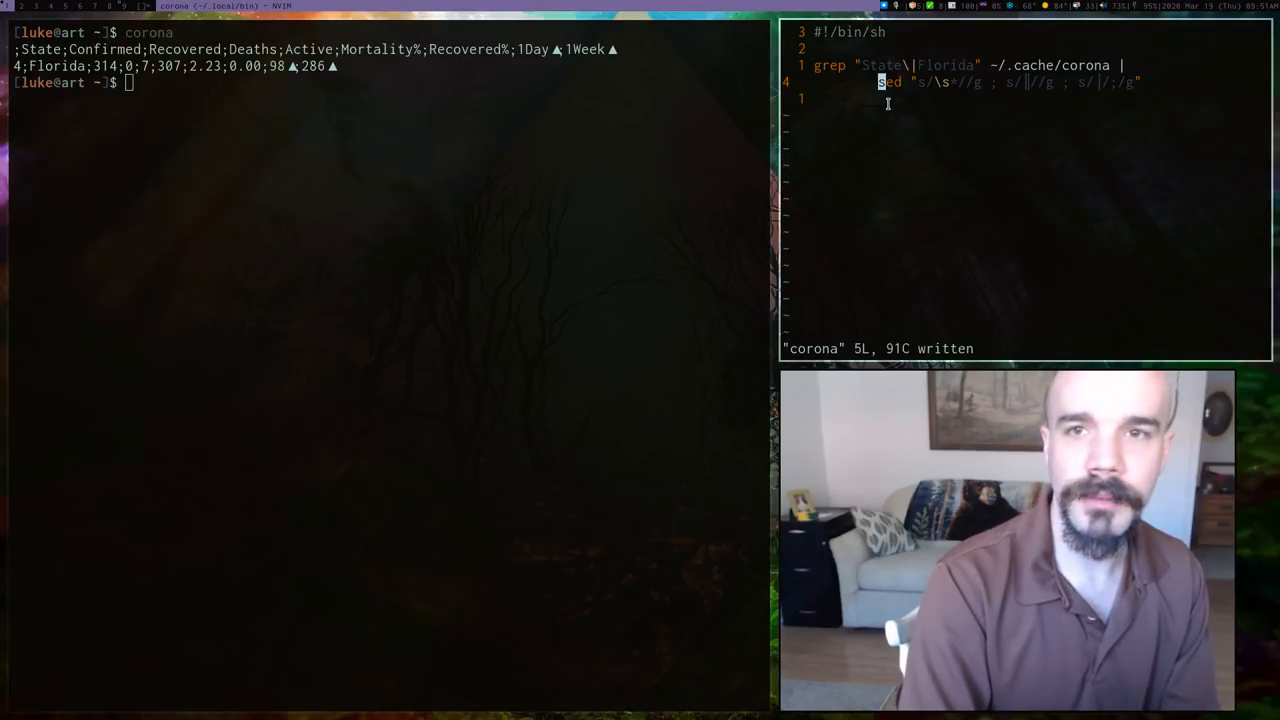
- Add awk -F';' printing Florida's cases with daily rise, a skull, deaths and mortality percentage, rerunning corona to check
type("awk -F';' '{print $2 $4}'")
type(" |")
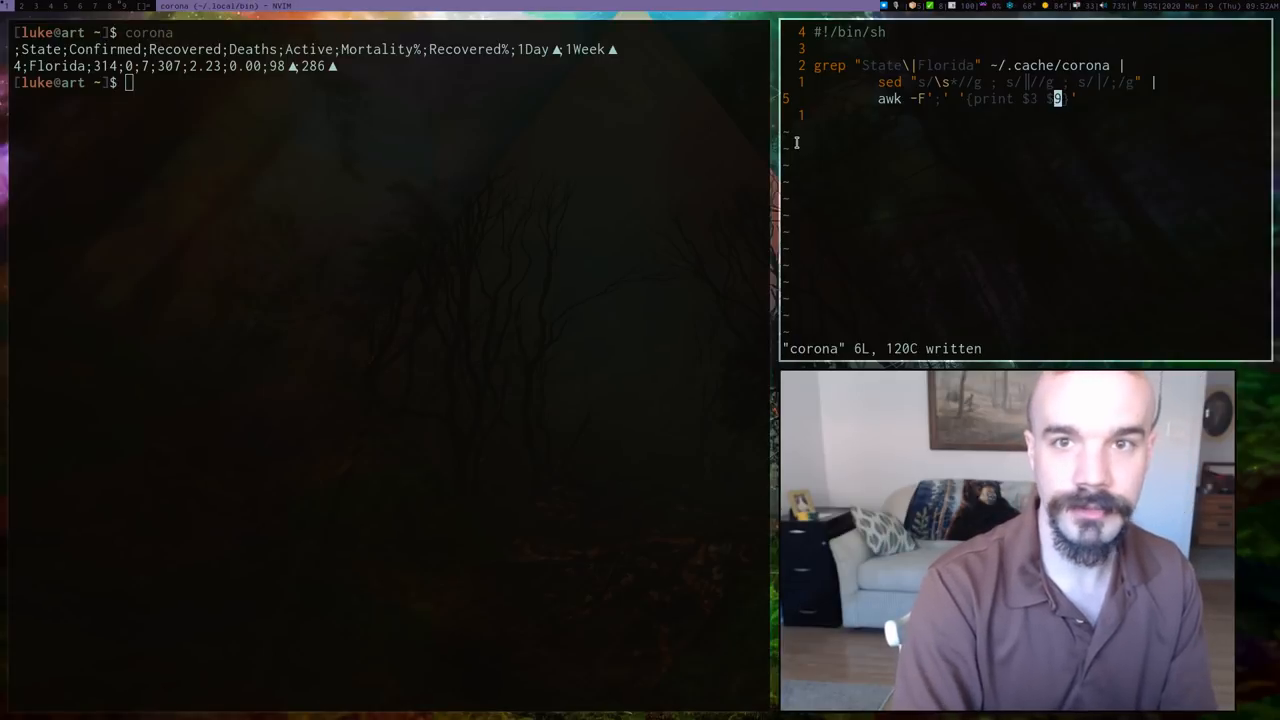
key("Return")
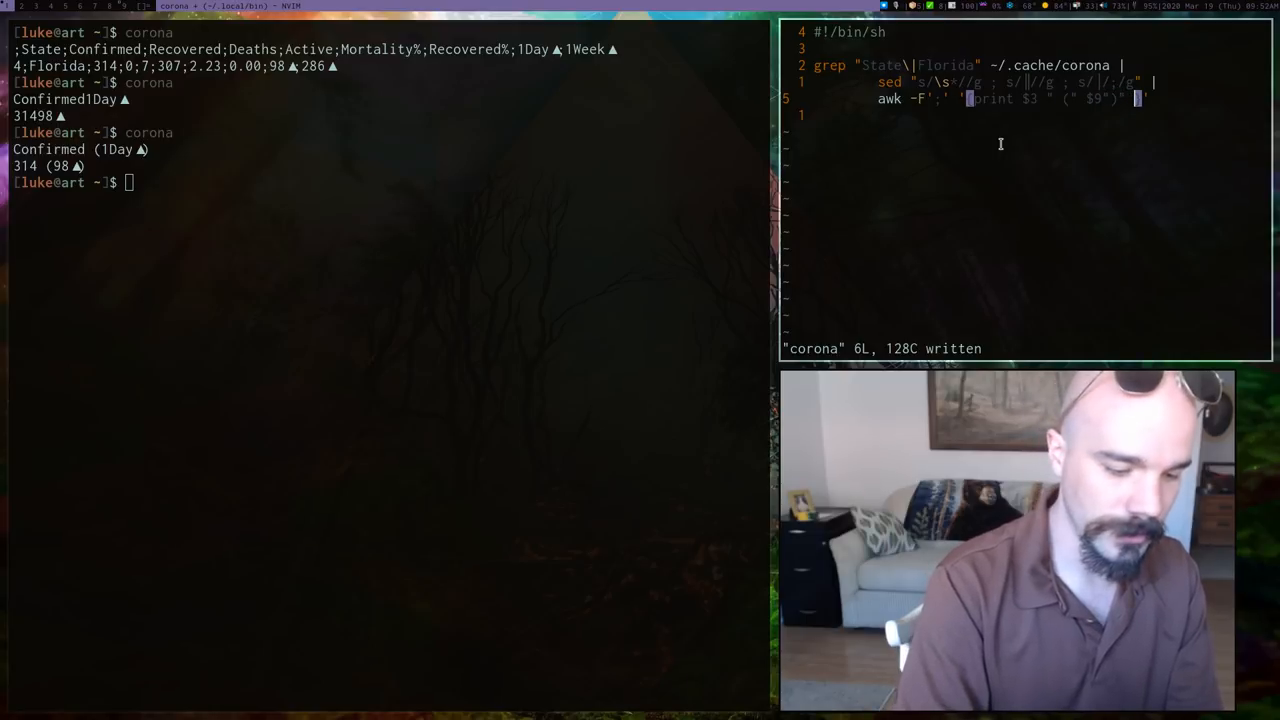
type("$5 \" (\"$7\"%")
left_click(390, 182)
type("corona")
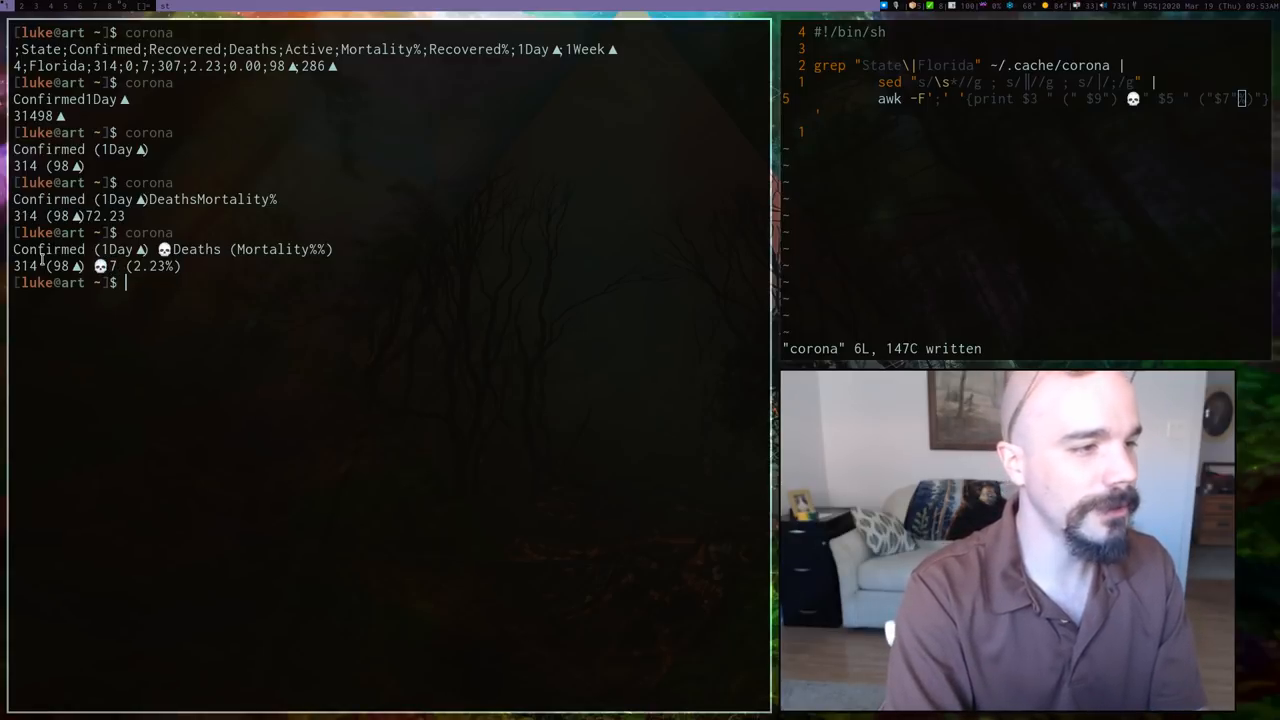
double_click(24, 266)
type(" \"😷\"")
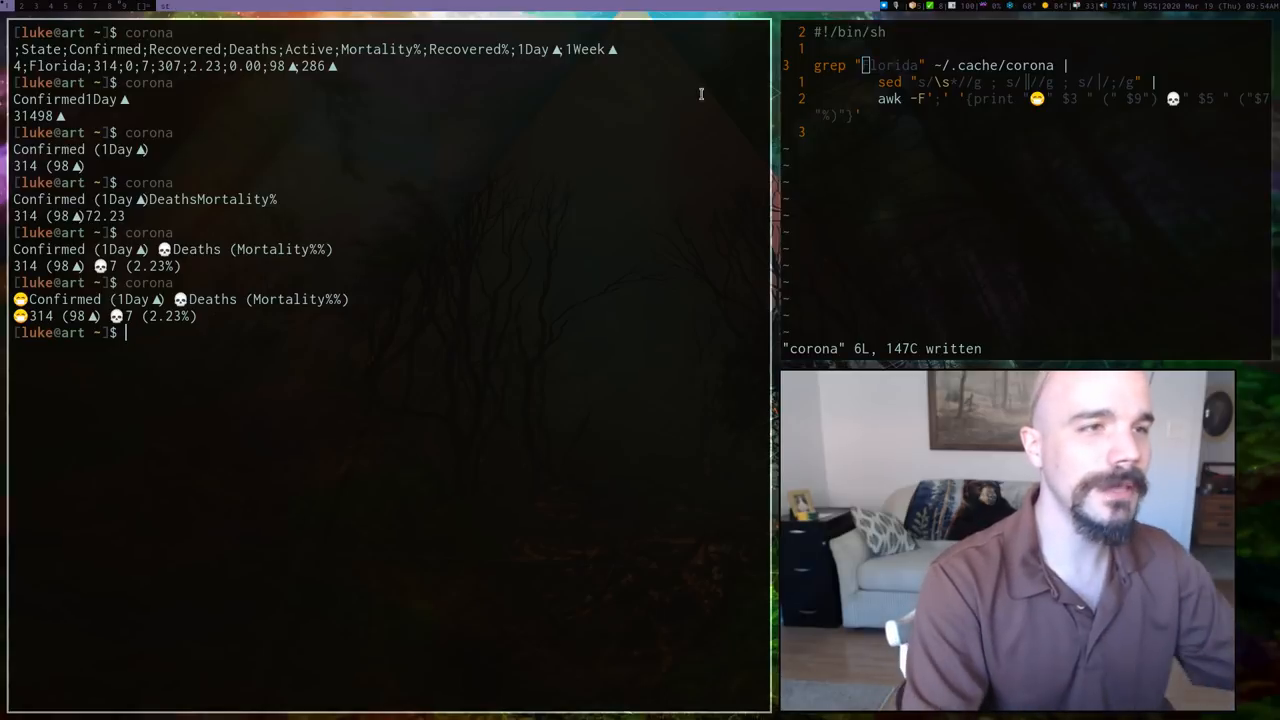
mouse_move(572, 198)
type("corona")
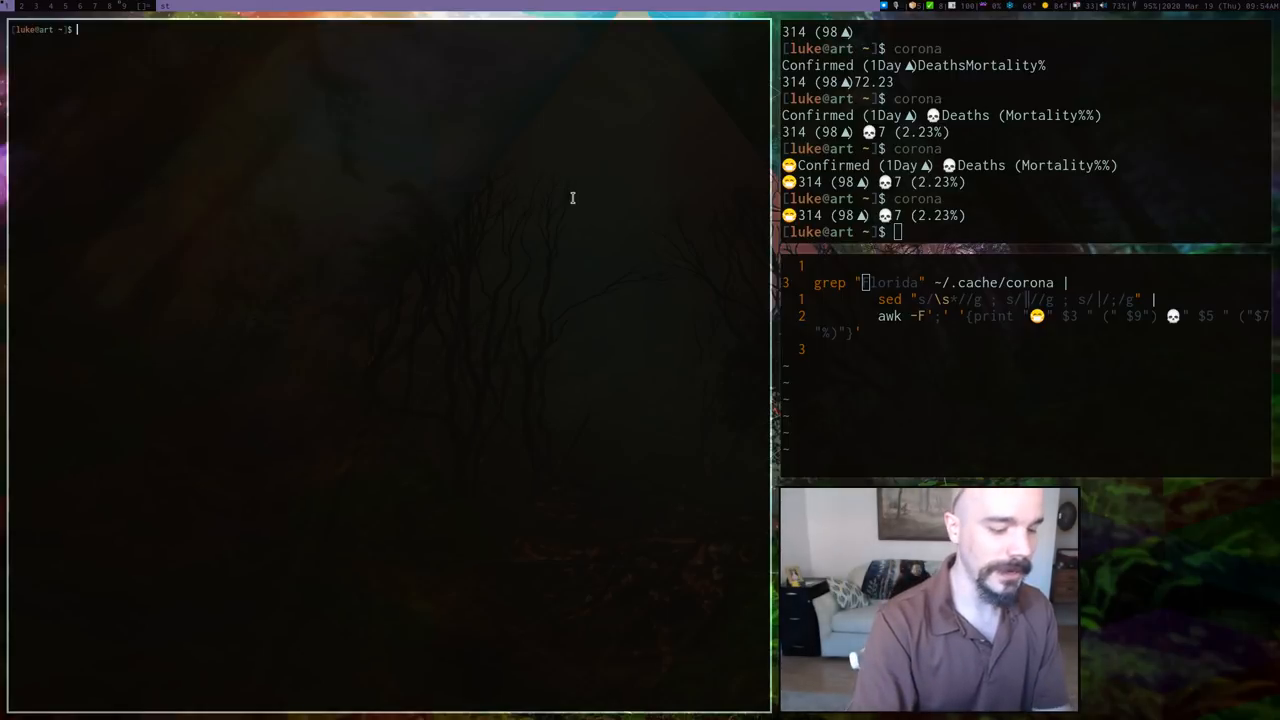
- In a new terminal window, cd into the dwmblocks directory
type("cd dwmblocks")
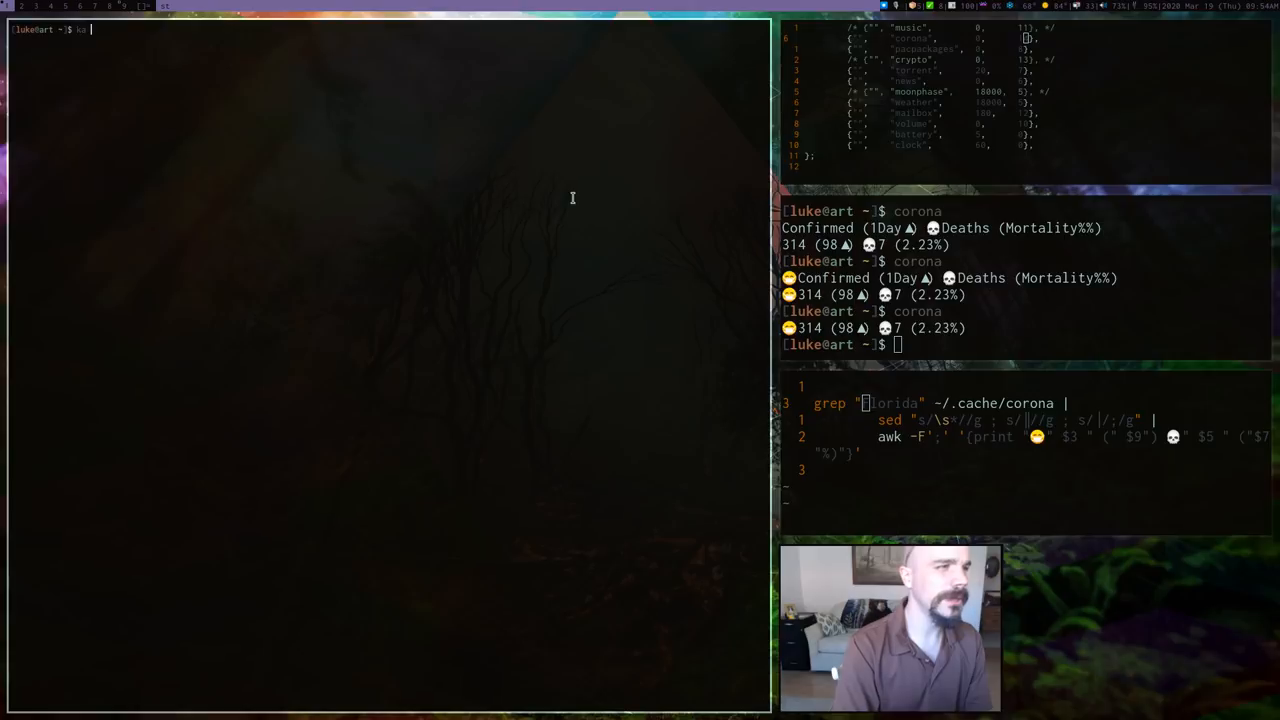
type("dwmblocks")
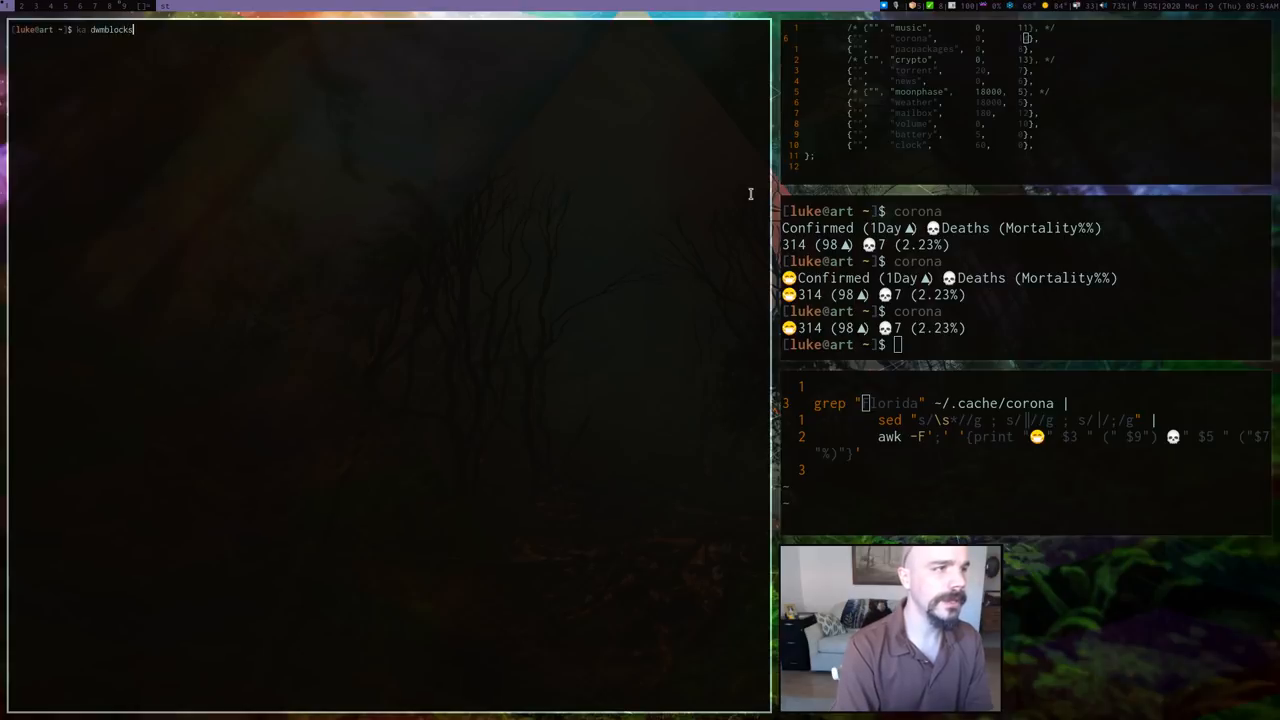
key("Return")
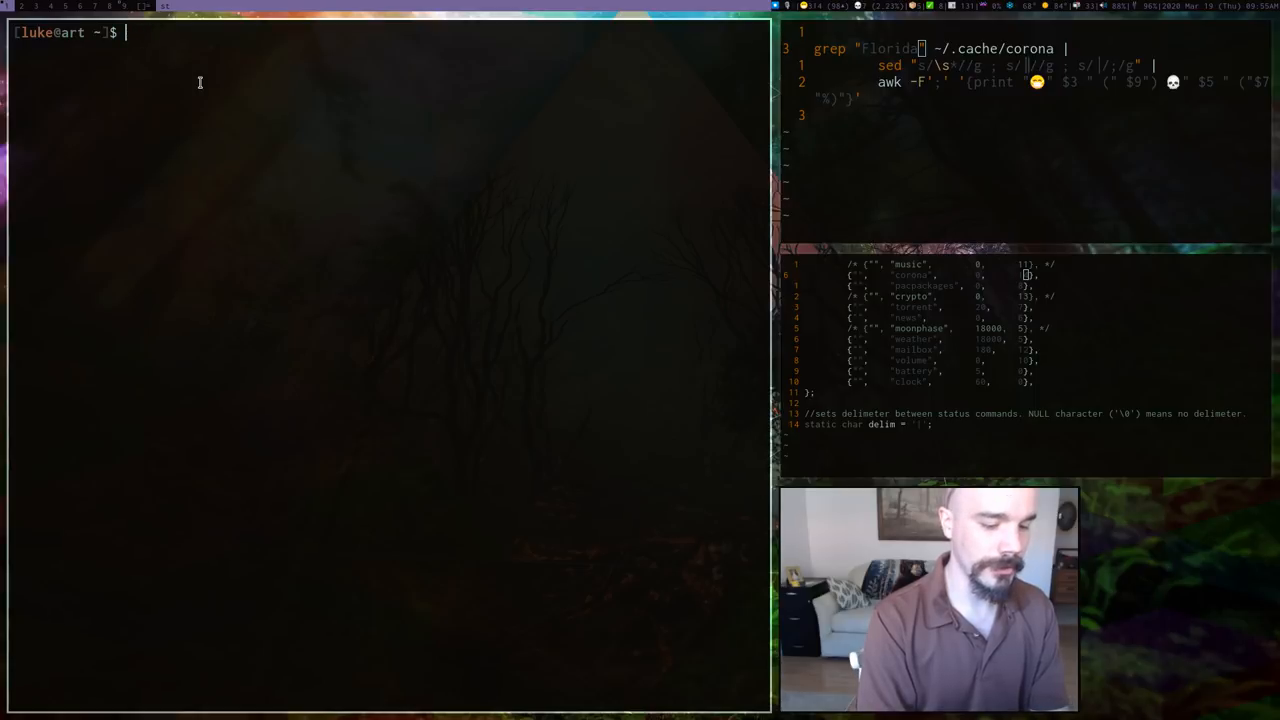
- Print the cache file's modification time with stat -c %y .cache/corona and start piping it through cut
type("cat .ca")
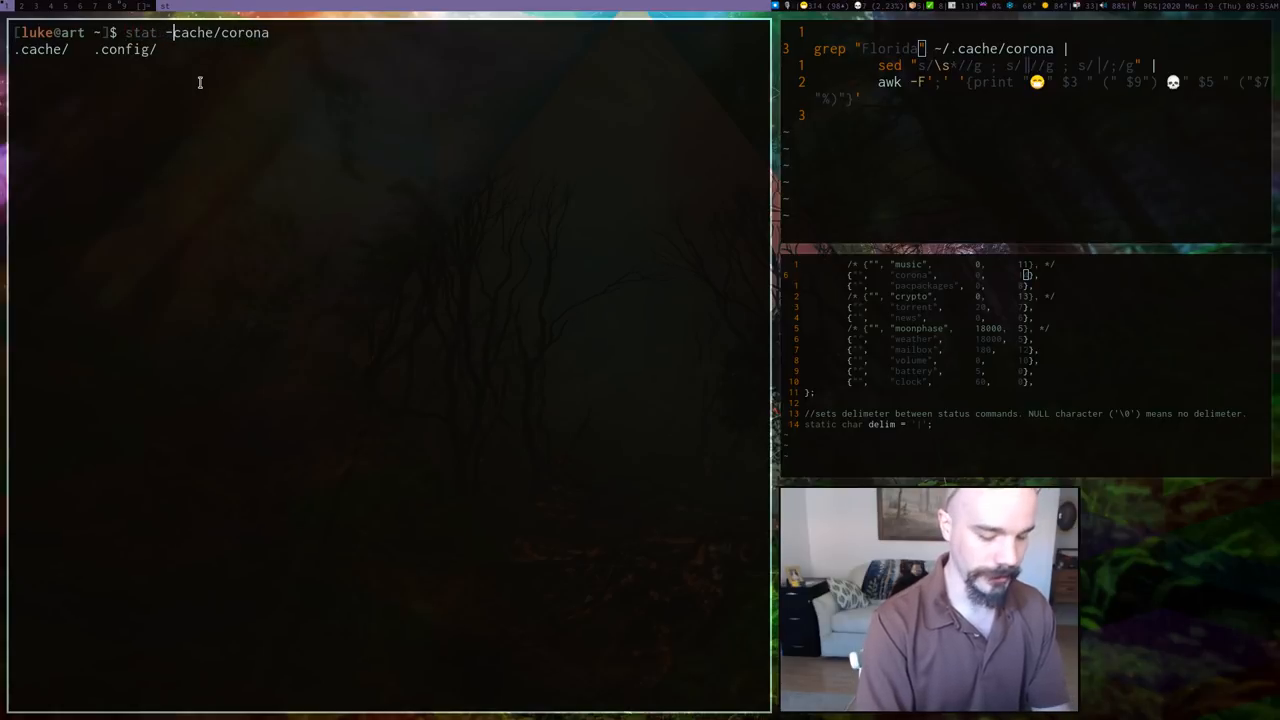
key("BackSpace")
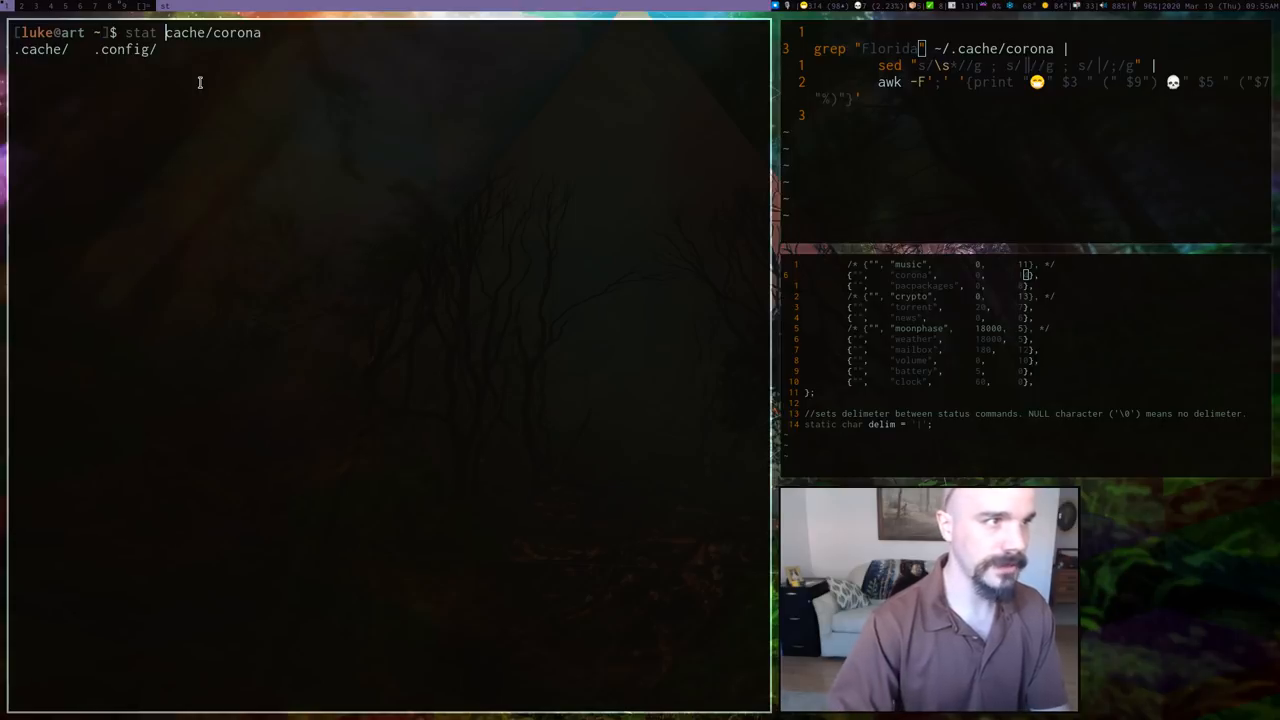
type("-c %y")
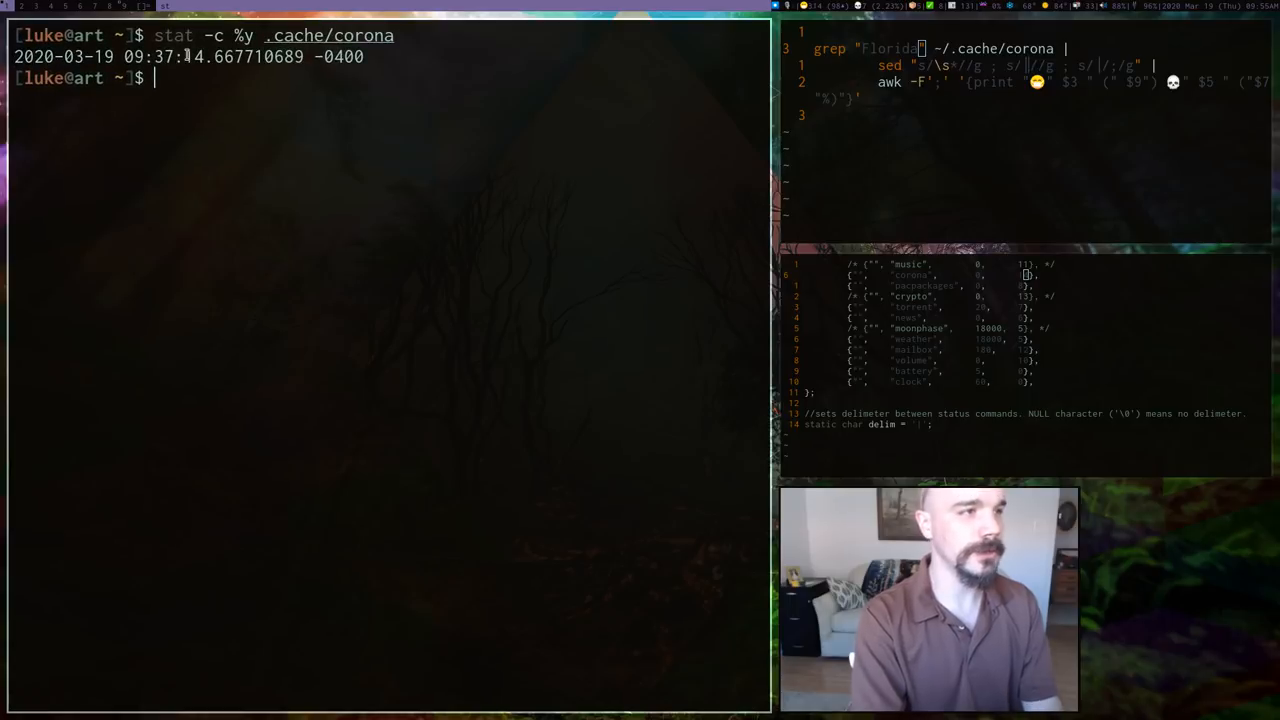
type("stat -c %y .cache/corona")
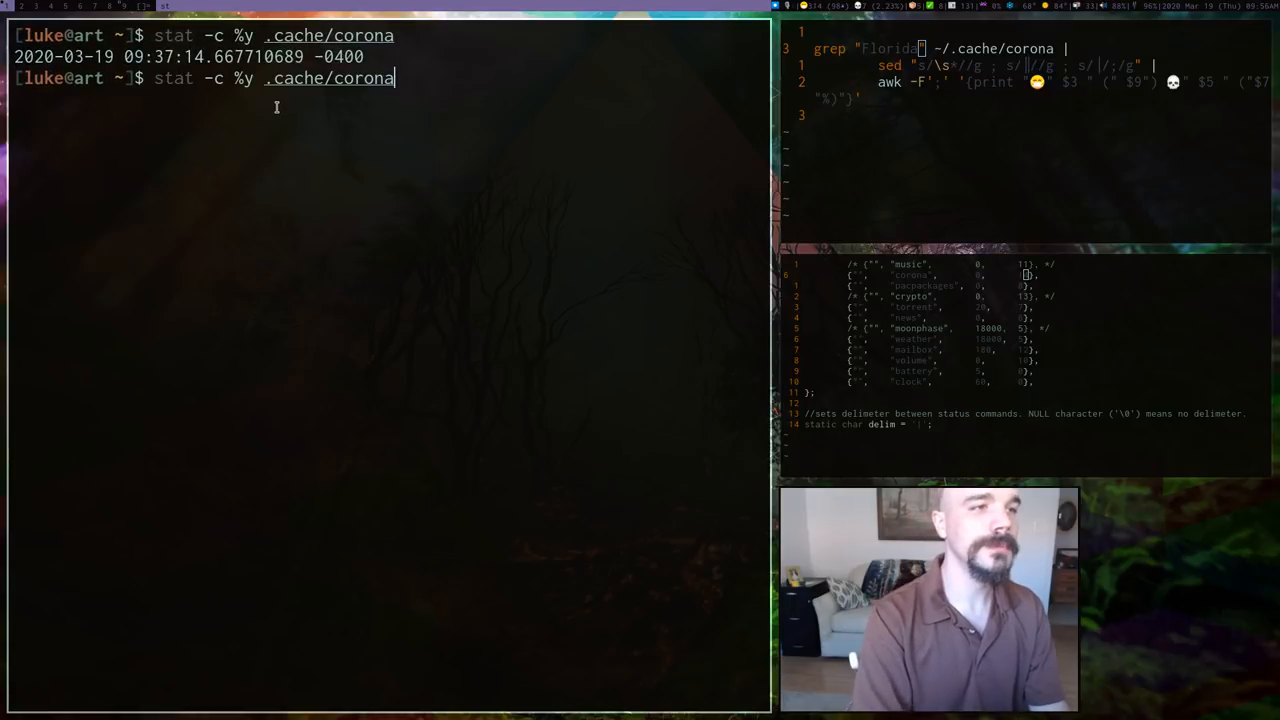
type("| cut |")
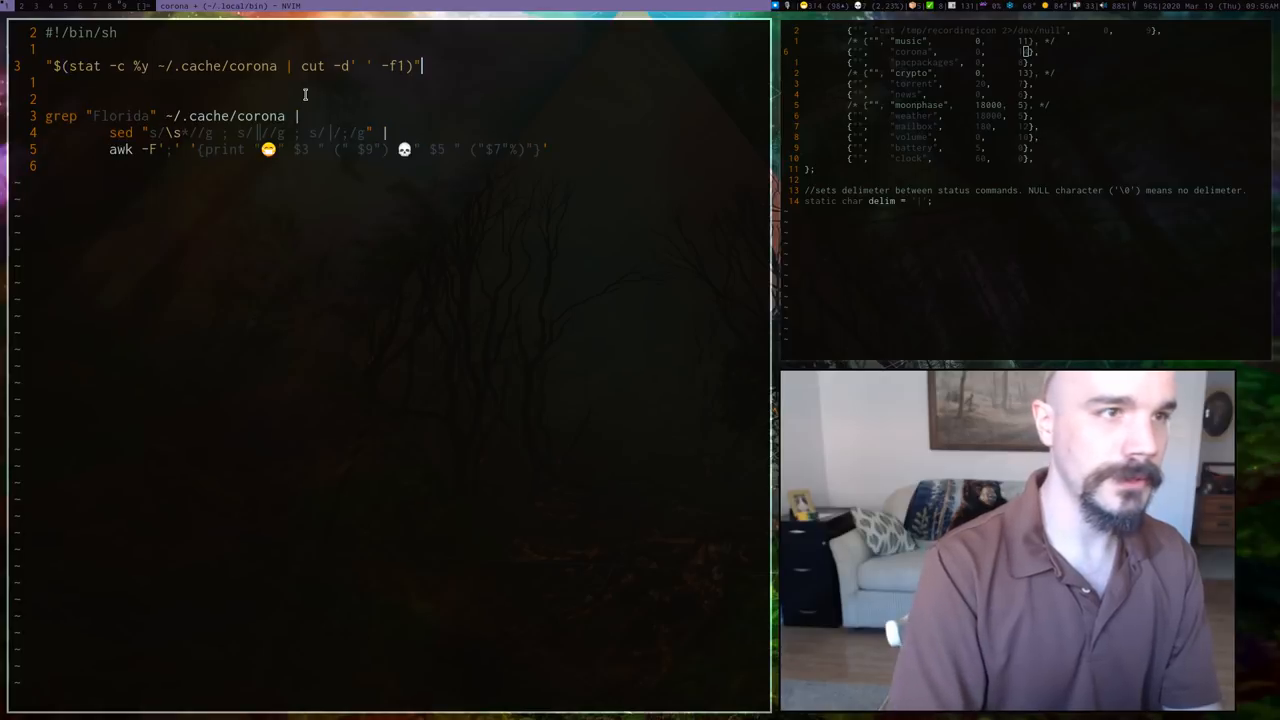
- Begin comparing the cut cache date with "$(date '+%Y-…)" on the script's first line
type("=")
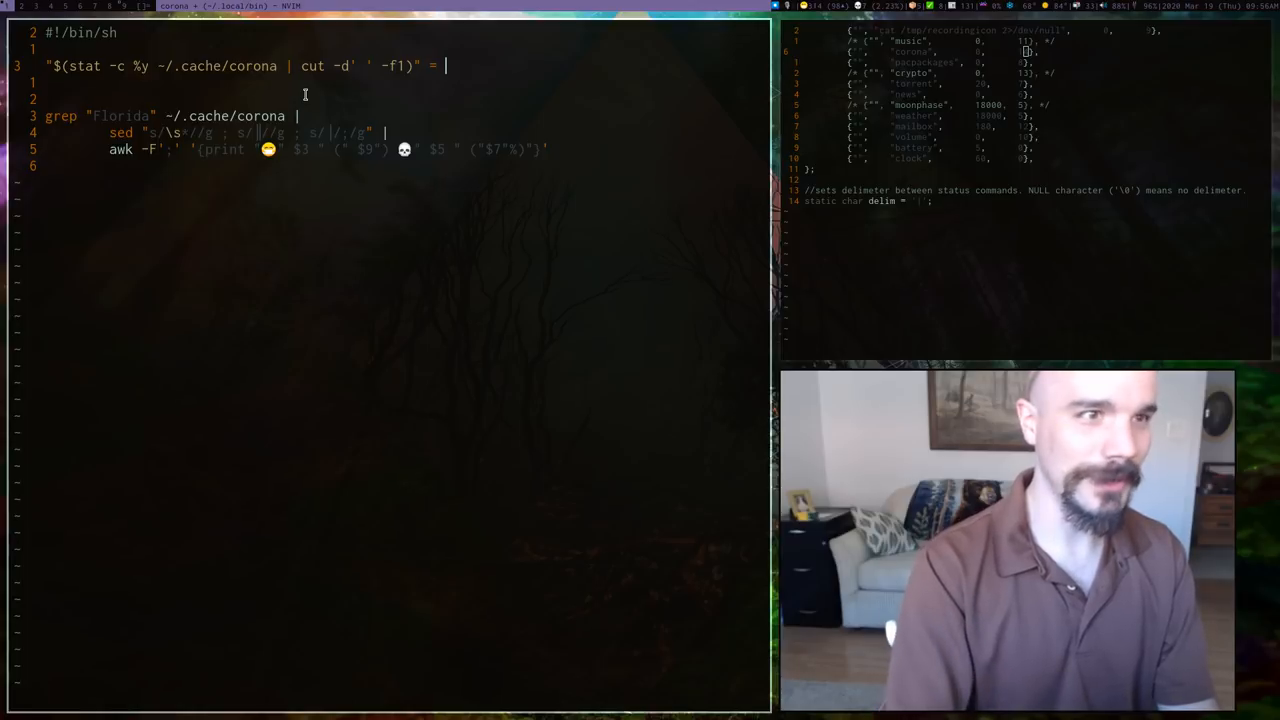
type("\"$(d")
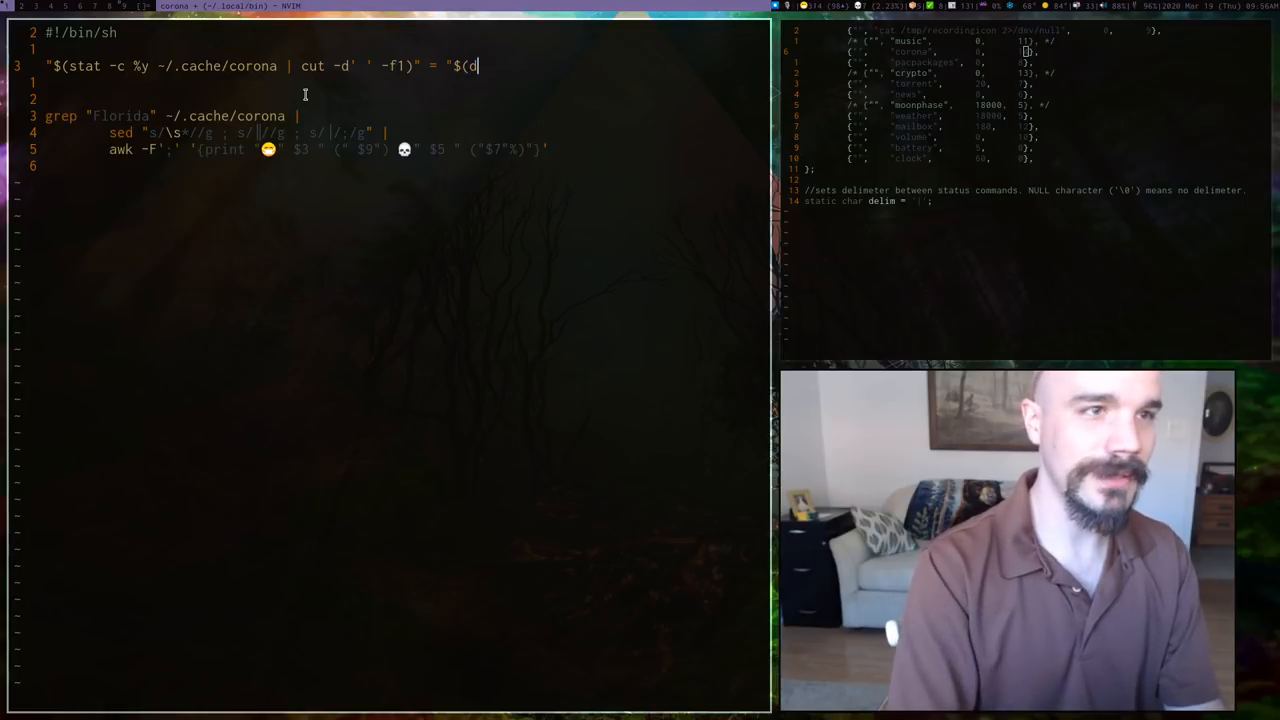
type("ate =")
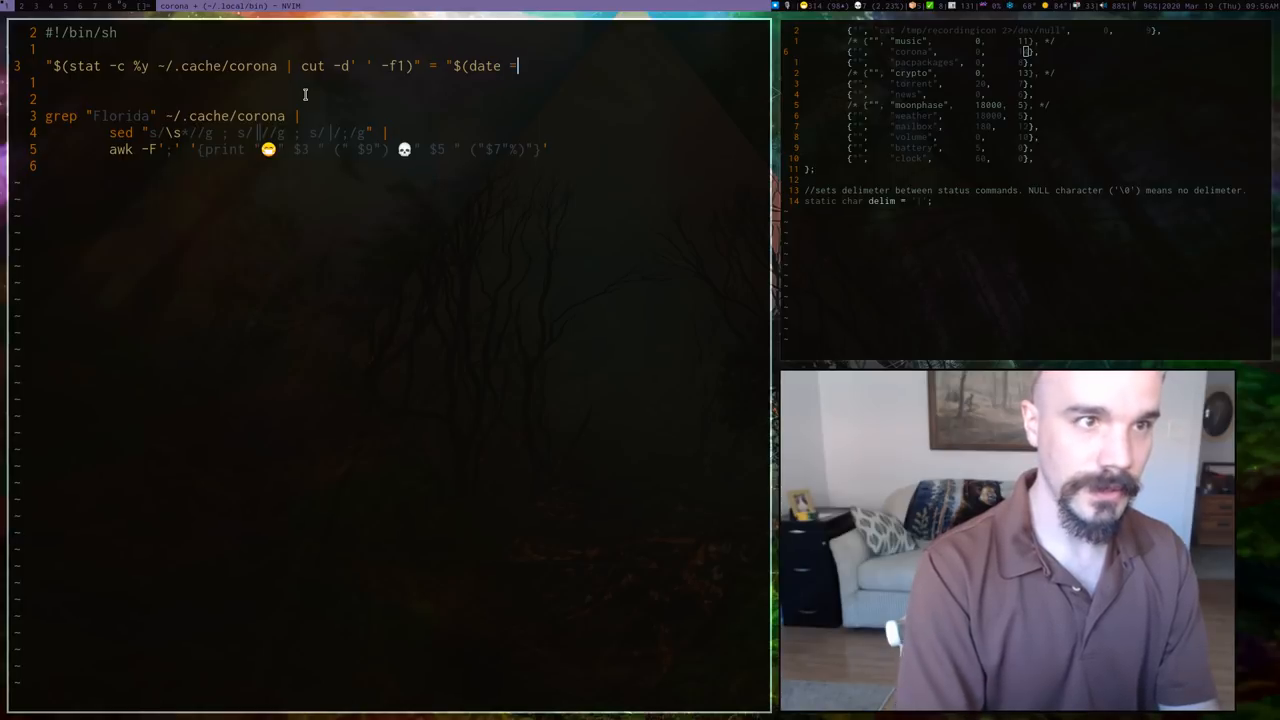
type("'")
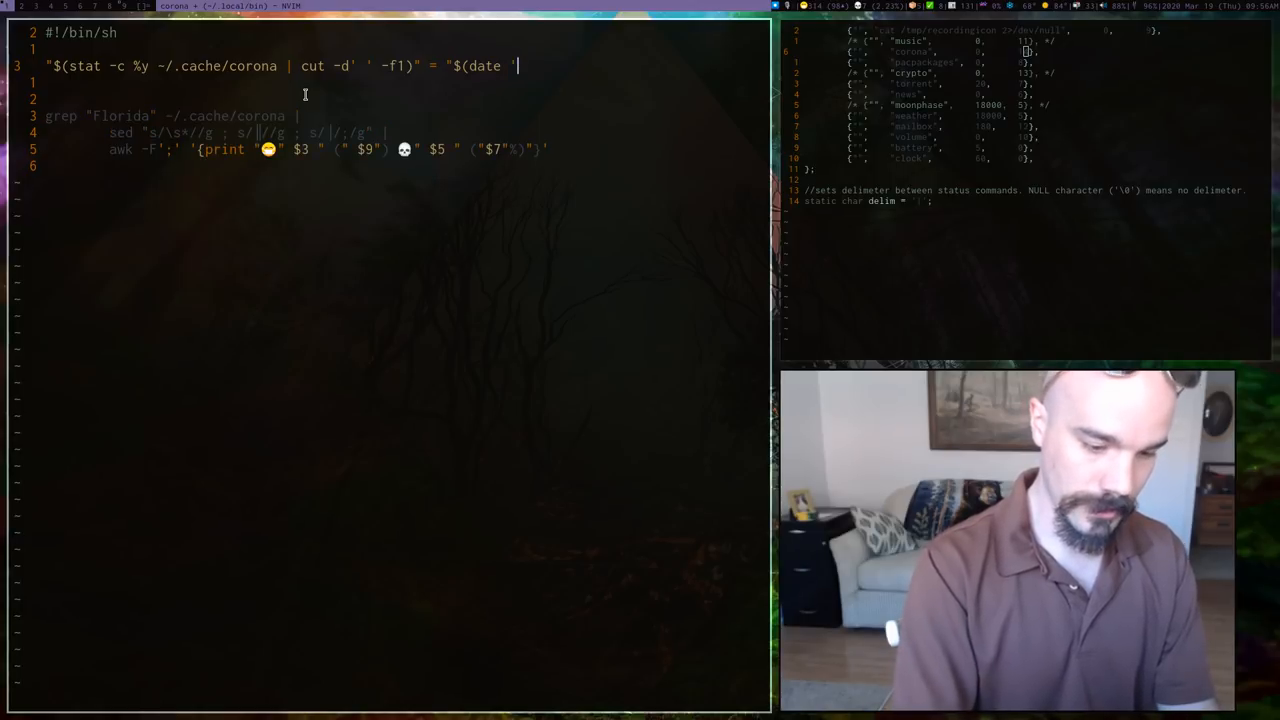
type("+%")
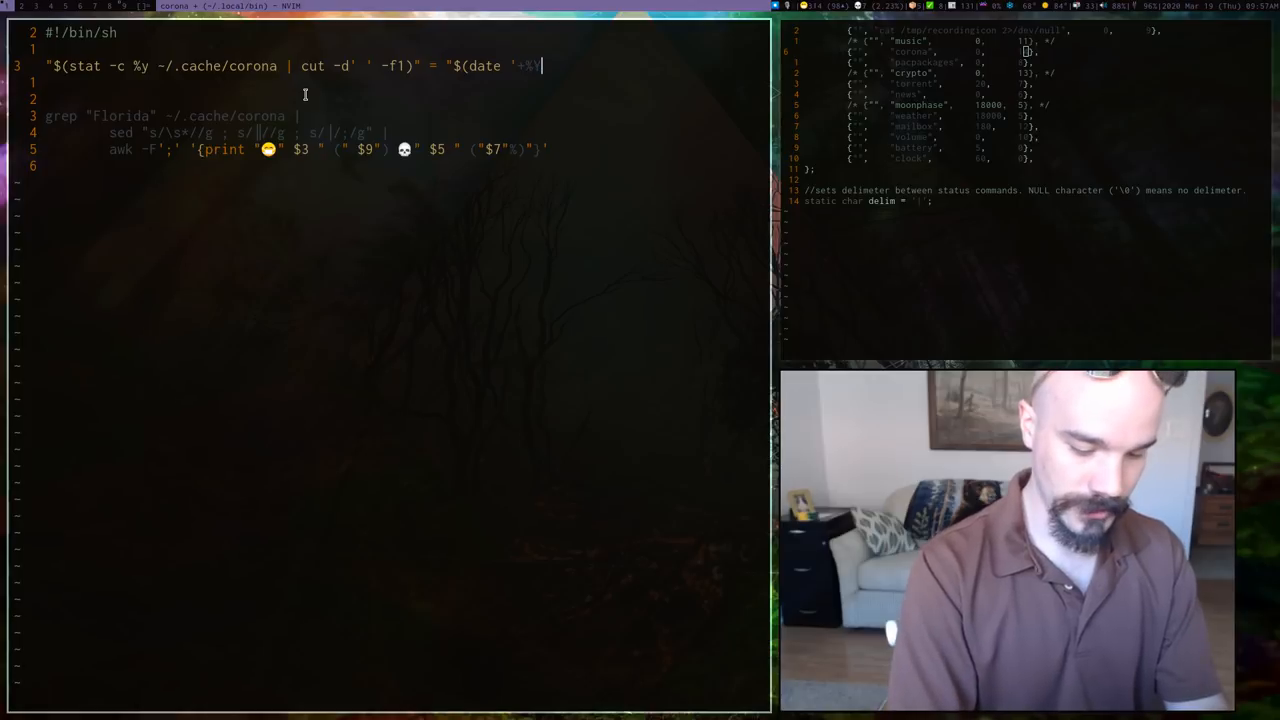
type("Y-")
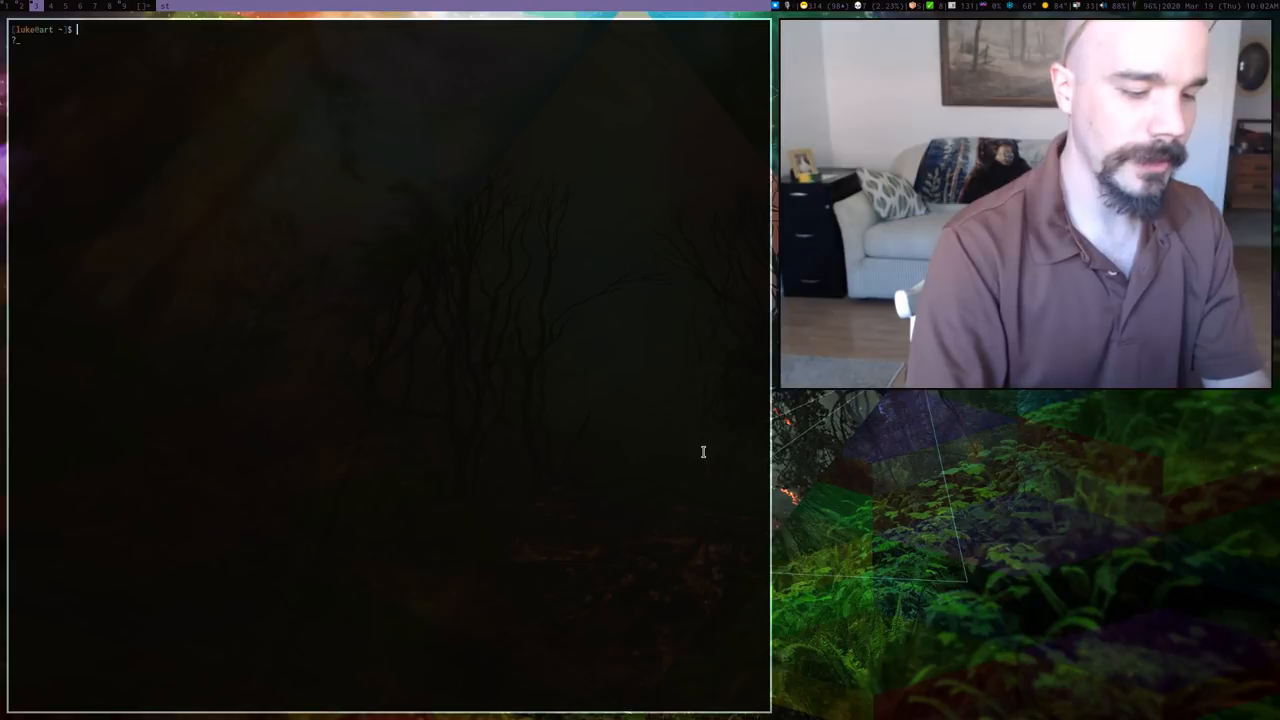
type("curl https://corona-stats.online/us > .cache/corona")
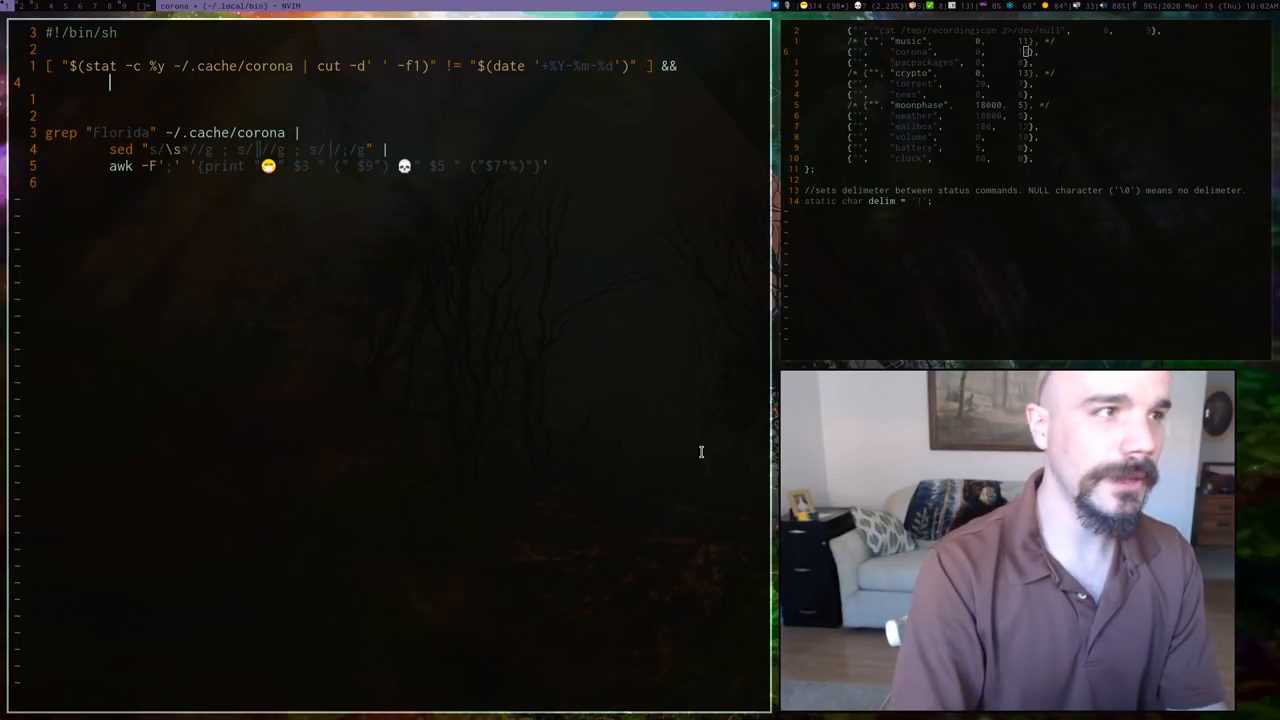
type("curl https://corona-stats.online/us")
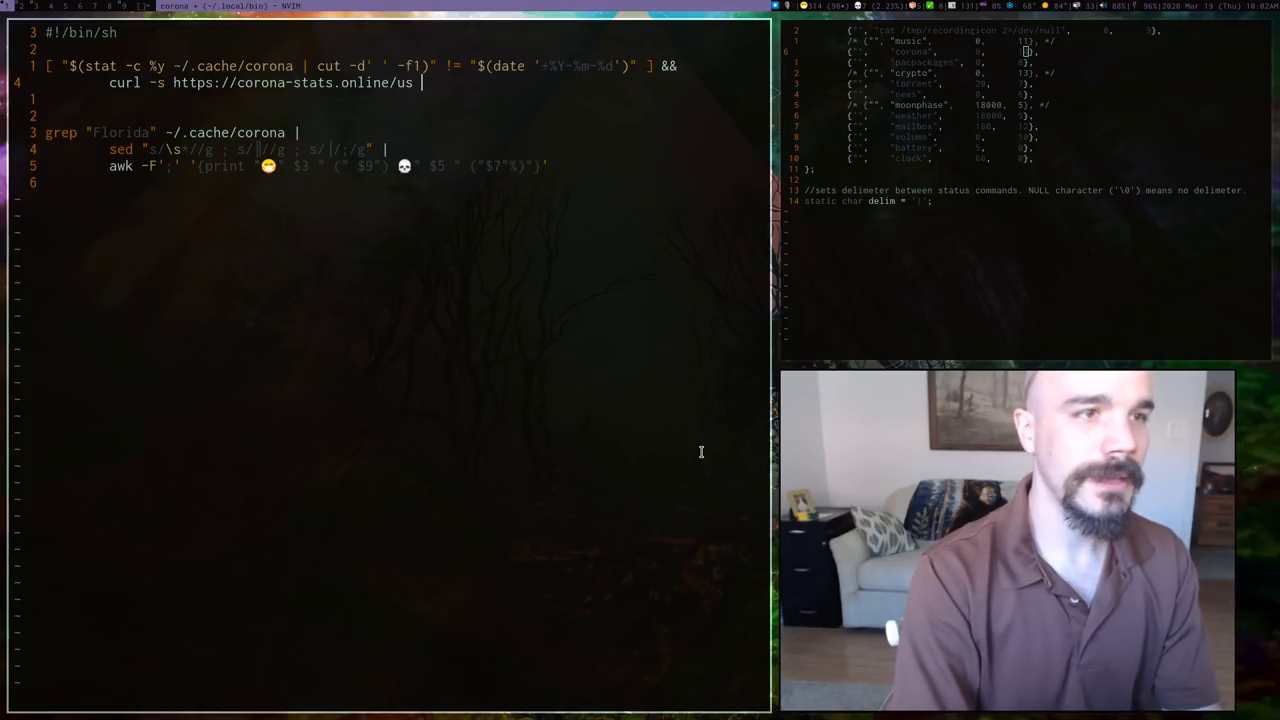
type("> ~/.")
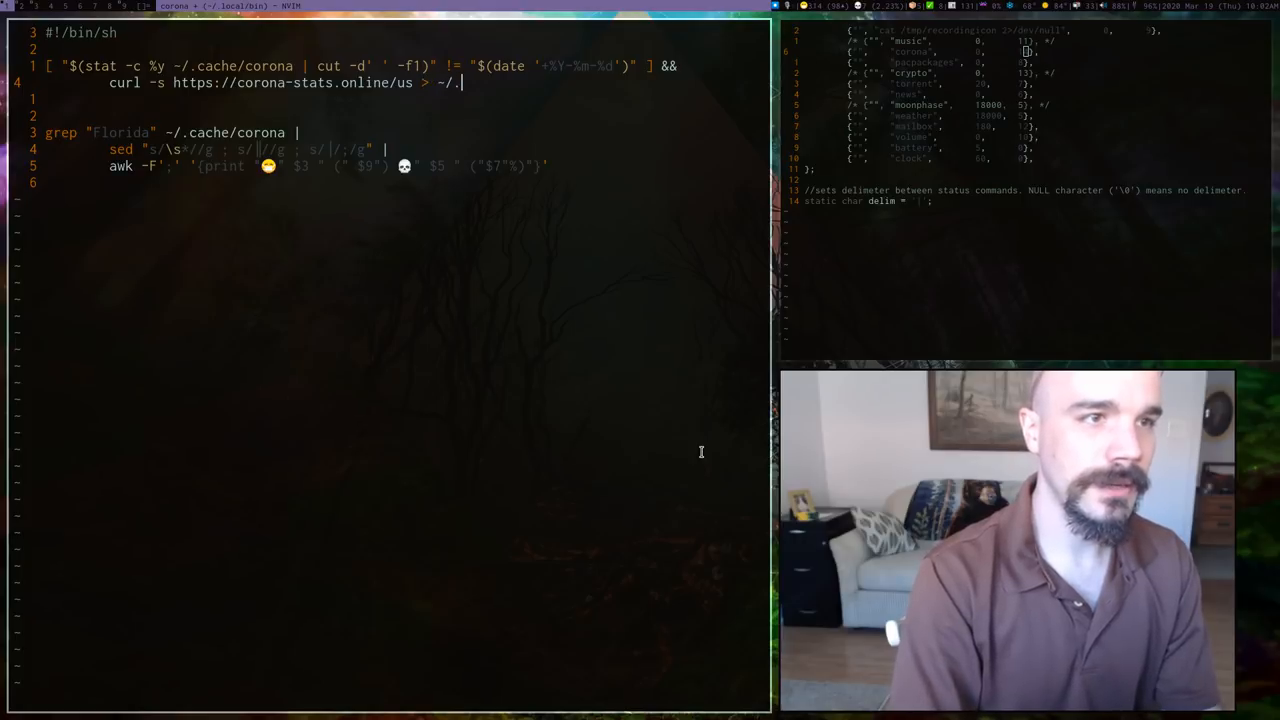
type("cache/copr")
type("rm")
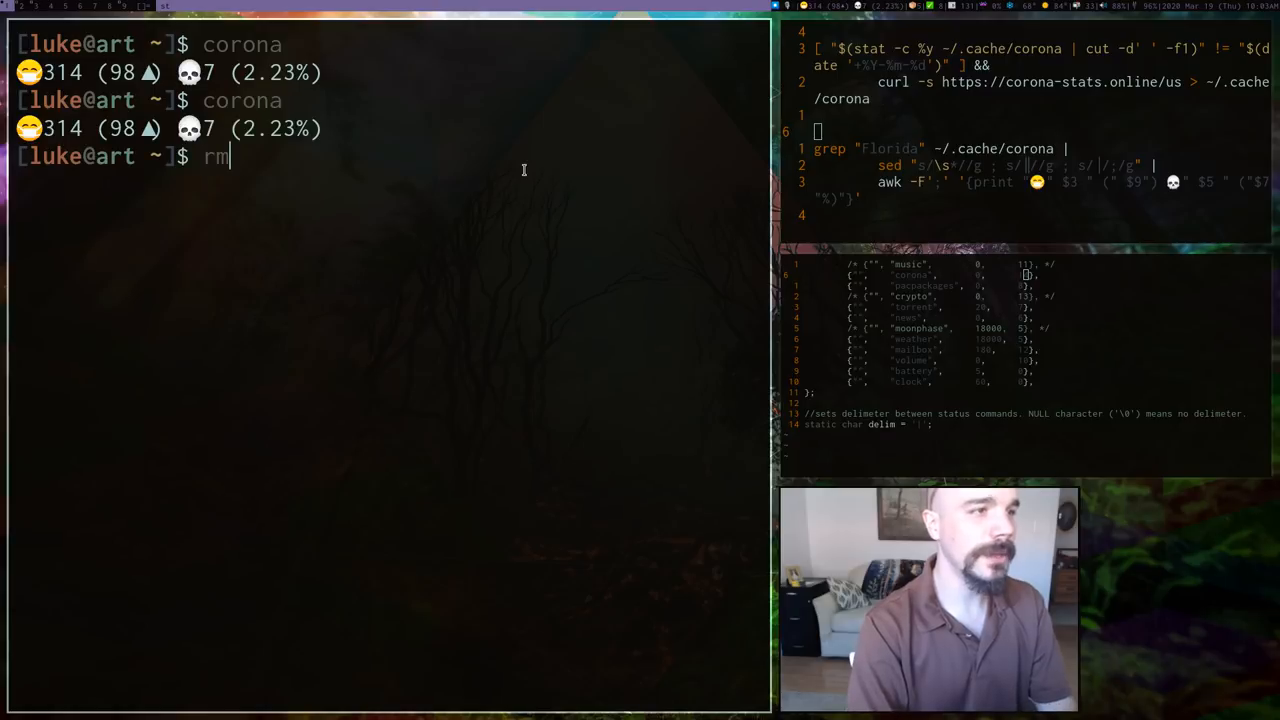
- Start writing rm .cache/corona to delete the cached stats after rerunning corona
type(".cache/core")
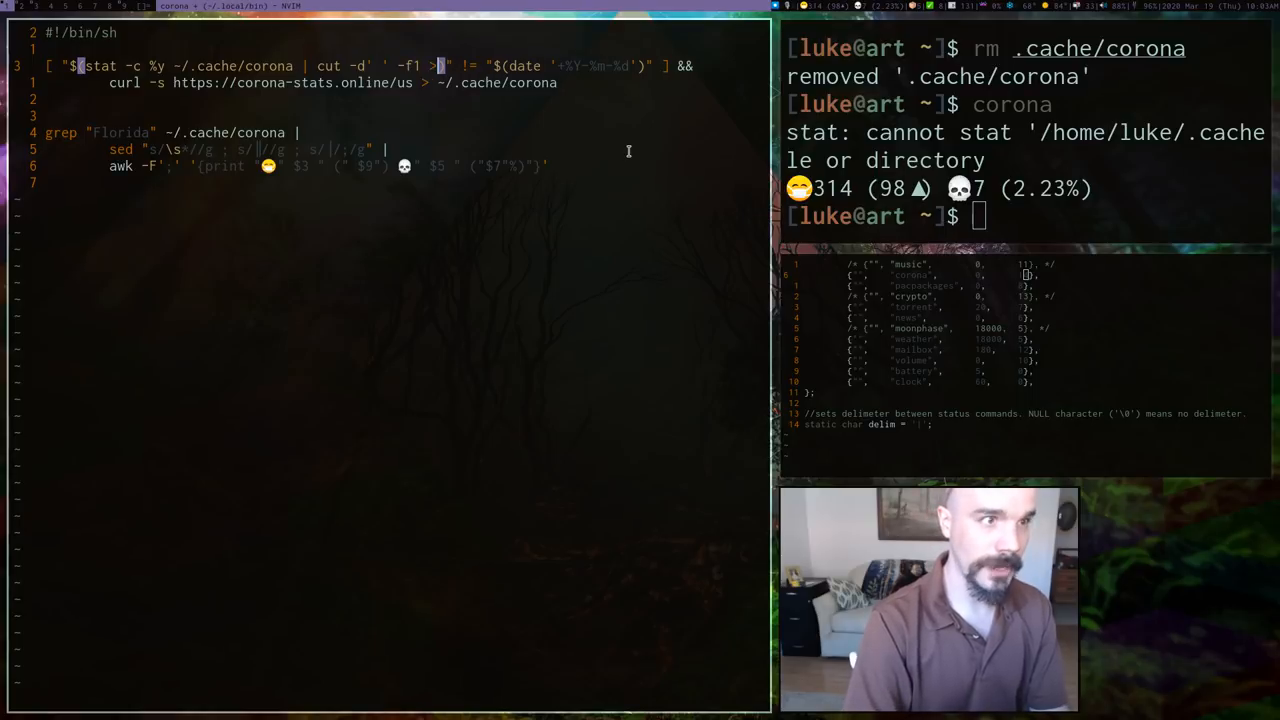
- Redirect the stat command's errors with 2>/dev/null after ~/.cache/corona
type("2>")
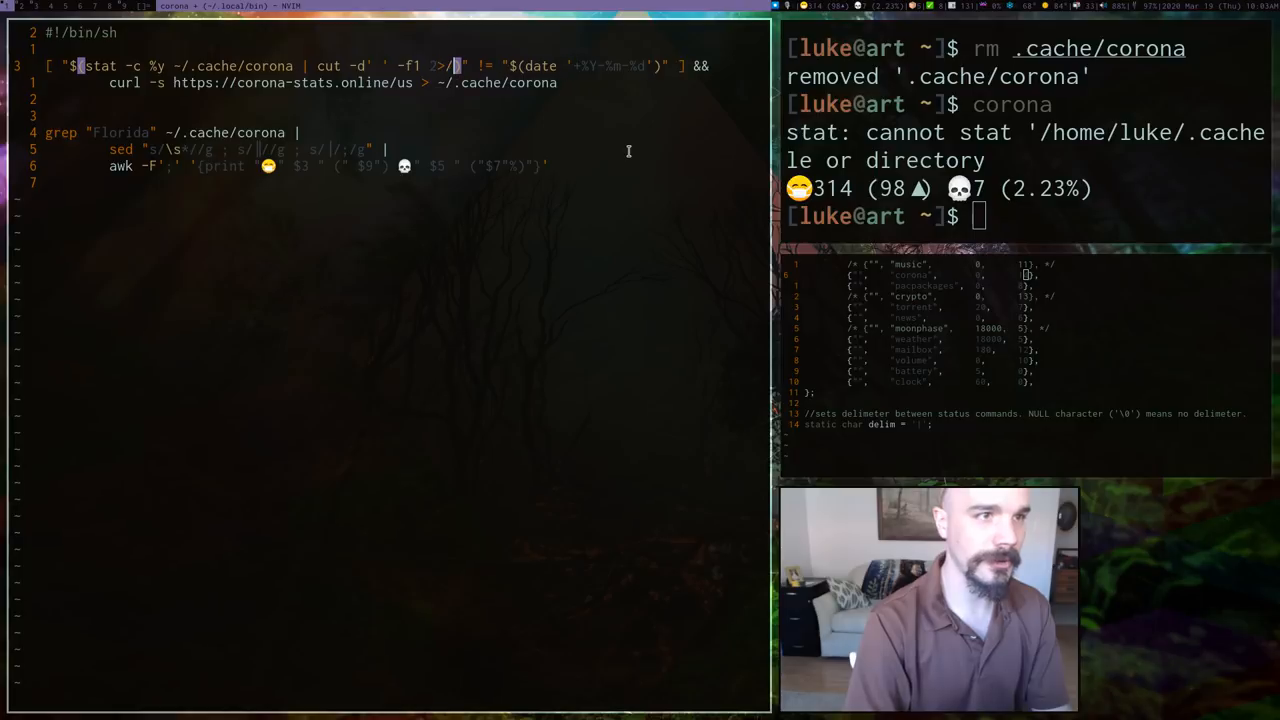
type("de")
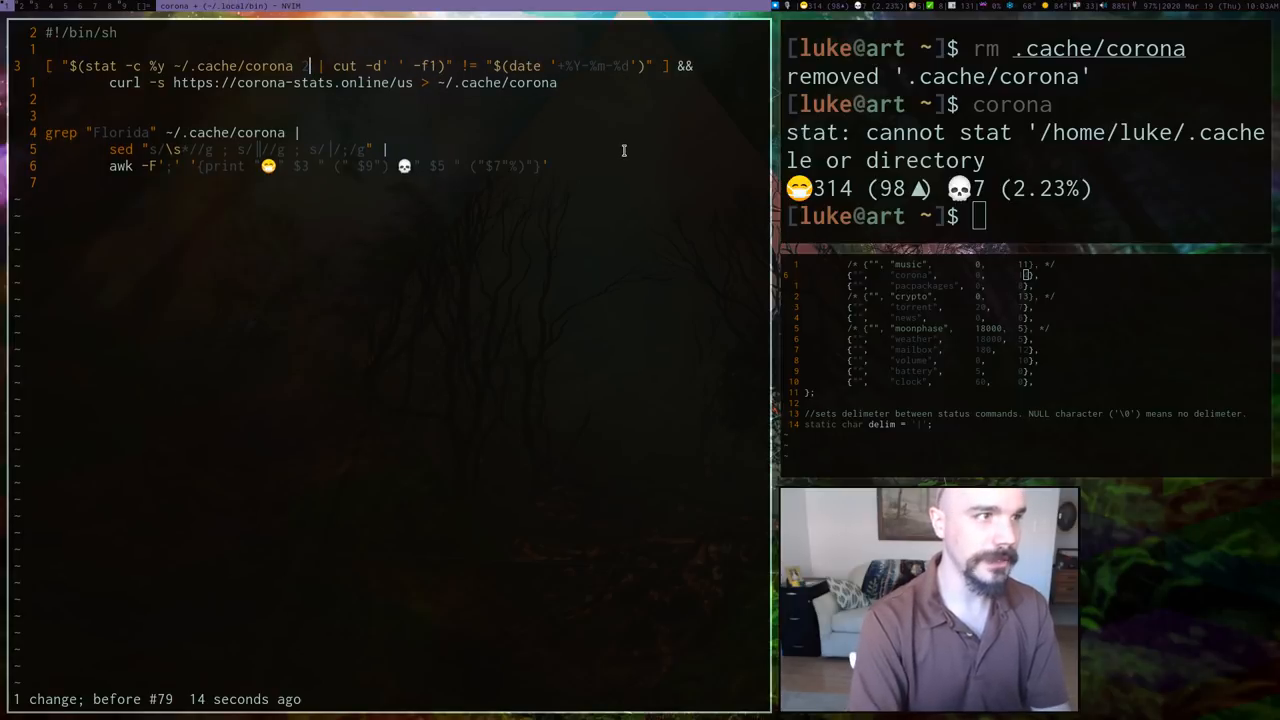
type(">/dev/null")
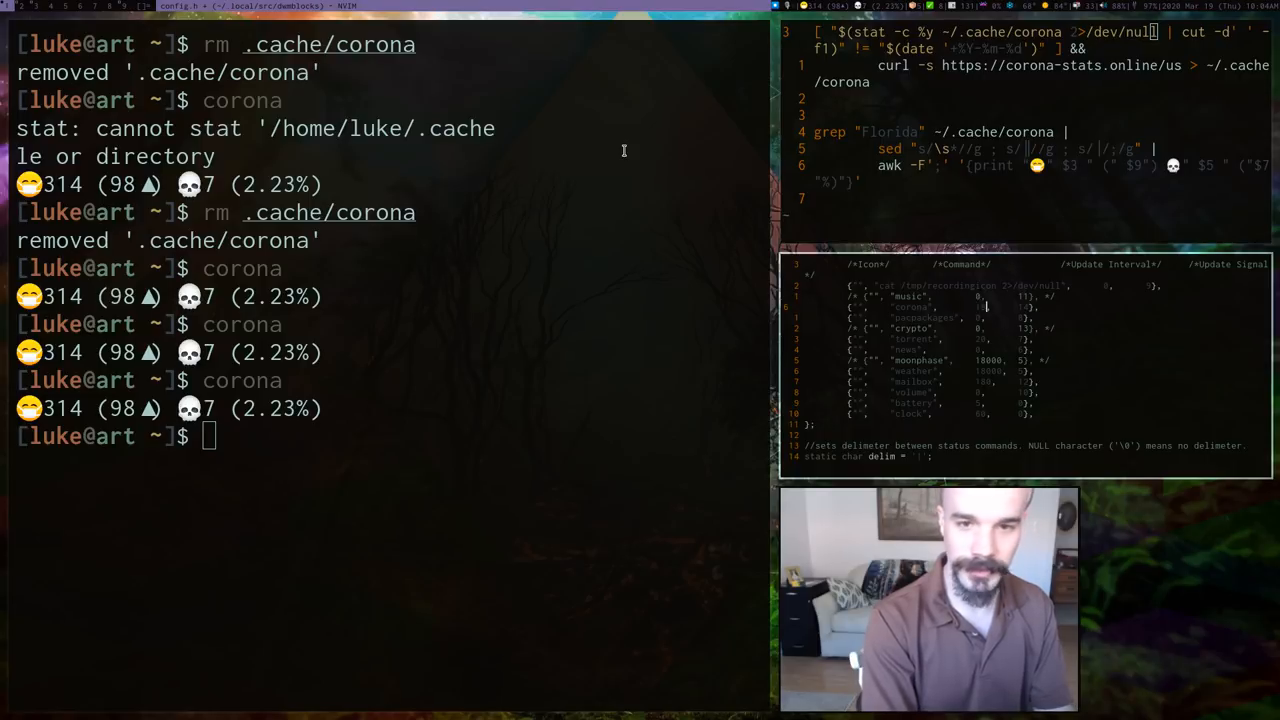
- Write the dwmblocks config.h to disk after confirming corona prints cleanly
key("Return")
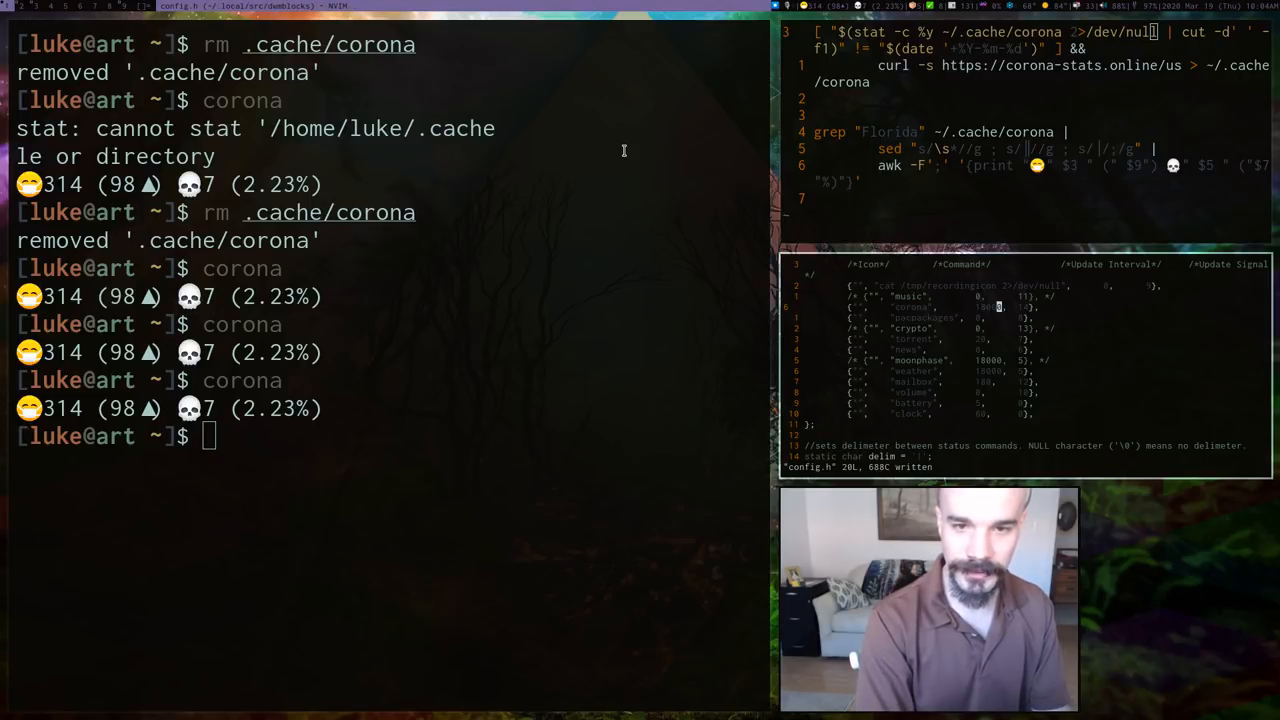